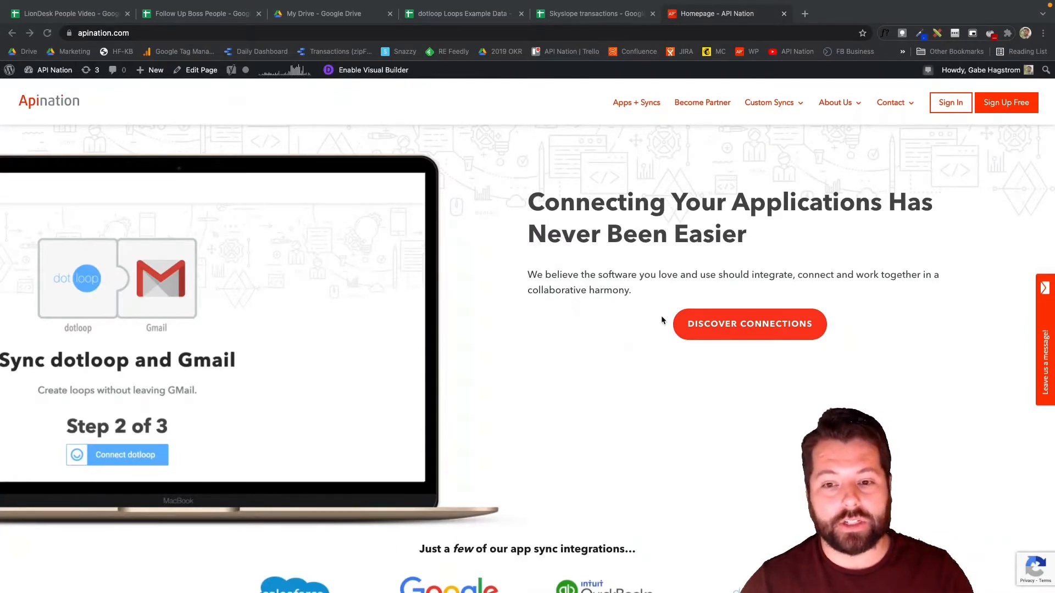
mouse_move(729, 330)
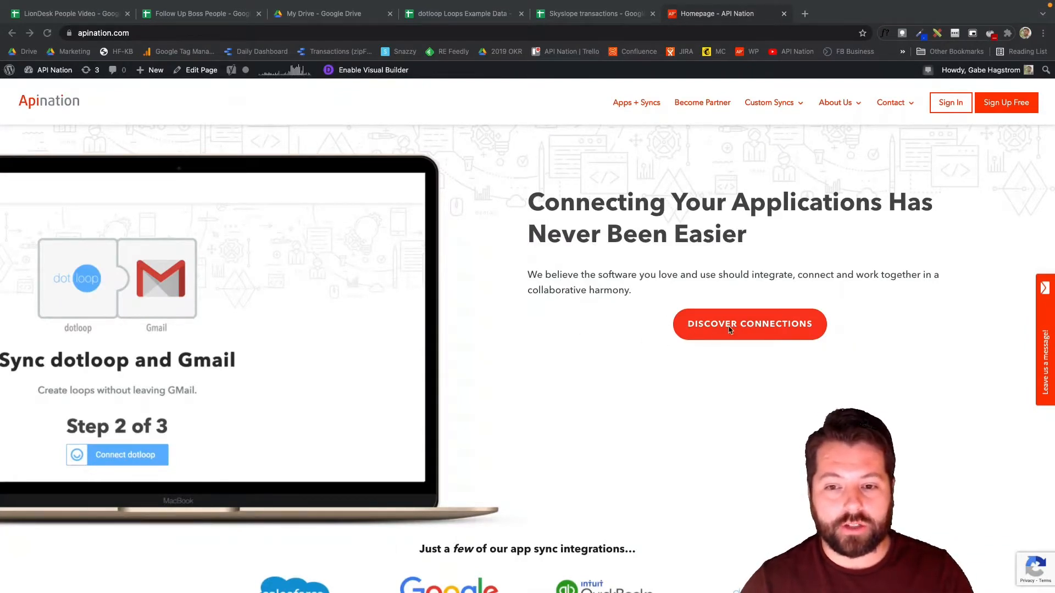
Open API Nation's Google Sheets integrations page and browse its app grid down to kvCORE.
left_click(749, 323)
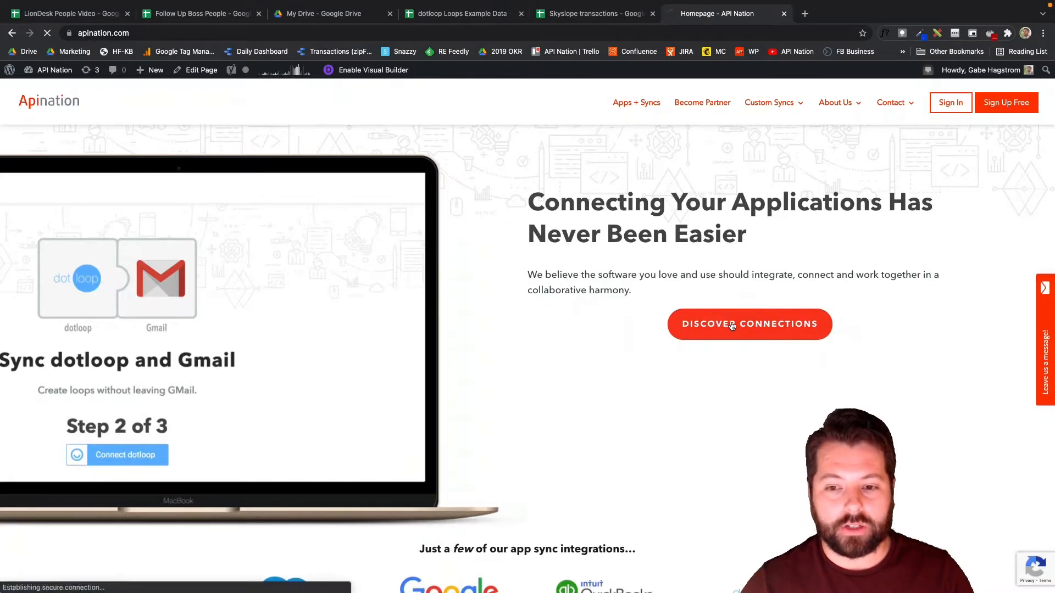
left_click(748, 323)
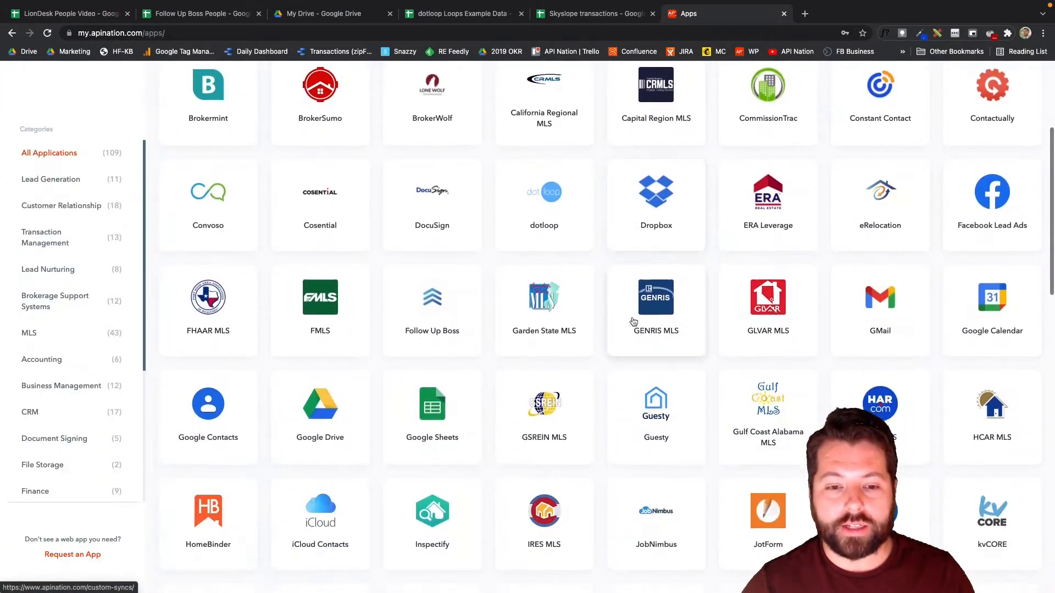
left_click(432, 396)
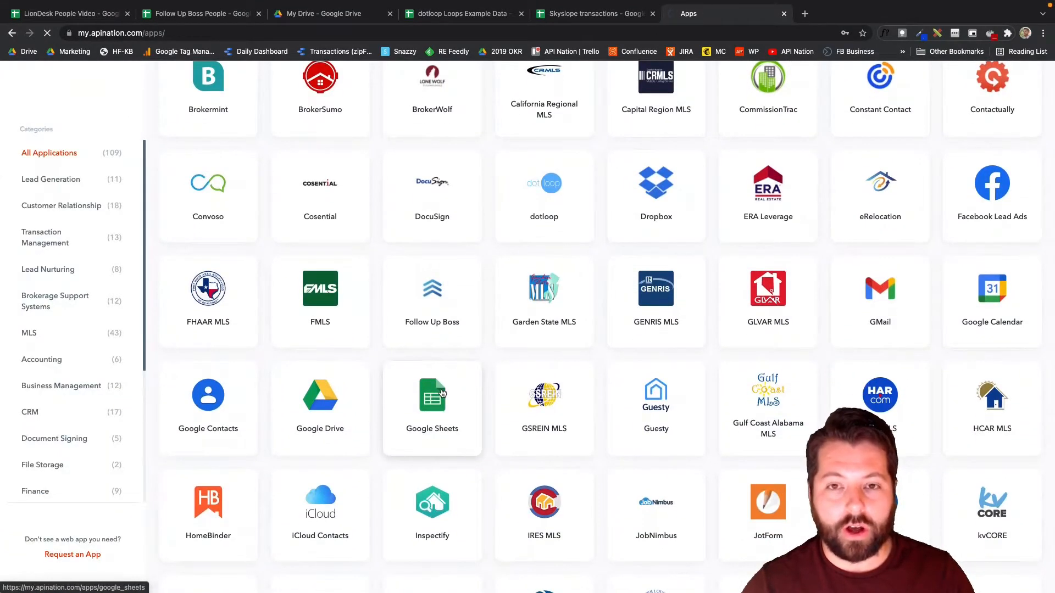
left_click(432, 395)
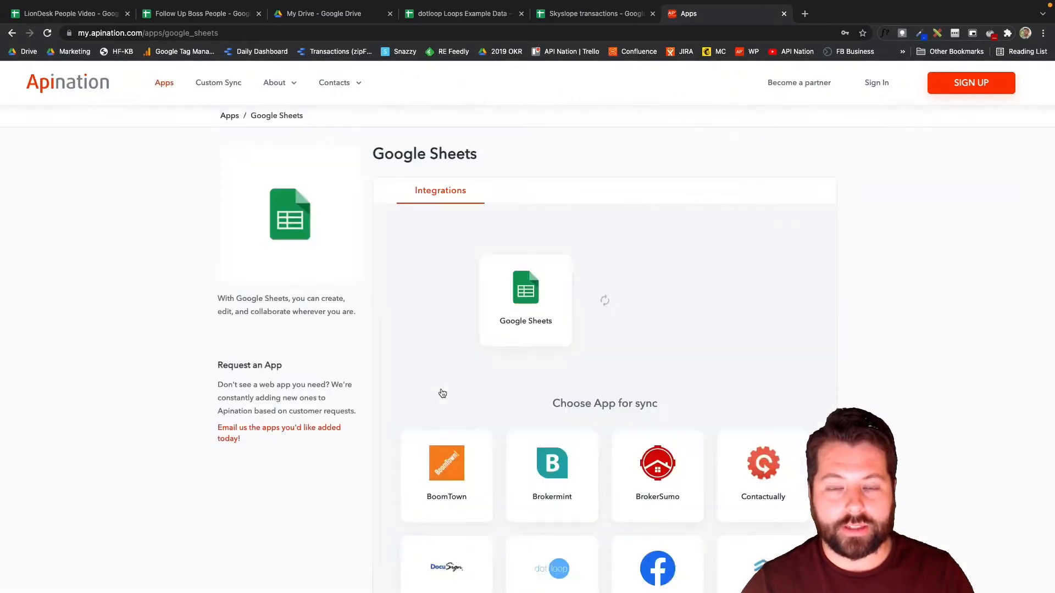
scroll("down", 3)
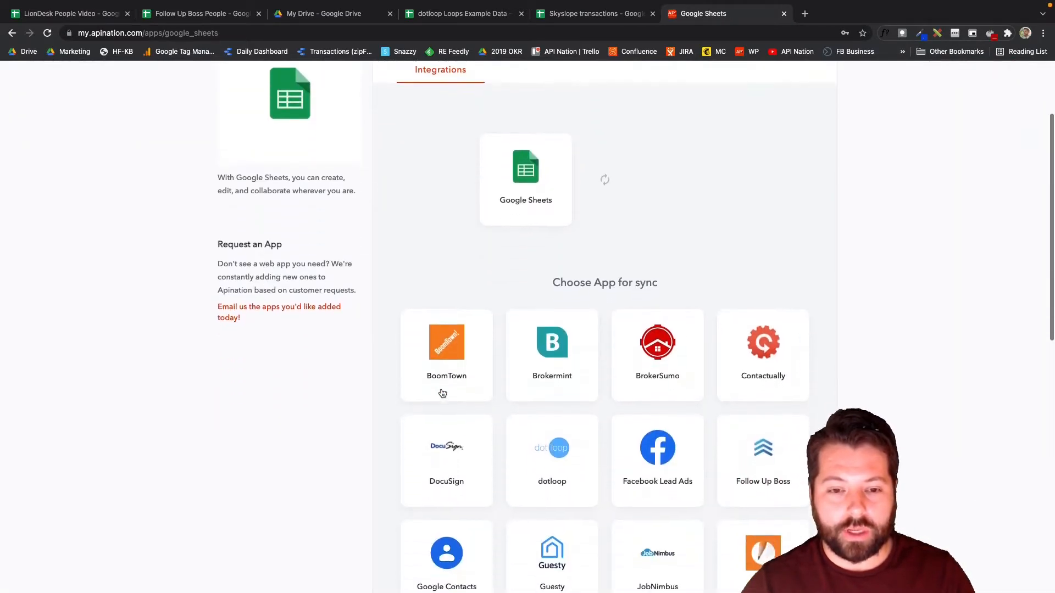
scroll("down", 3)
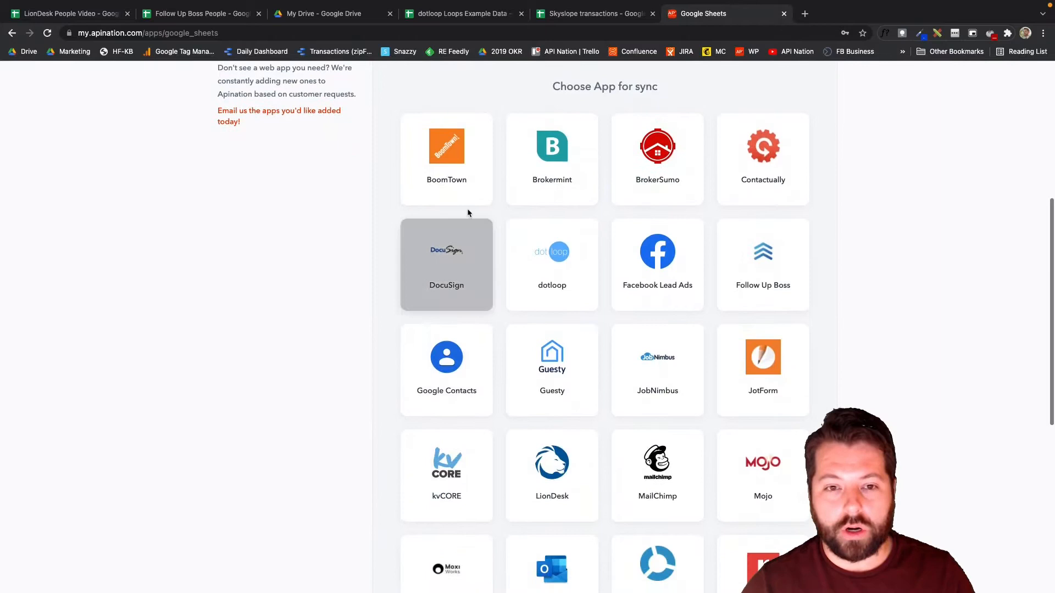
mouse_move(446, 476)
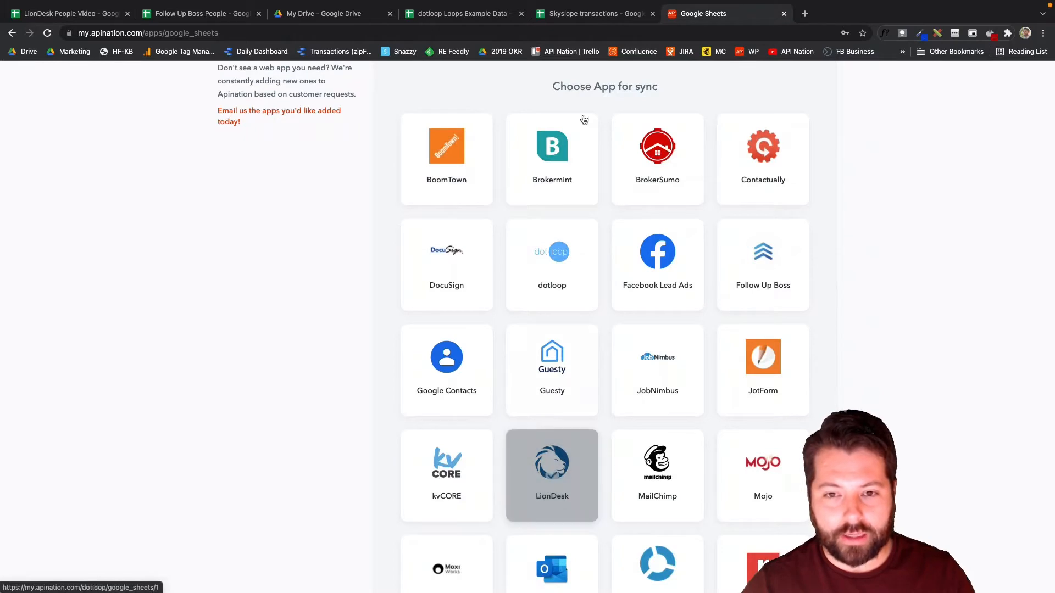
scroll("down", 3)
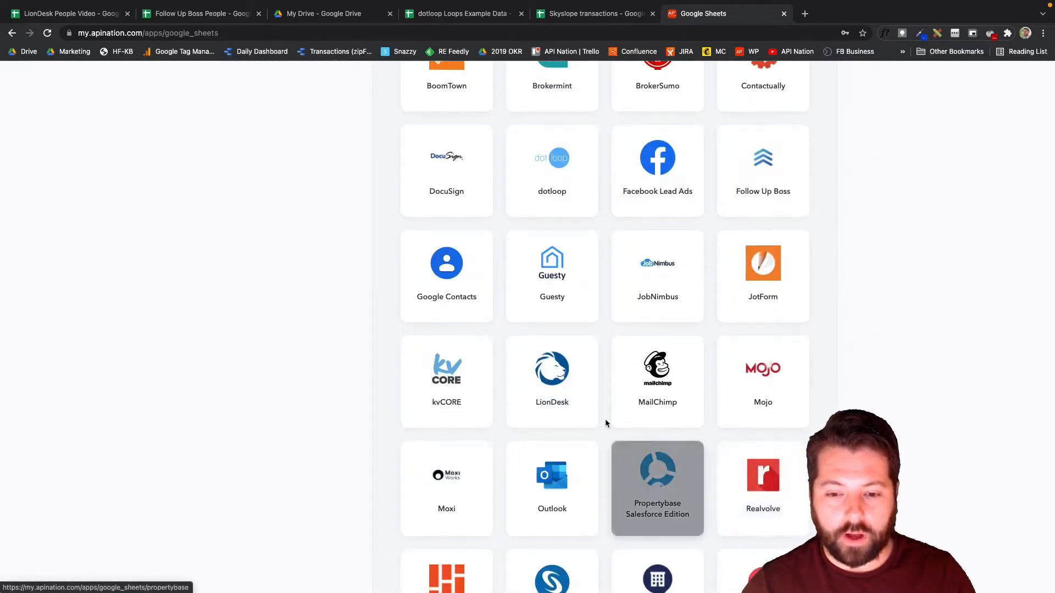
mouse_move(446, 381)
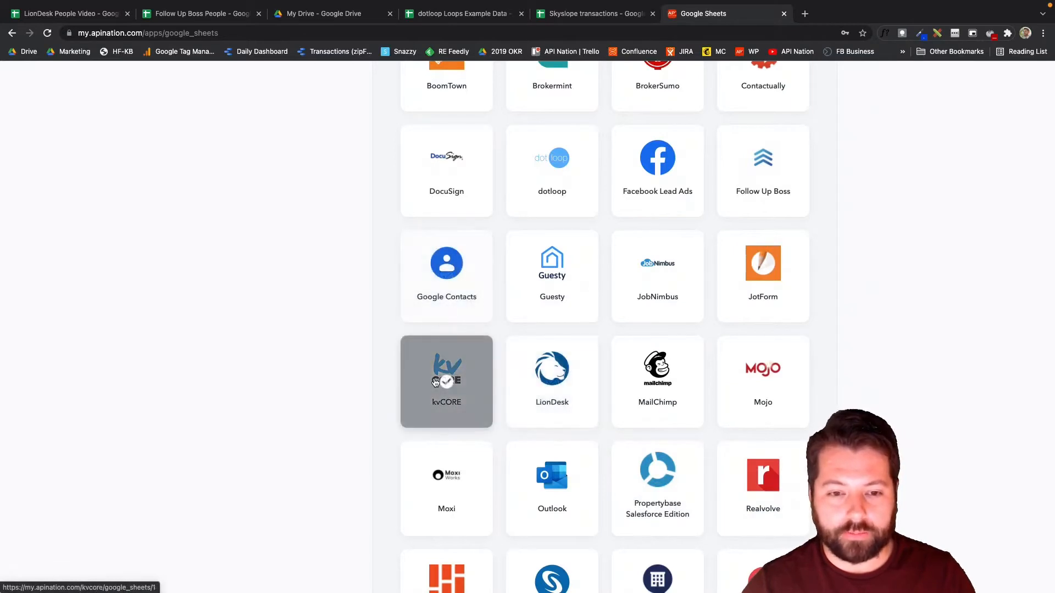
Pick kvCORE as the sync app and connect the kvCORE account with its email login.
left_click(446, 380)
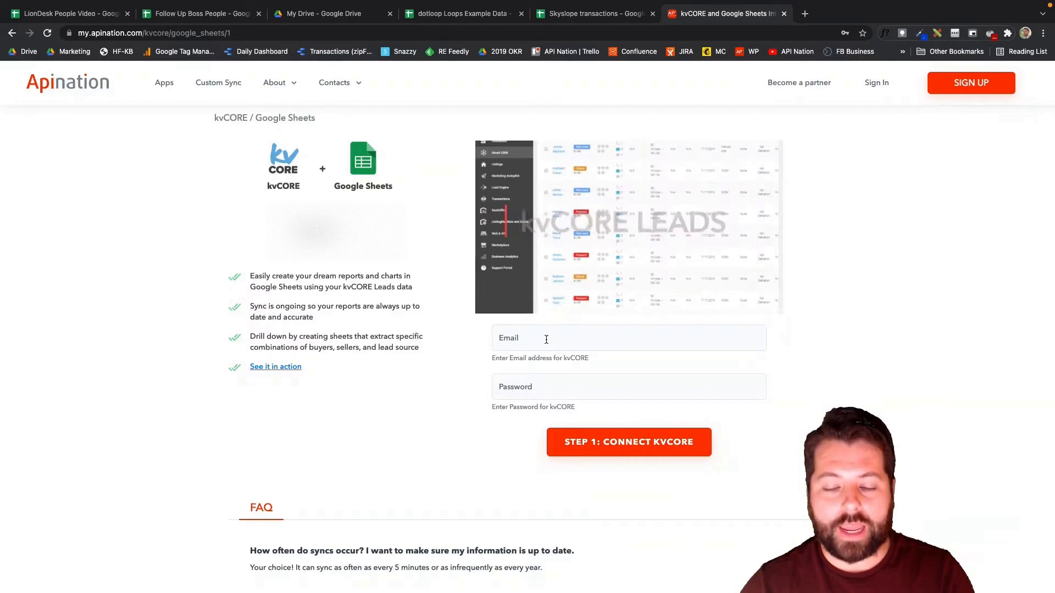
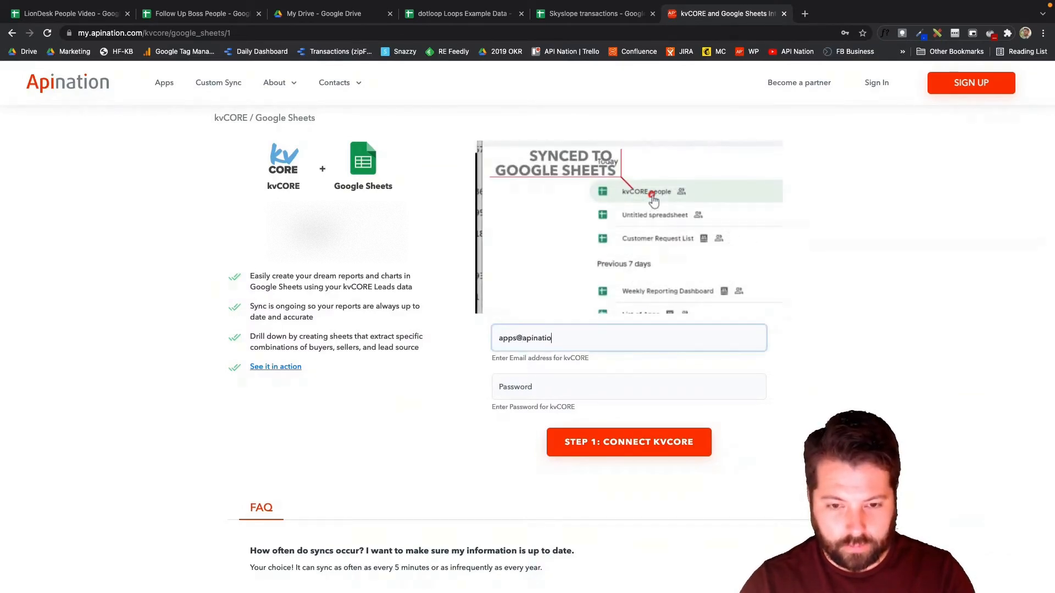
left_click(628, 442)
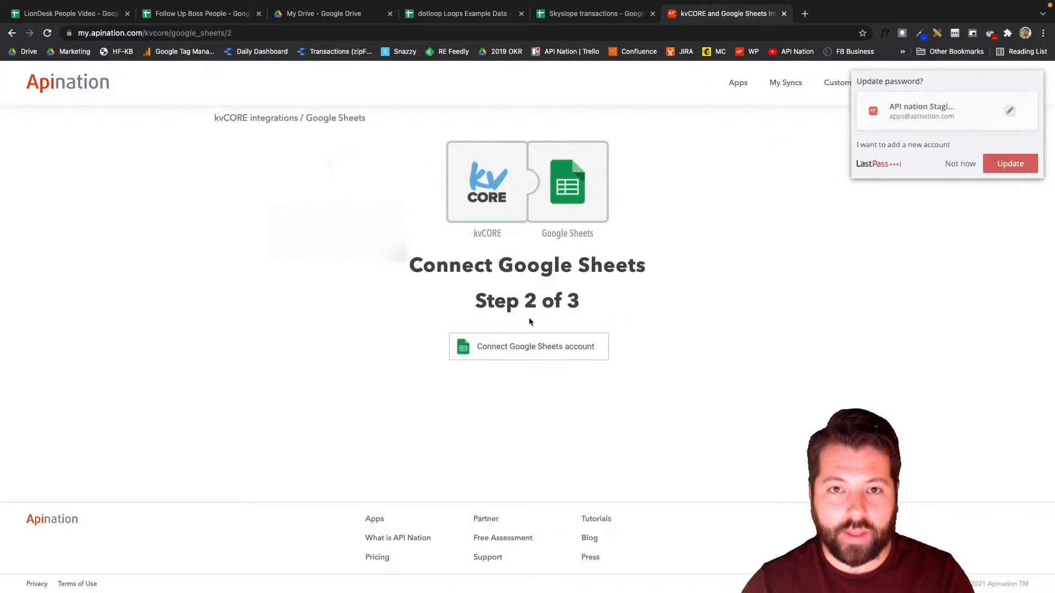
Connect the Google Sheets account and review the settings for sheet 'kvCORE people'.
left_click(528, 345)
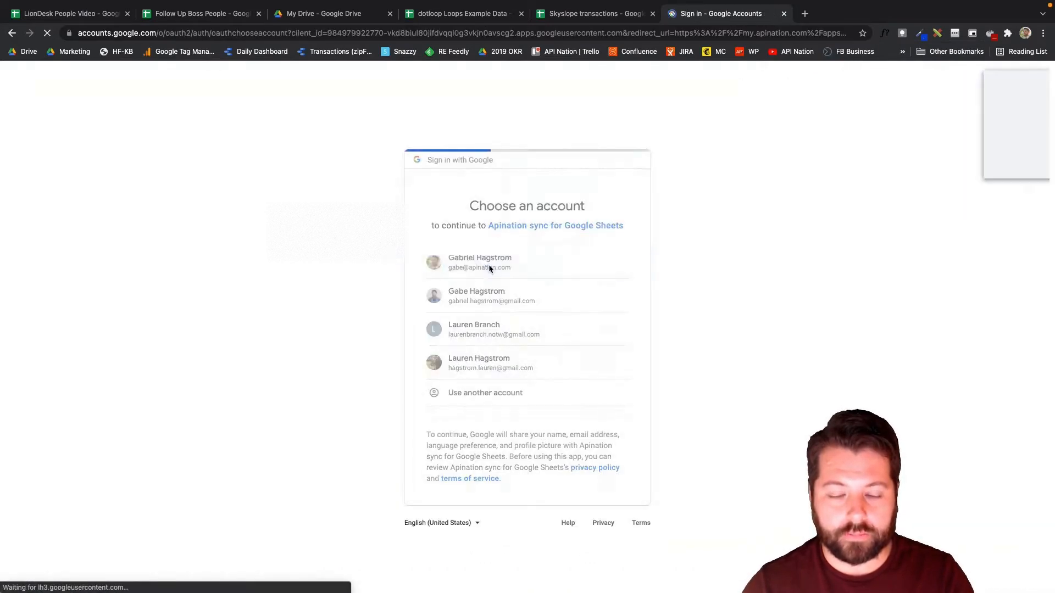
left_click(480, 262)
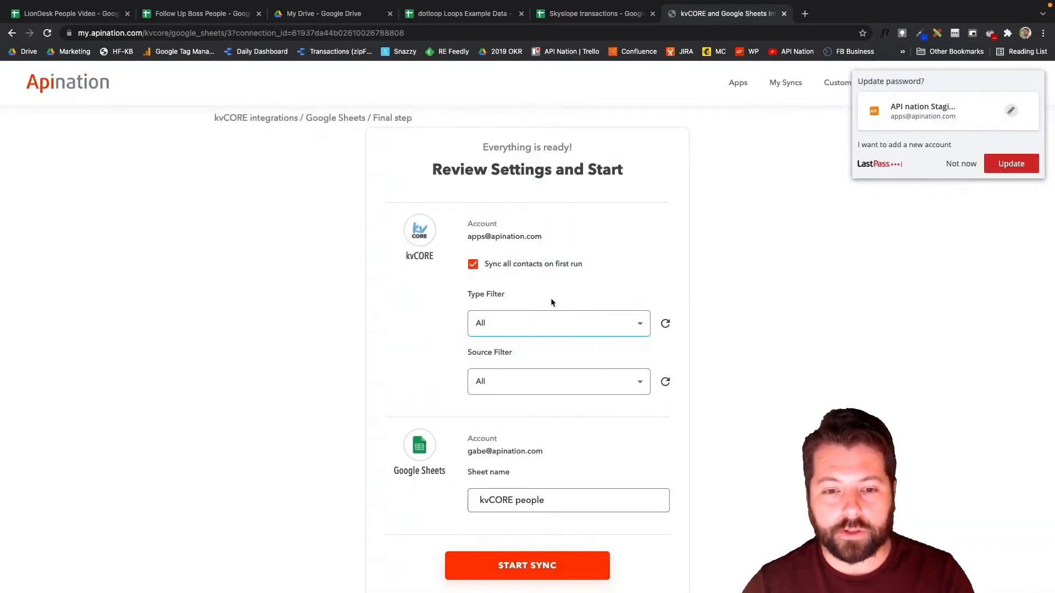
scroll("down", 3)
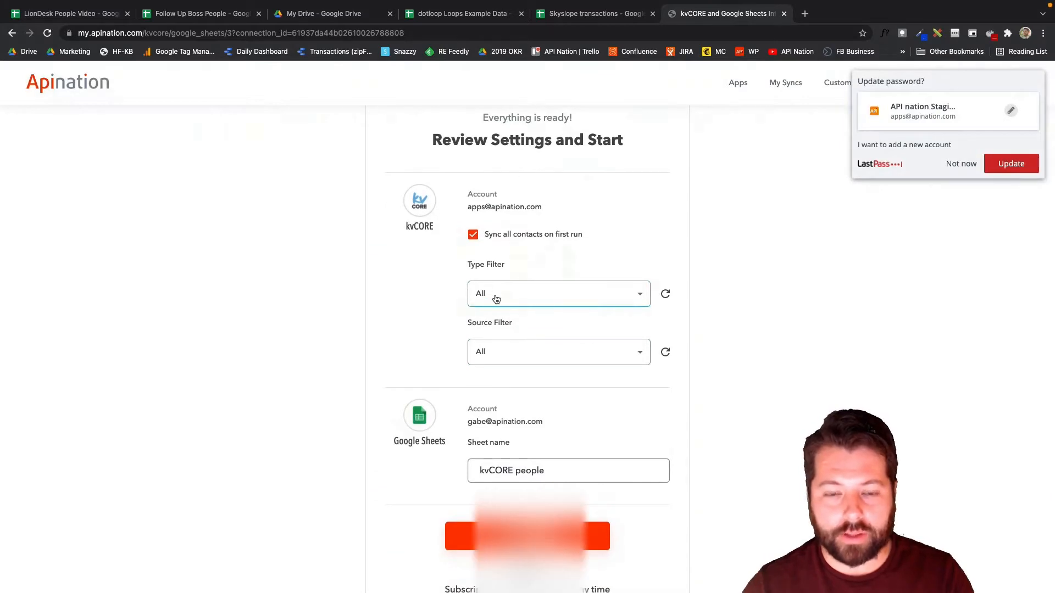
mouse_move(488, 401)
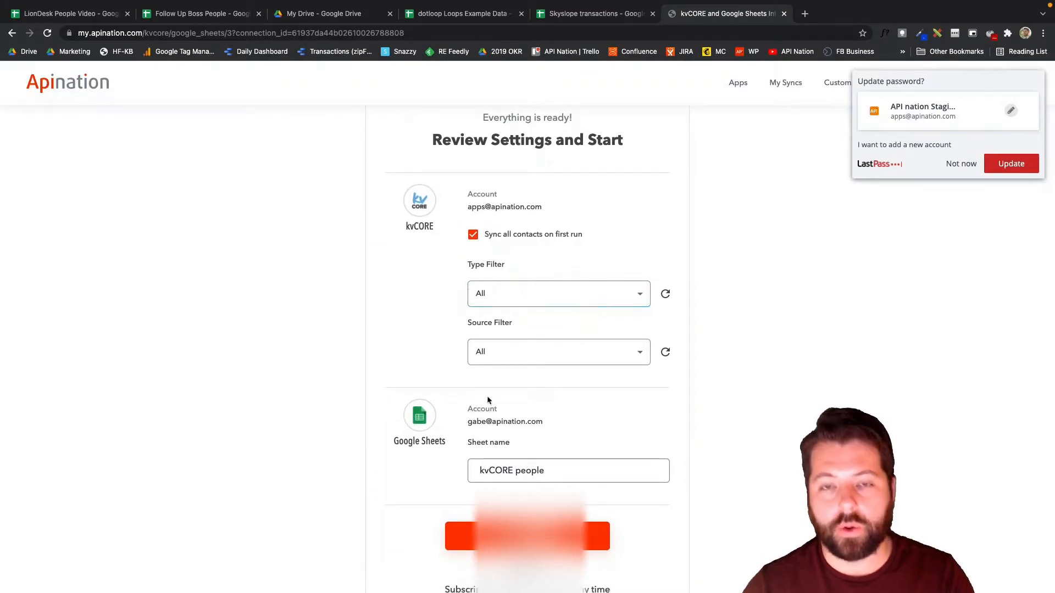
scroll("down", 3)
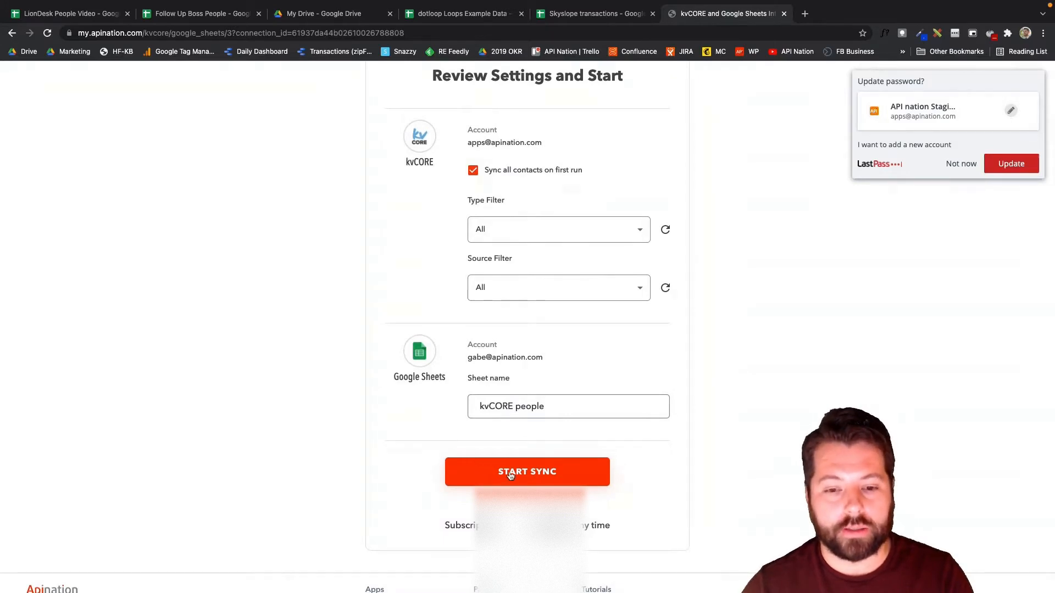
Start the 'kvCORE people to Google Sheets people' sync.
left_click(526, 471)
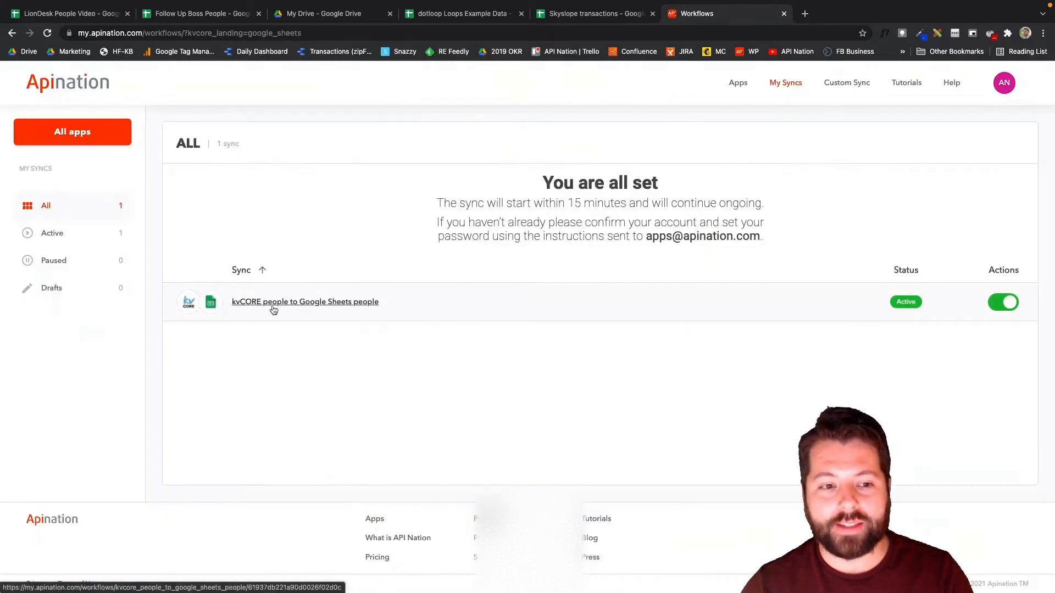
mouse_move(189, 303)
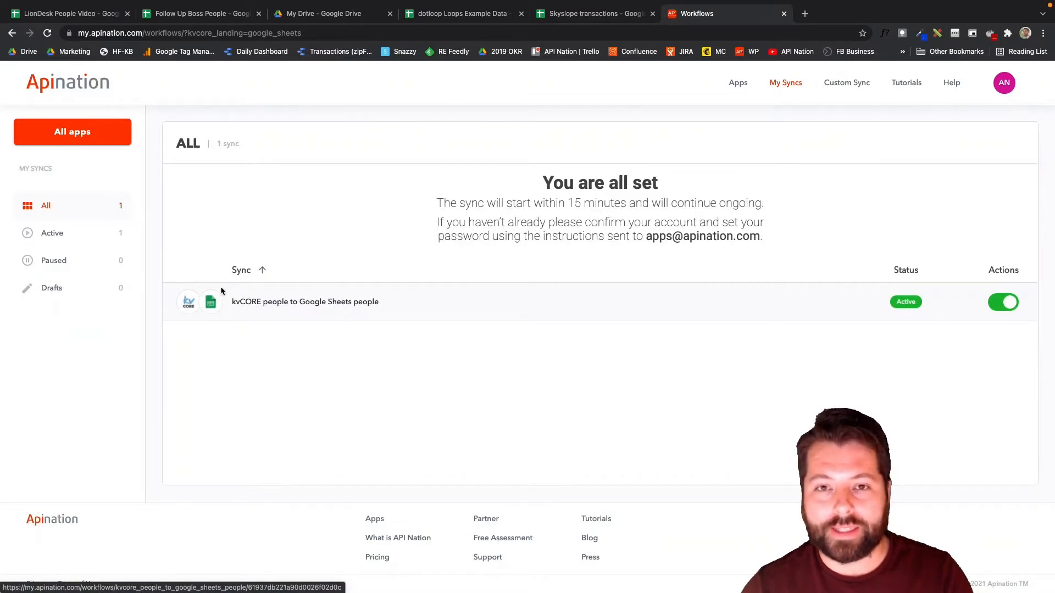
mouse_move(210, 302)
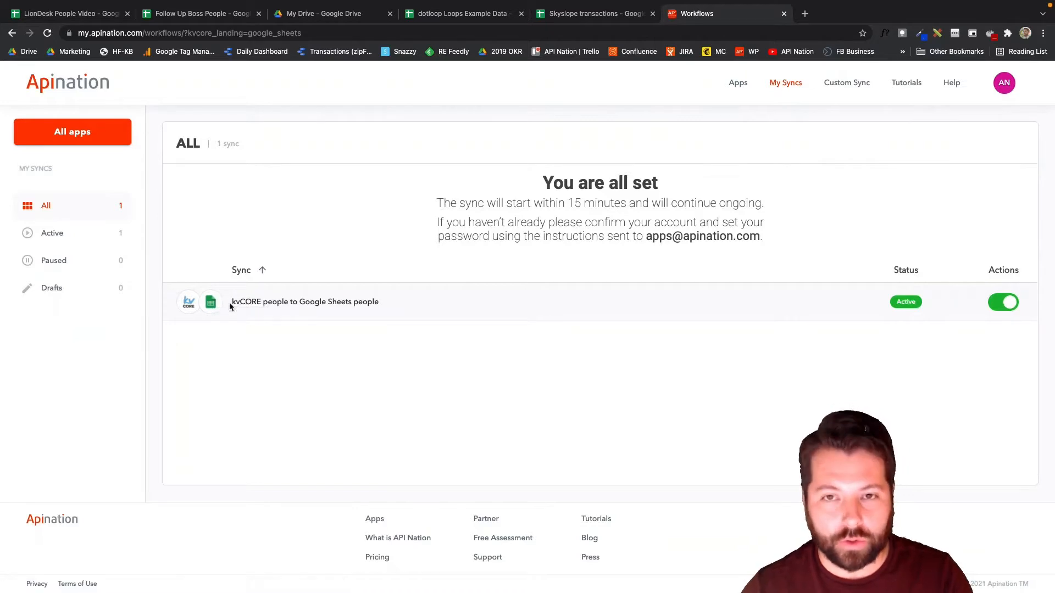
mouse_move(572, 462)
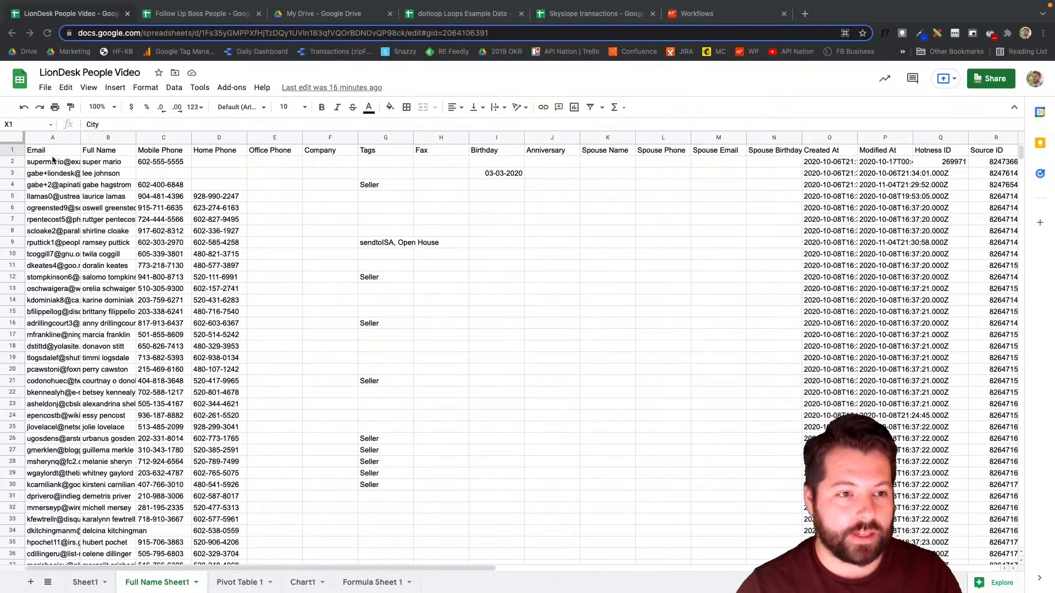
Insert an empty column to the right of the Full Name column.
left_click(52, 149)
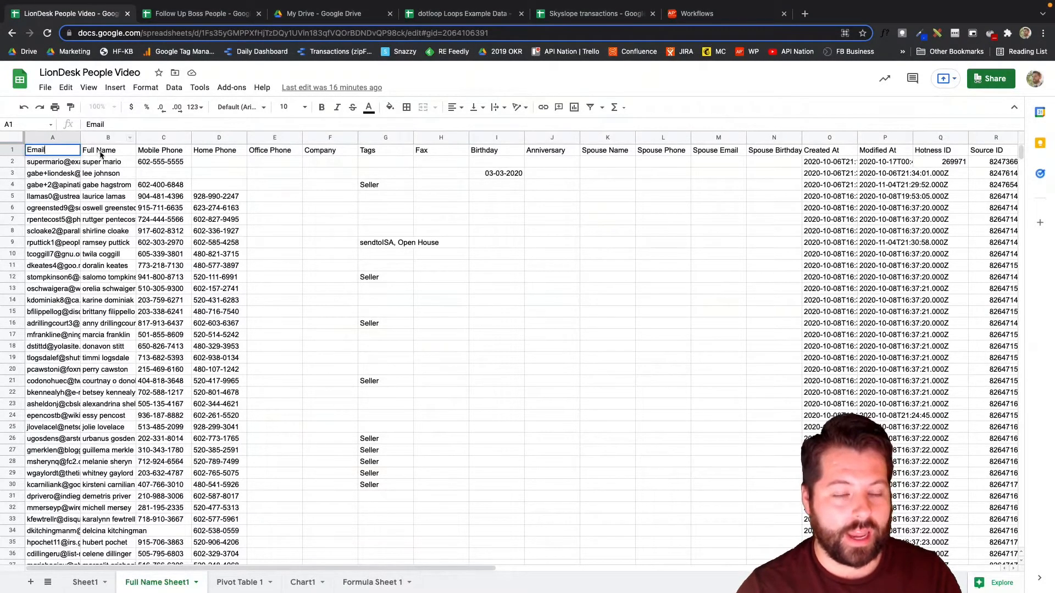
left_click(108, 173)
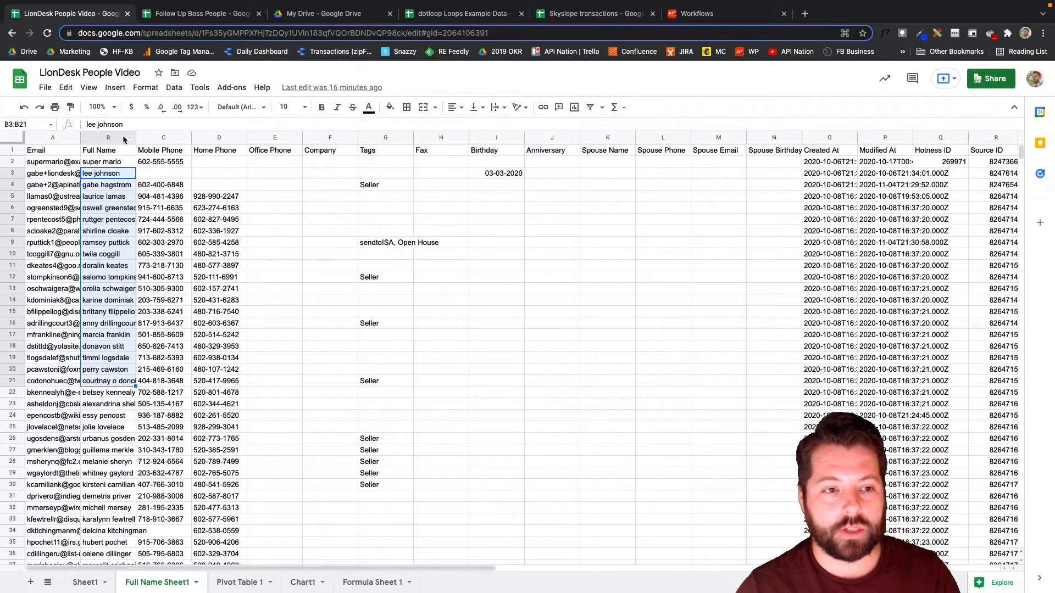
right_click(107, 137)
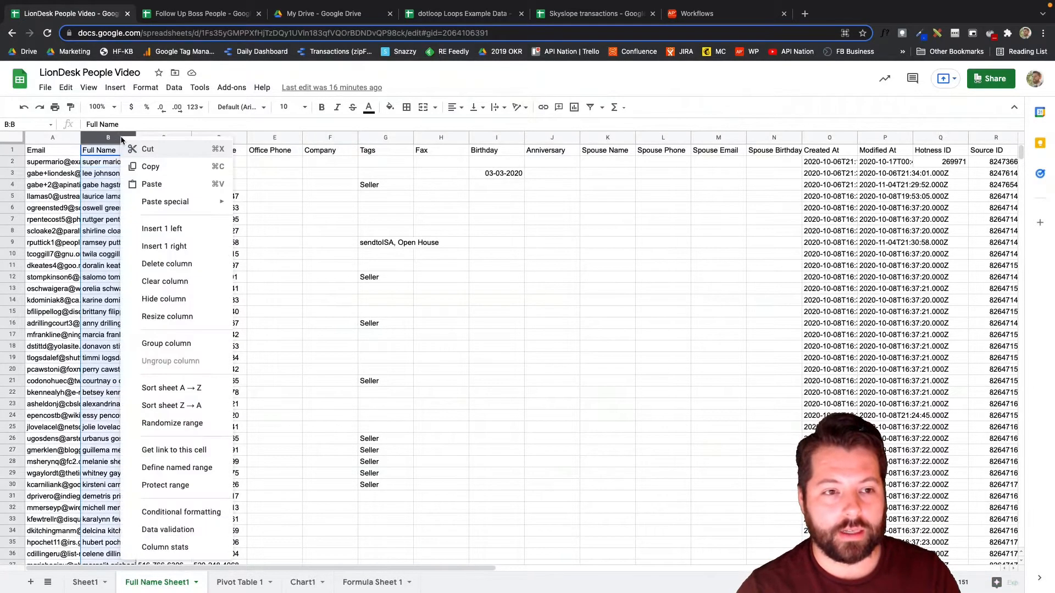
mouse_move(164, 246)
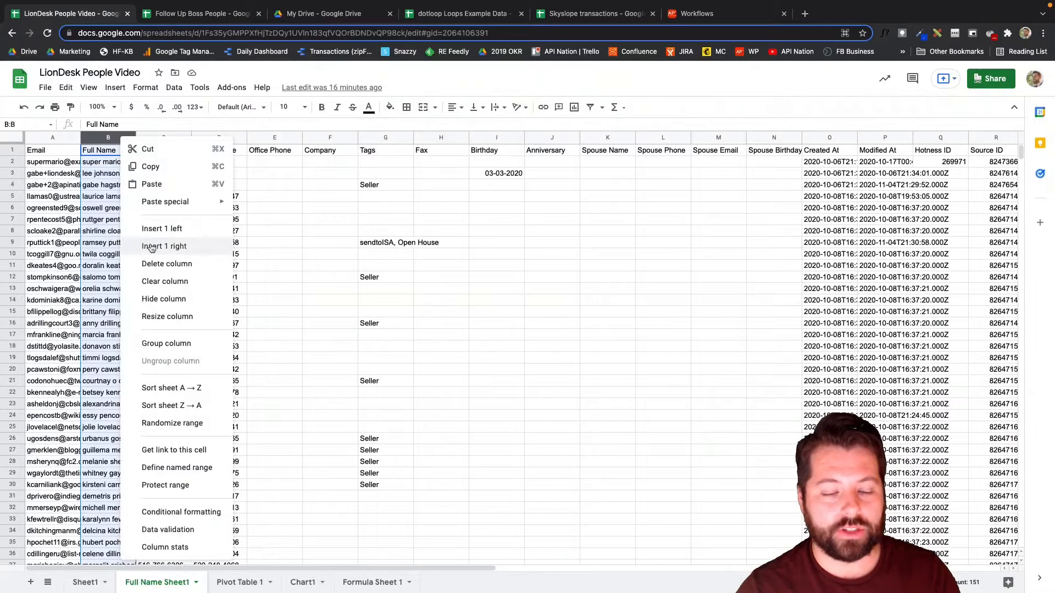
left_click(164, 246)
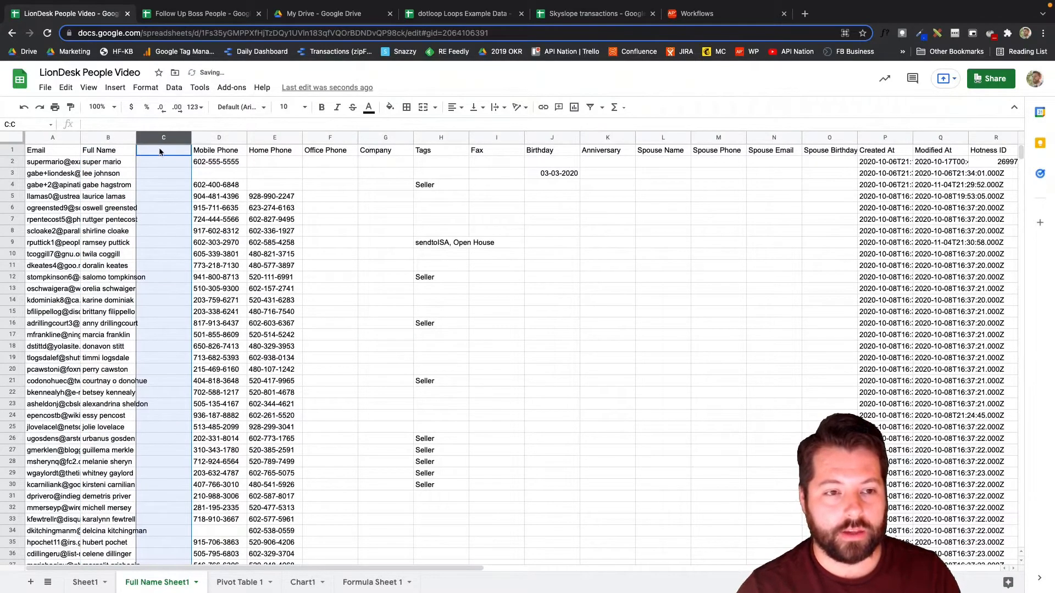
Enter =PROPER(B2) in C2 and accept the suggested autofill down column C.
left_click(163, 150)
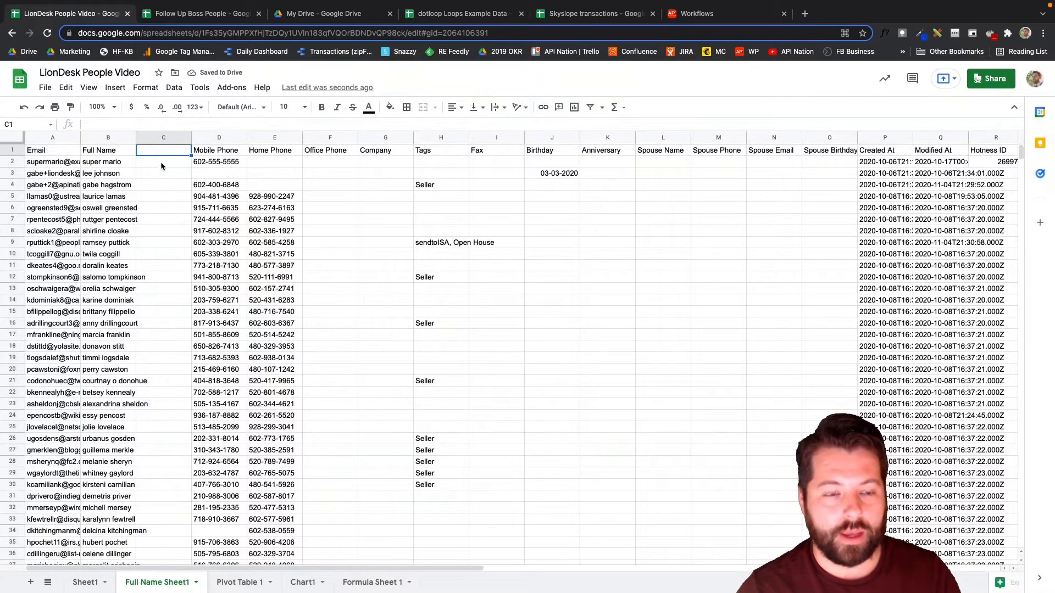
left_click(164, 161)
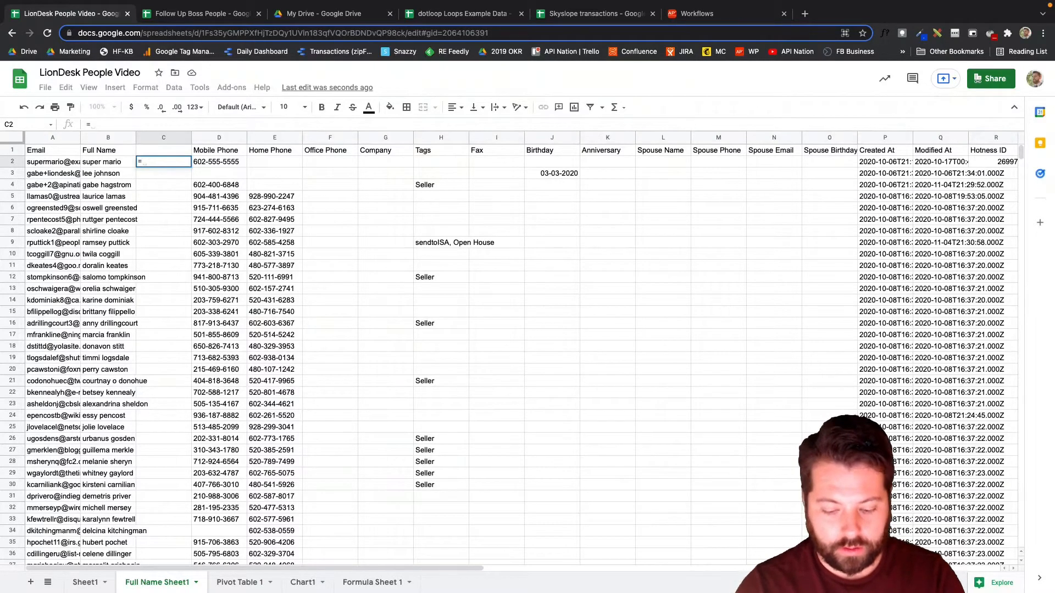
type("proper")
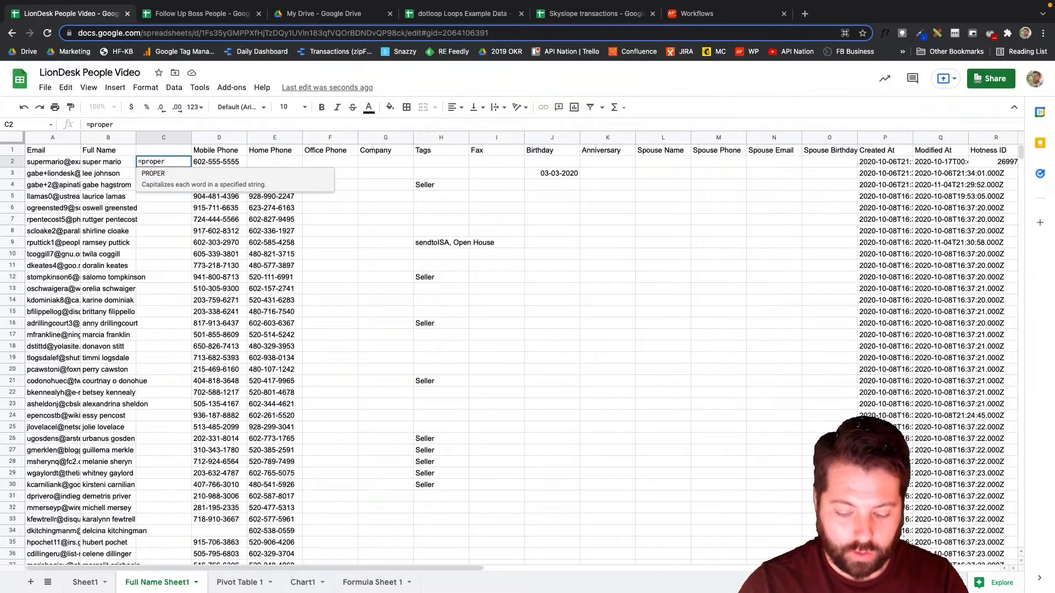
type("(")
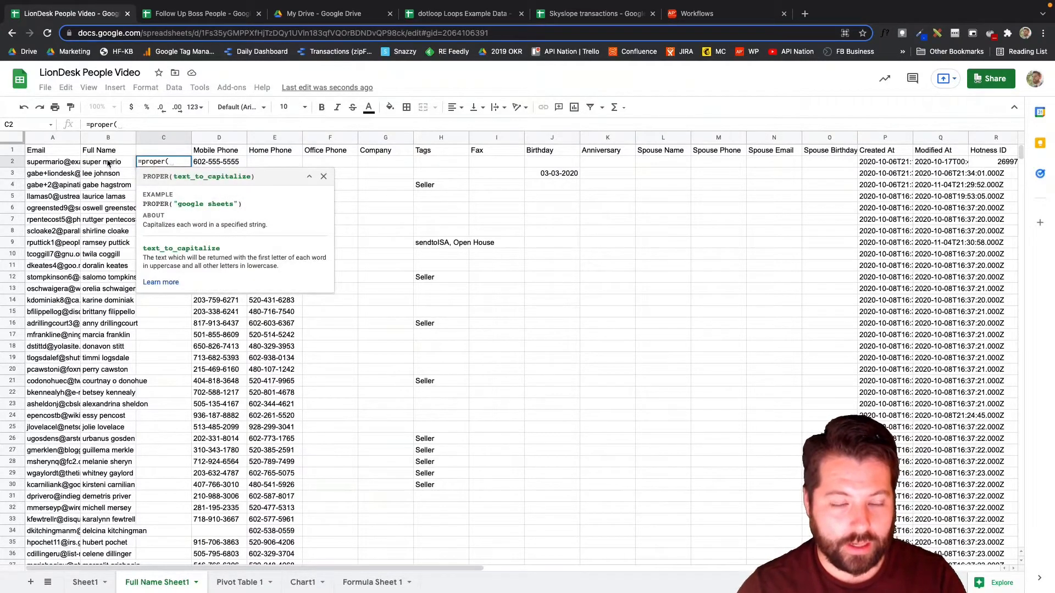
left_click(99, 161)
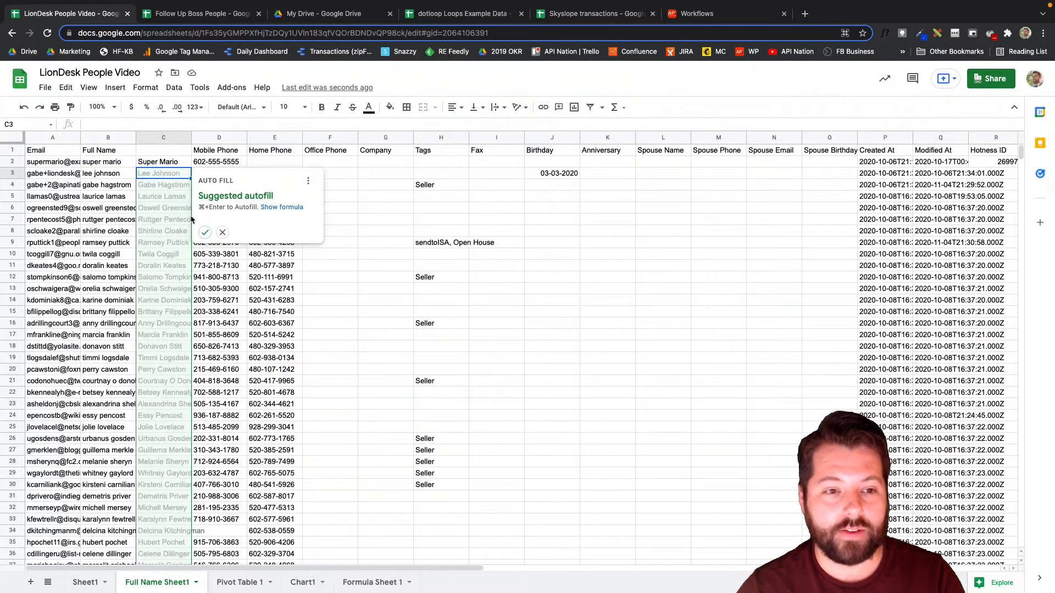
left_click(204, 232)
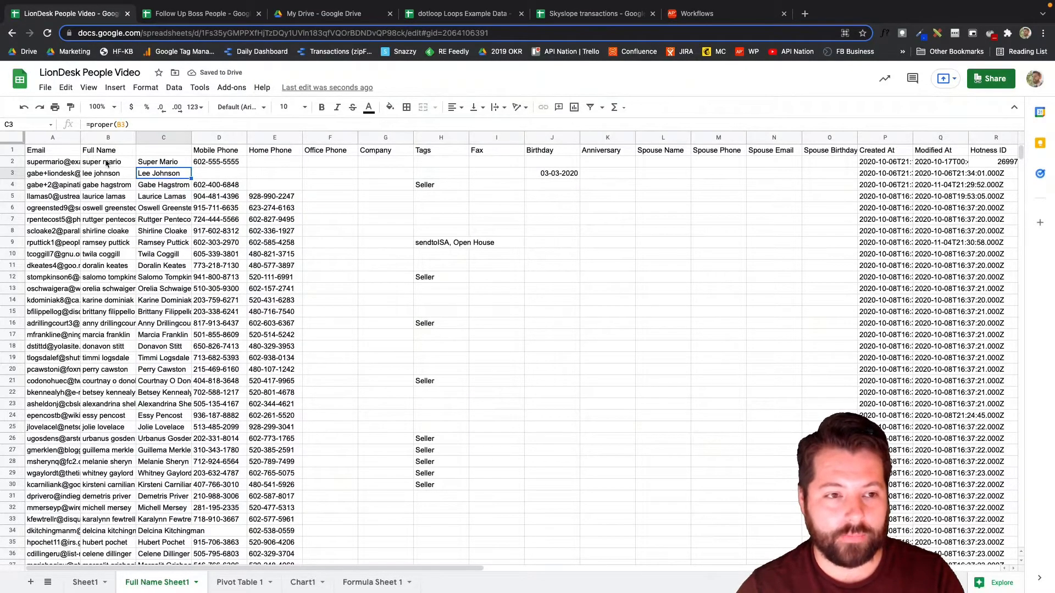
Copy the Full Name header into C1 and check the PROPER formulas in column C.
left_click(107, 150)
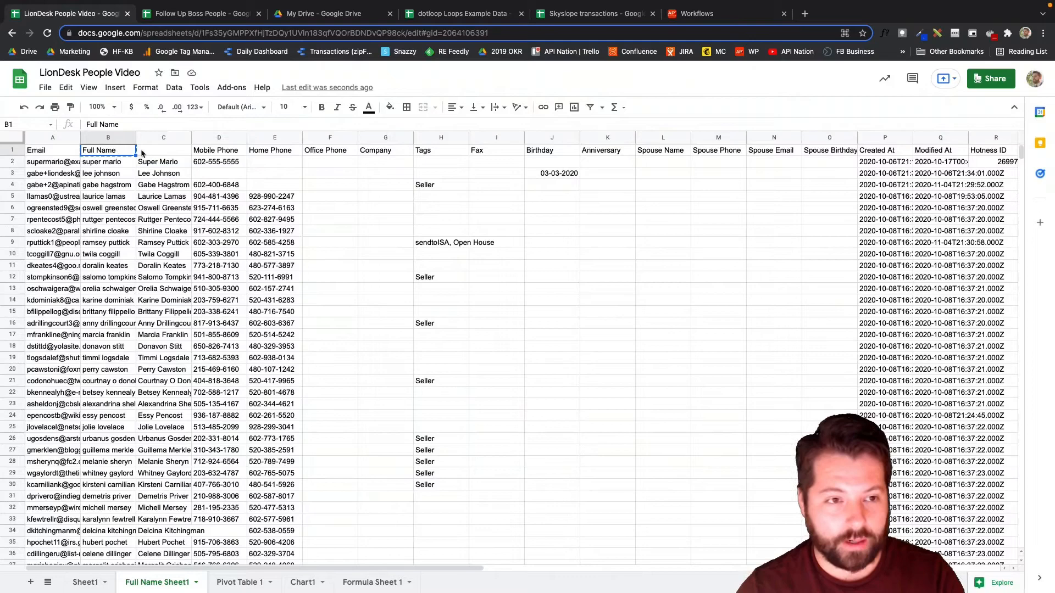
left_click(163, 150)
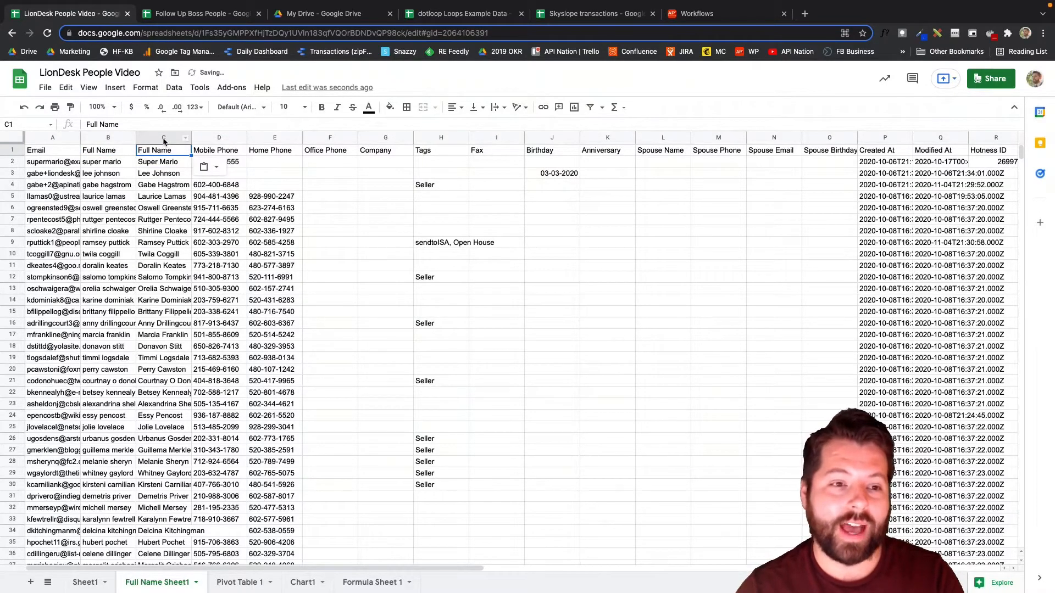
left_click(163, 162)
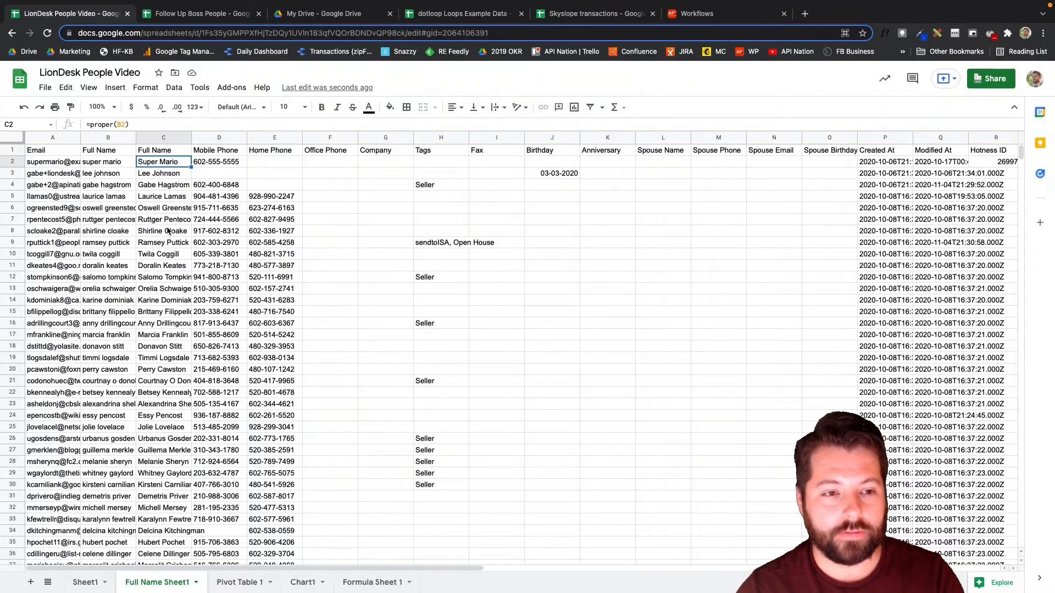
left_click(163, 300)
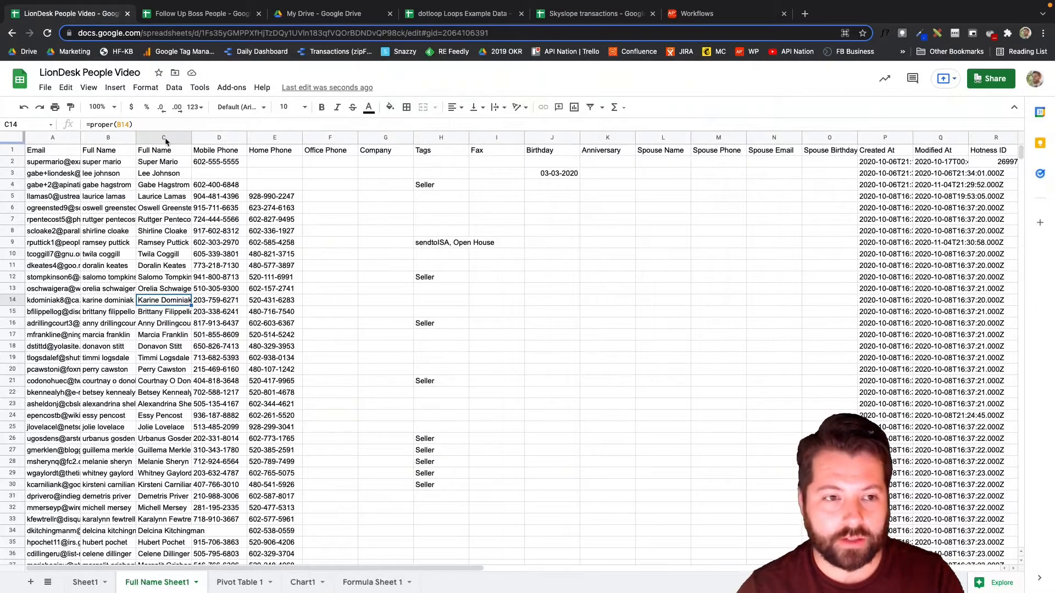
Paste column C into column B as values only, so B2 reads Super Mario.
left_click(163, 138)
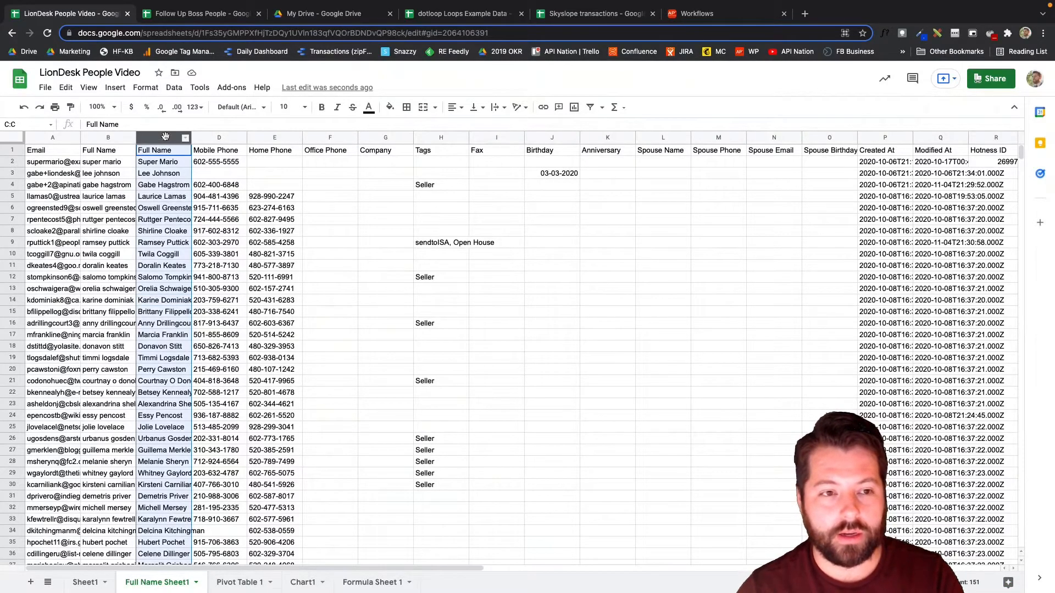
right_click(162, 137)
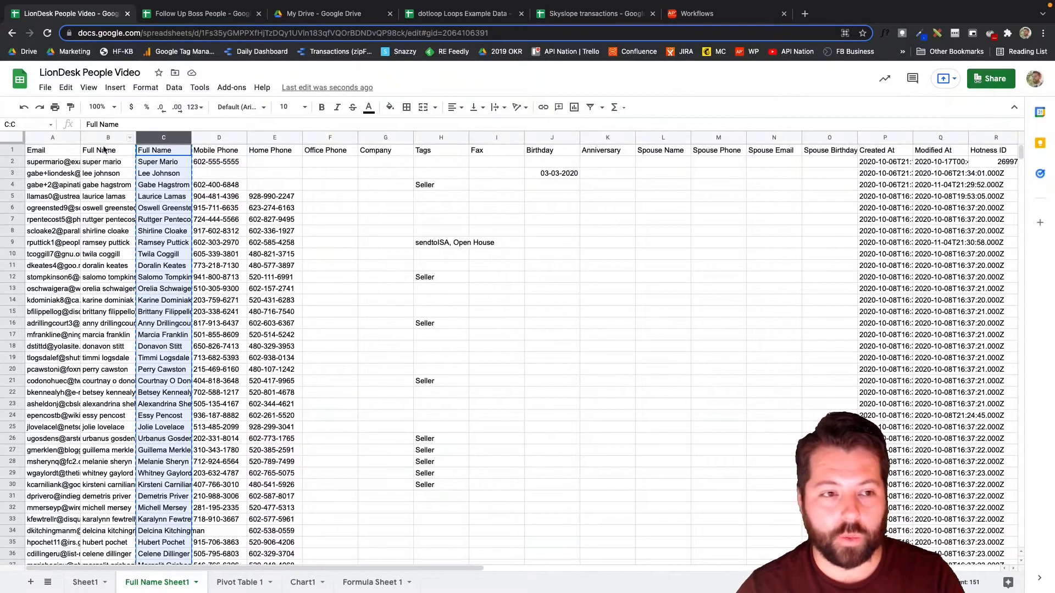
right_click(108, 150)
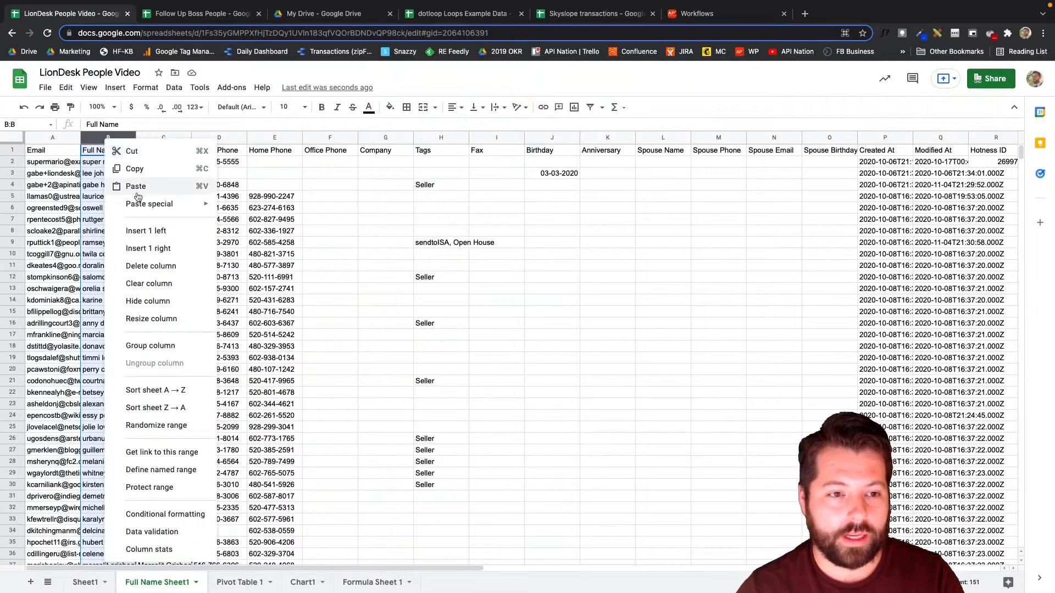
left_click(135, 186)
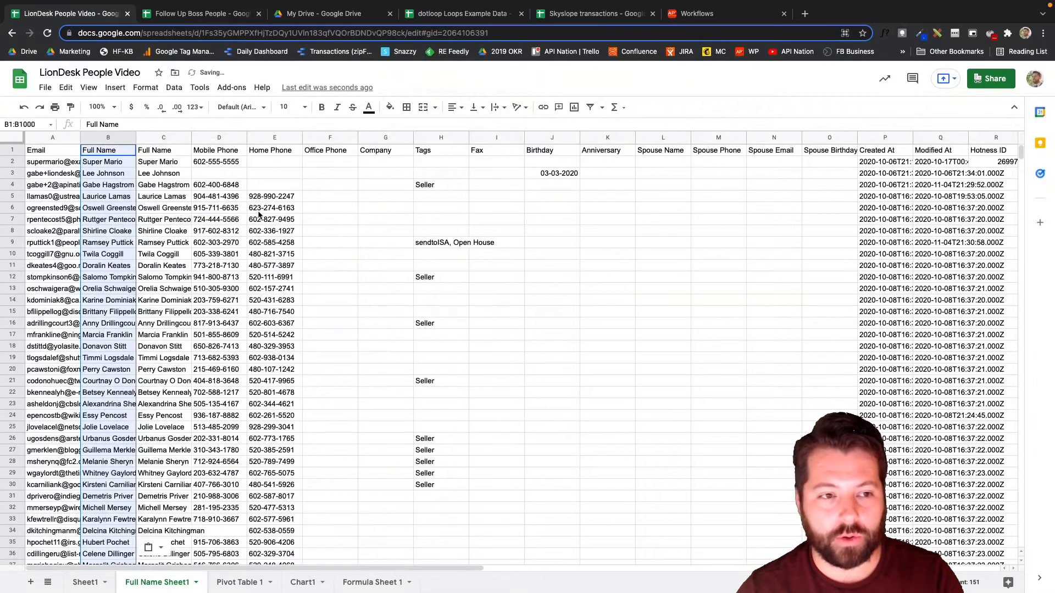
left_click(108, 162)
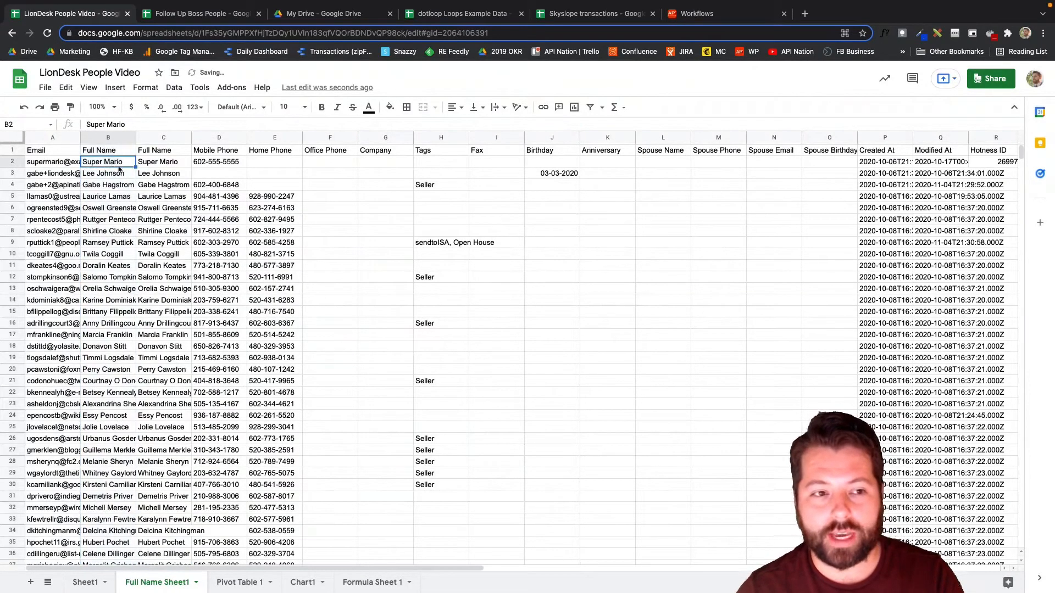
left_click(162, 161)
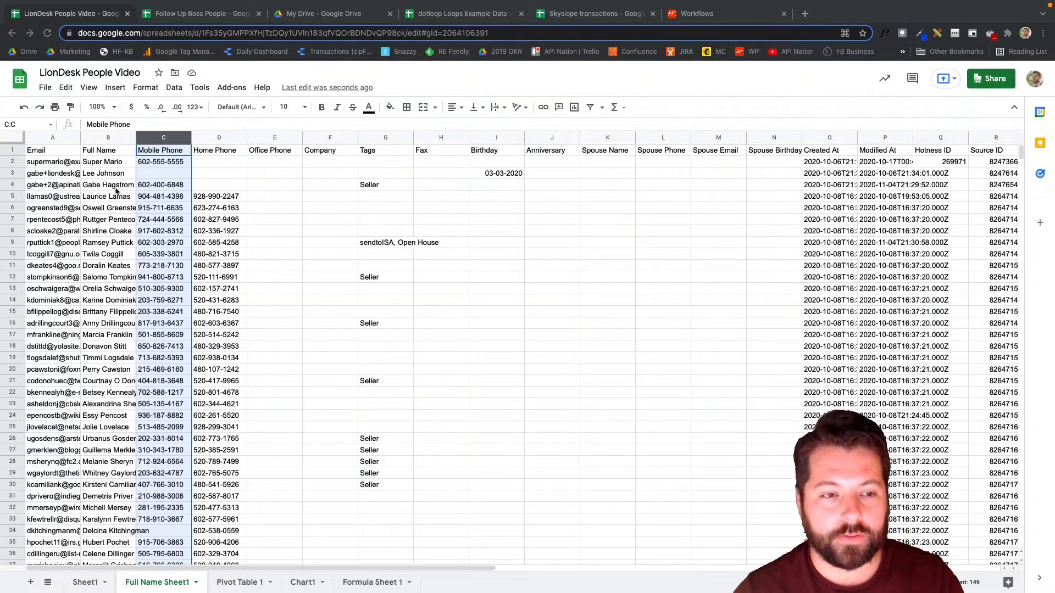
Insert two blank columns after Full Name, ahead of Mobile Phone.
left_click(108, 137)
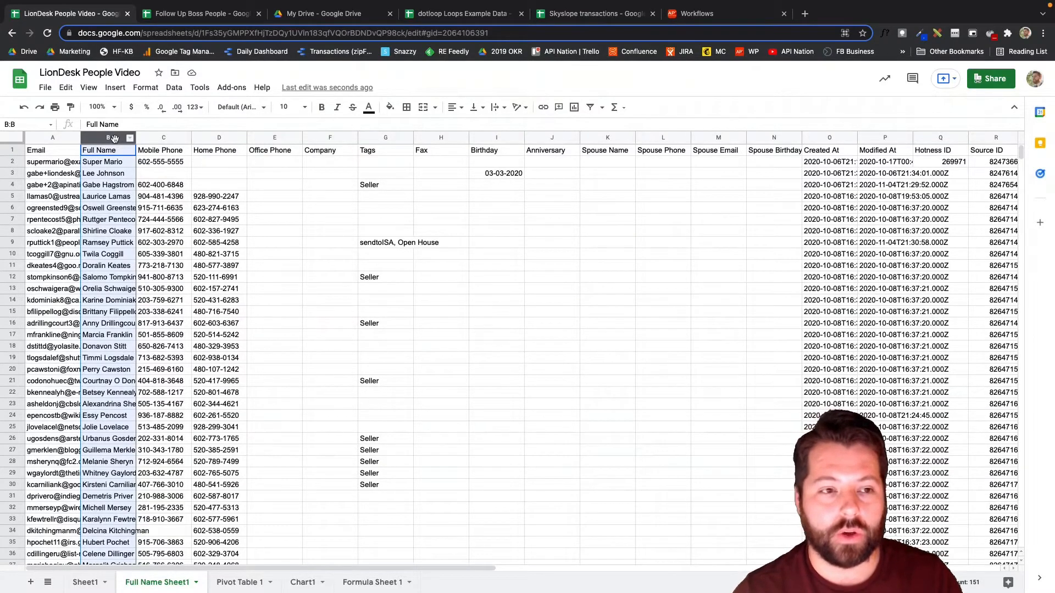
right_click(108, 137)
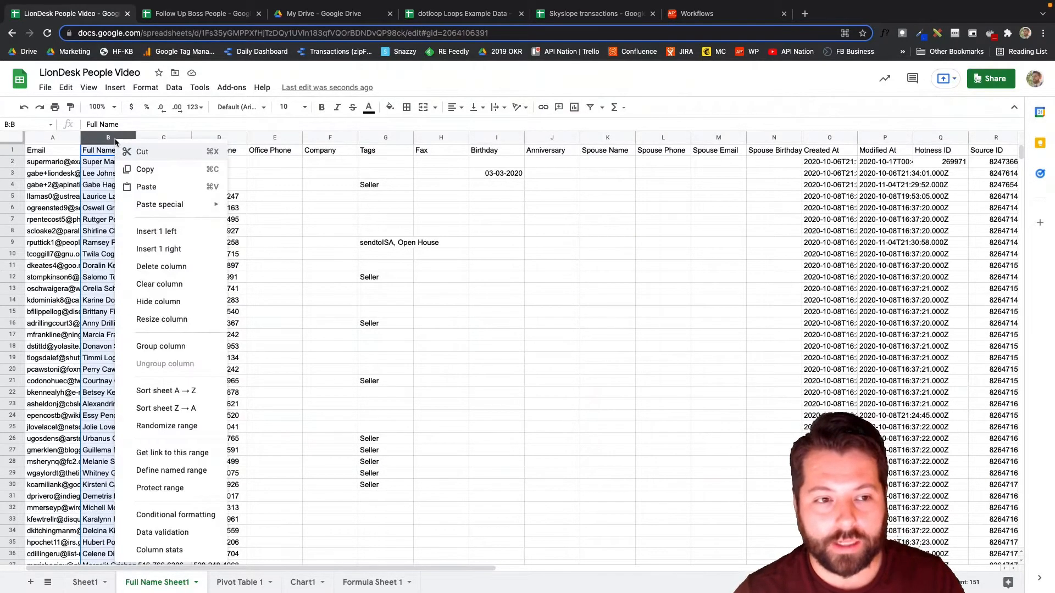
mouse_move(155, 249)
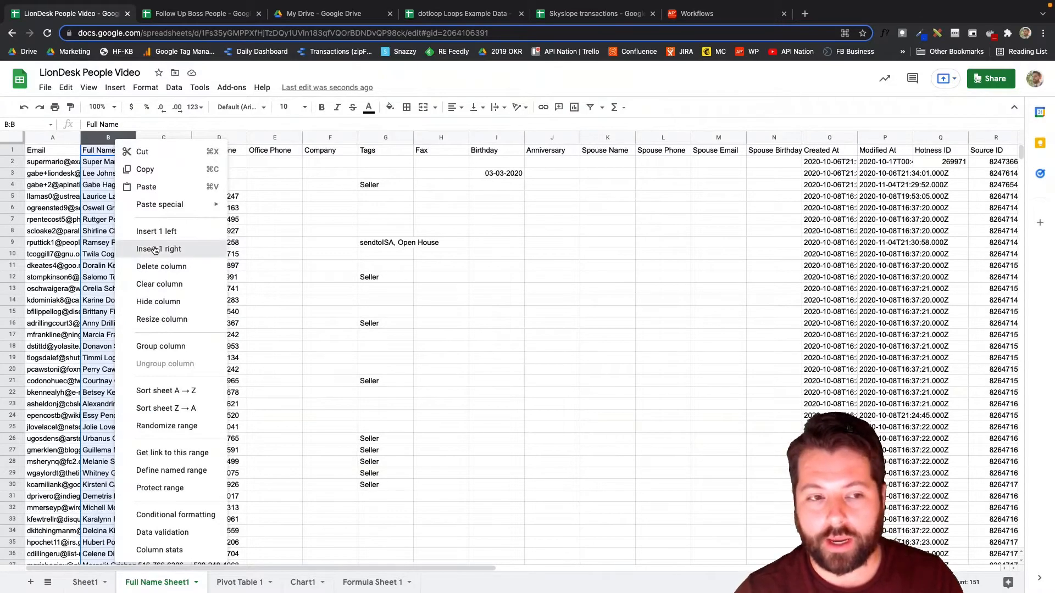
left_click(158, 249)
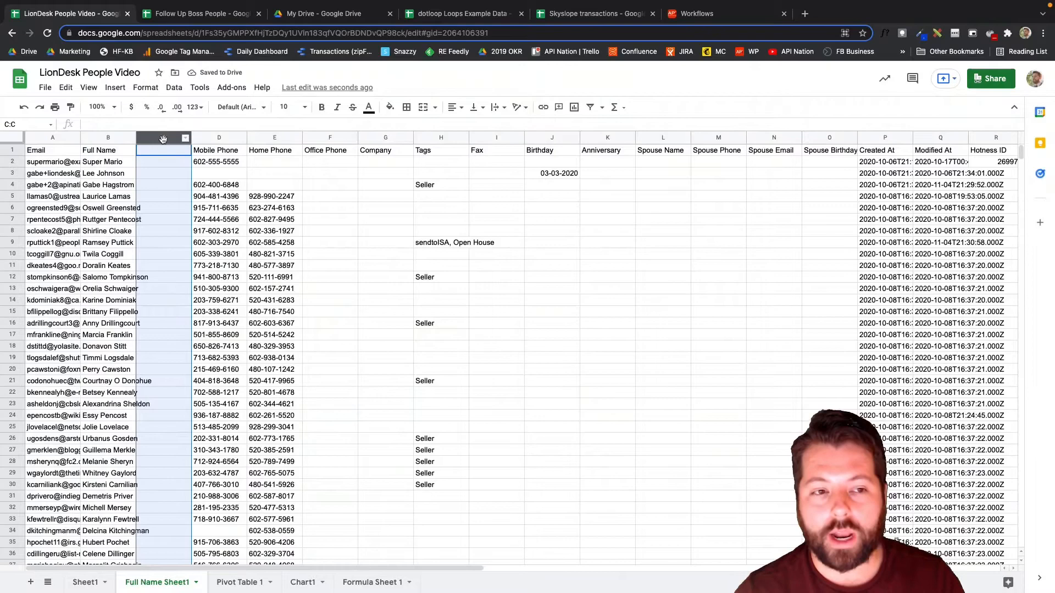
right_click(163, 138)
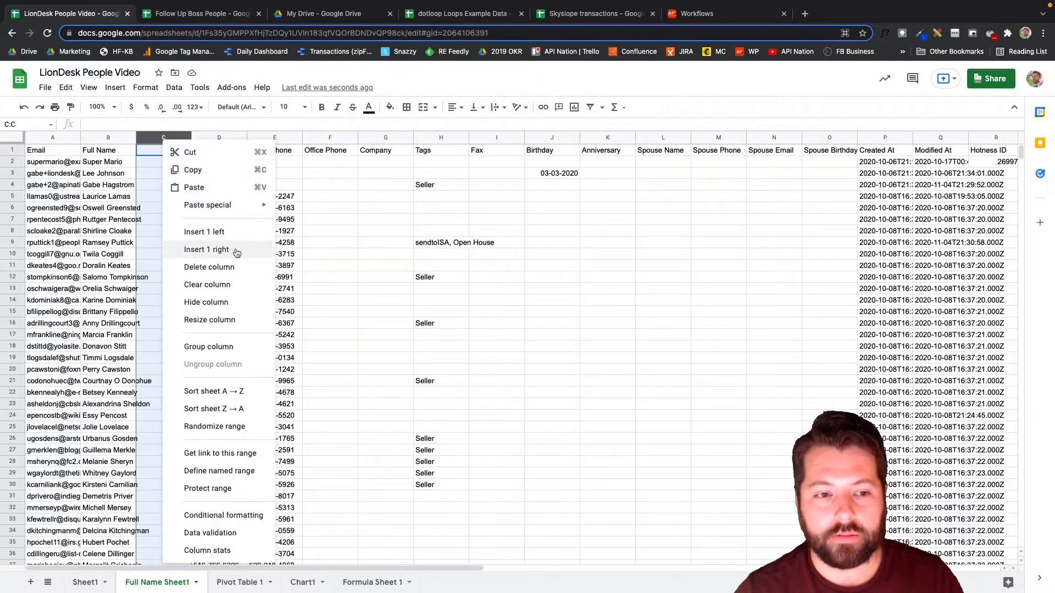
left_click(206, 250)
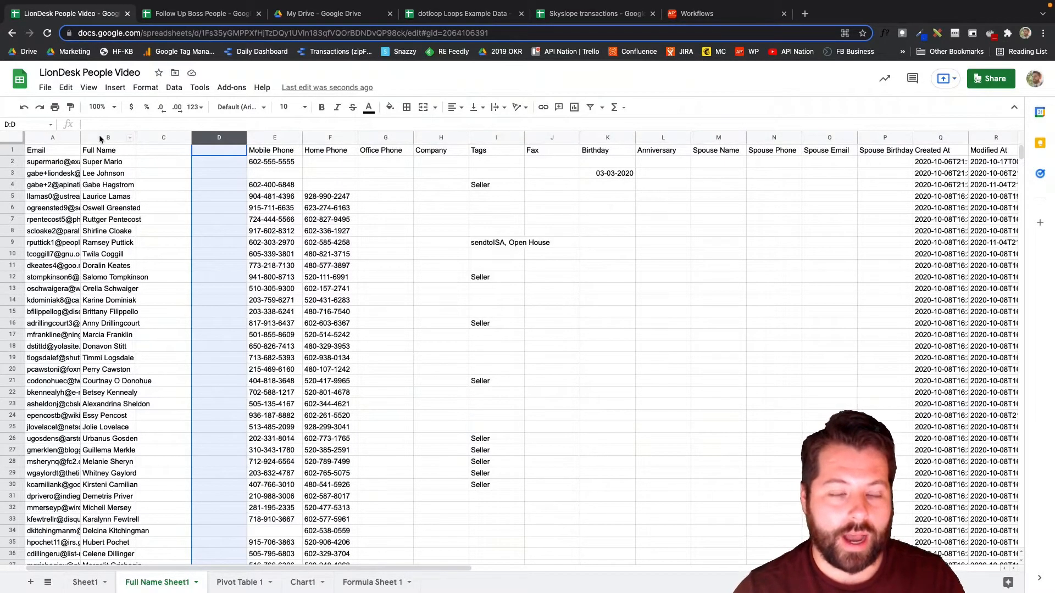
Split column B's full names into columns using Data > Split text with a Space separator.
left_click(107, 137)
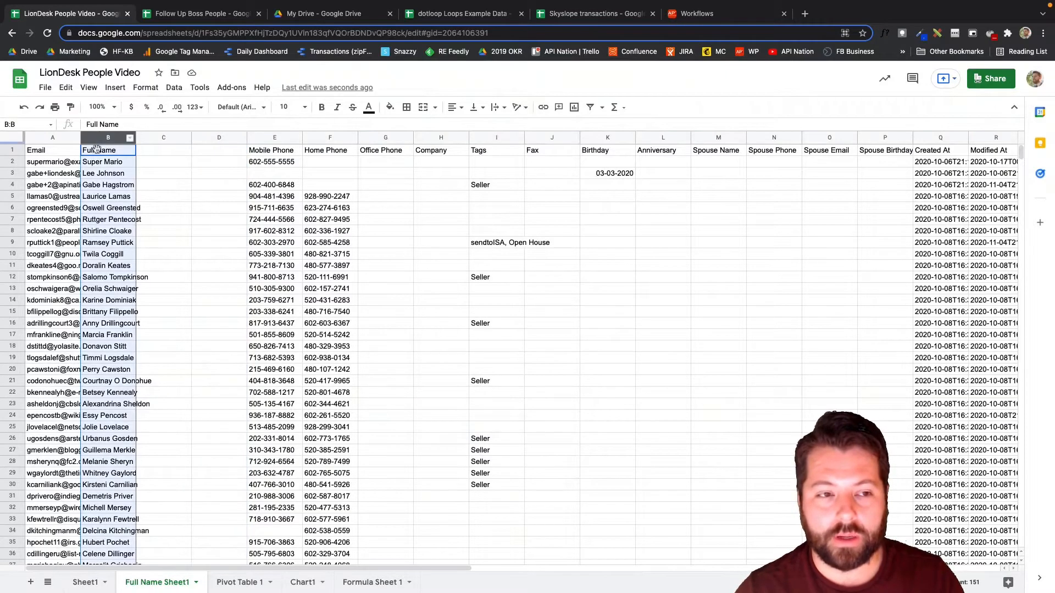
left_click(173, 87)
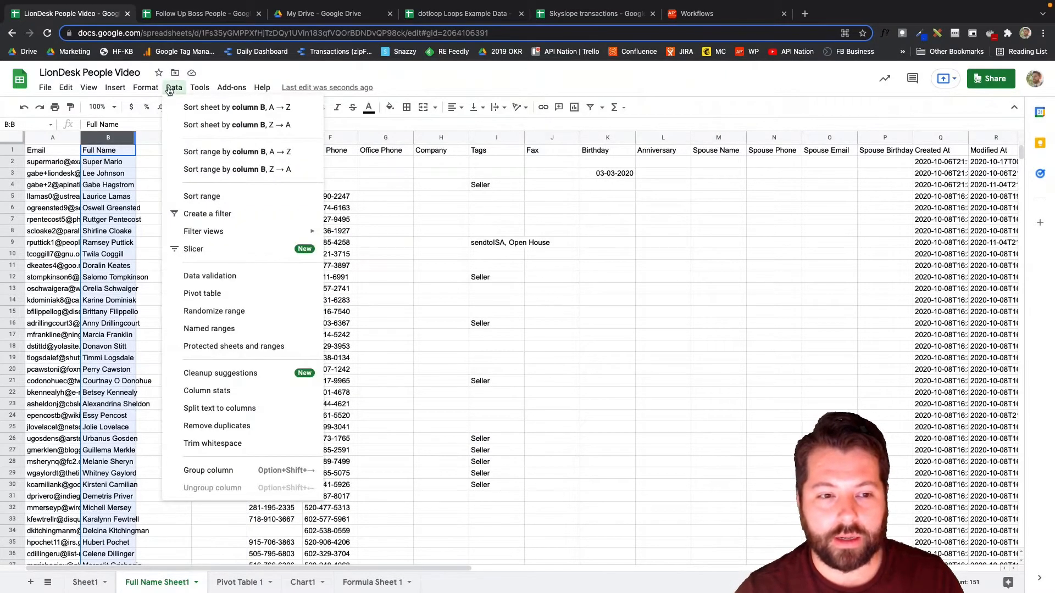
mouse_move(219, 408)
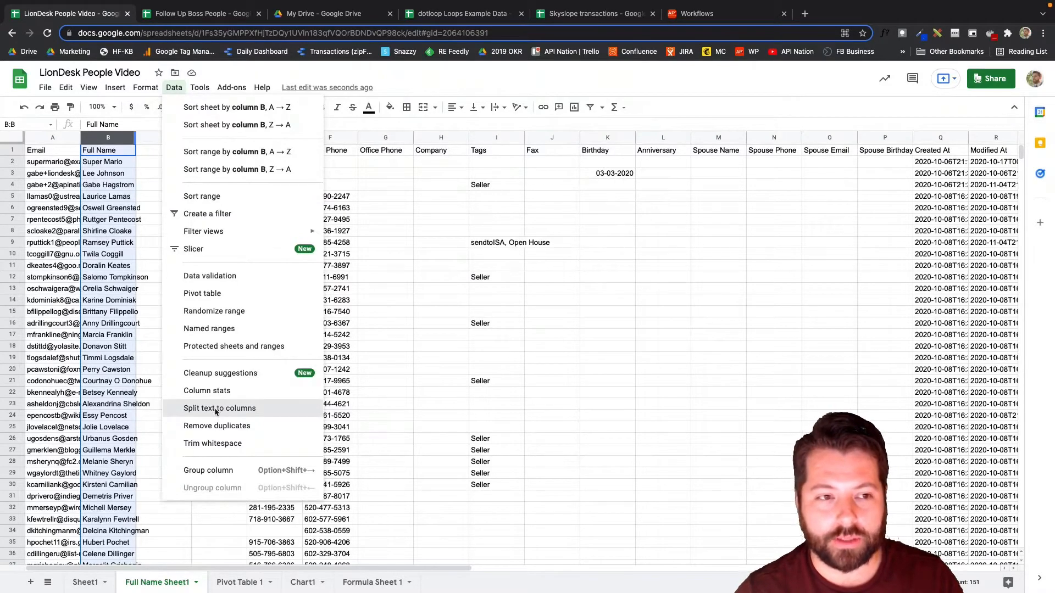
left_click(219, 408)
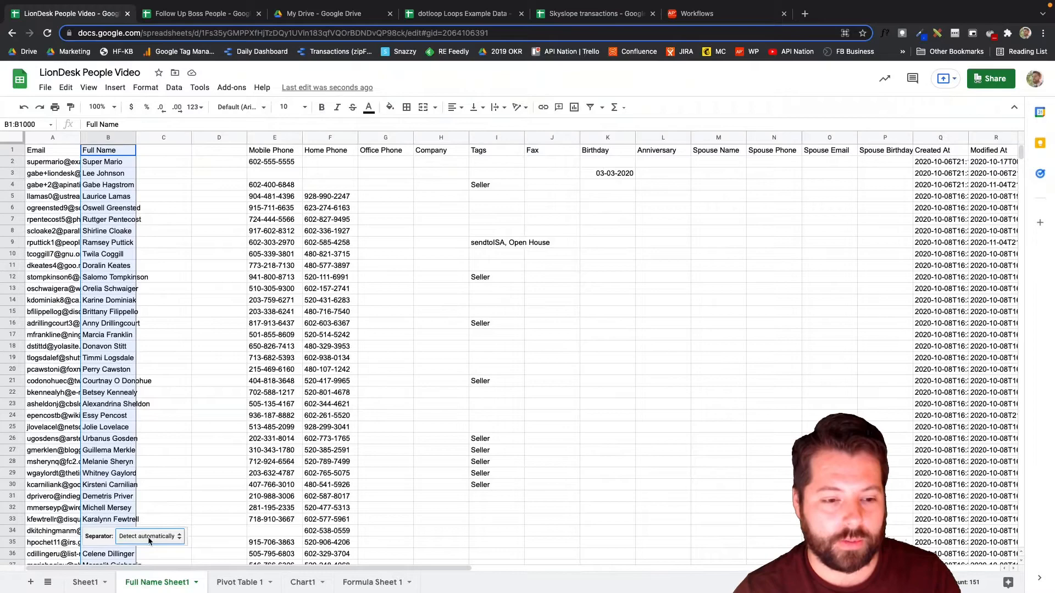
left_click(149, 536)
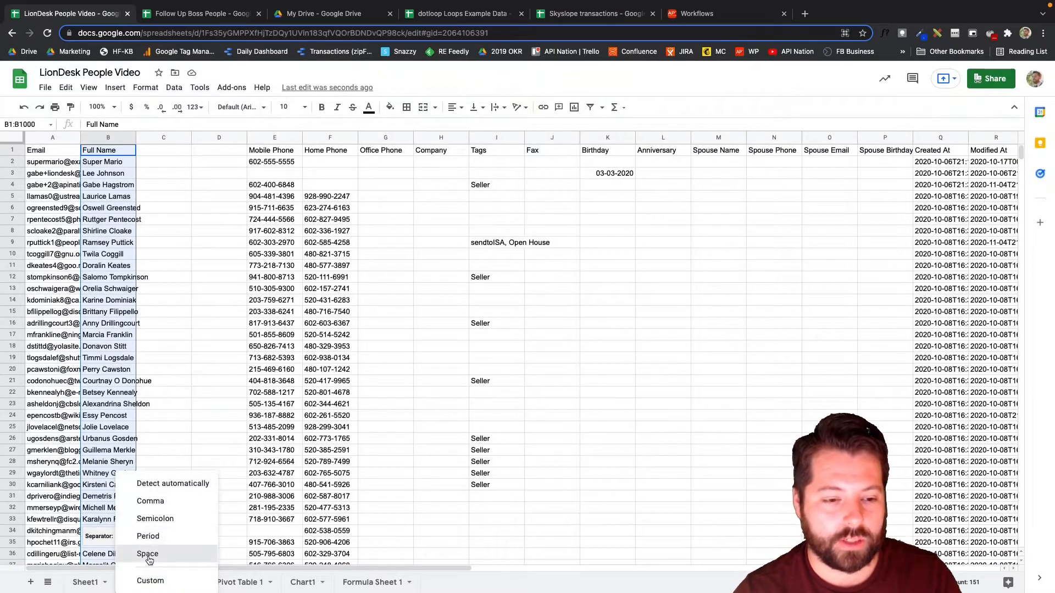
left_click(146, 553)
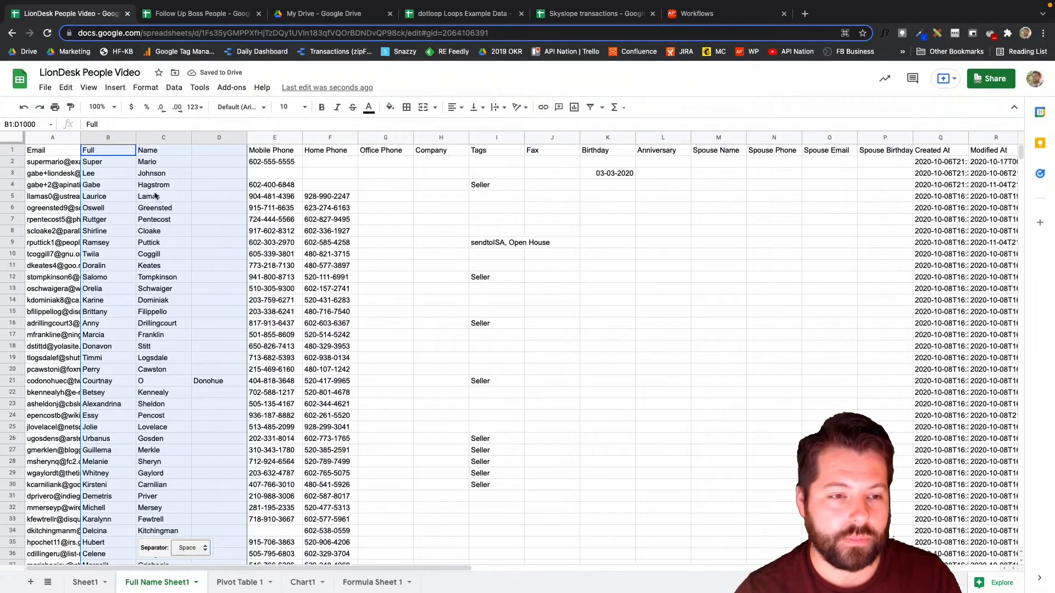
left_click(108, 161)
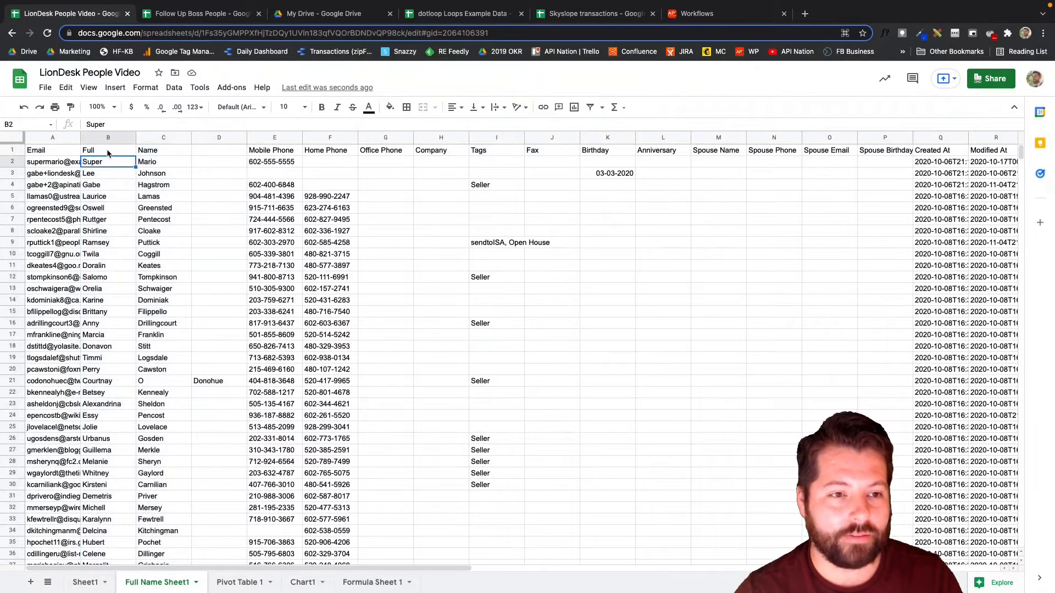
Head the name columns First and Last, fix Donohue, and remove the stray column D.
left_click(163, 162)
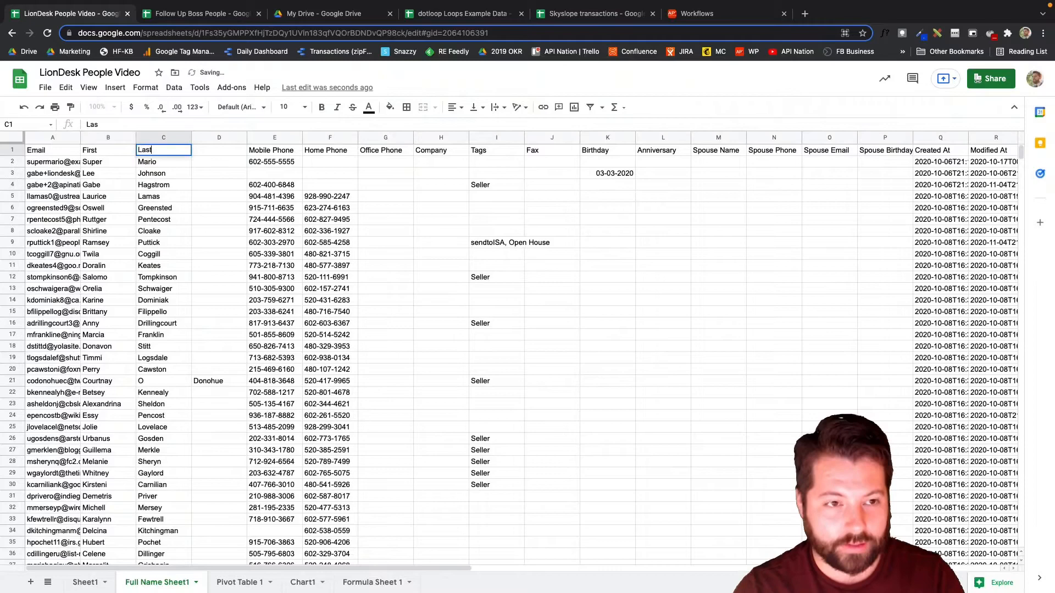
mouse_move(211, 401)
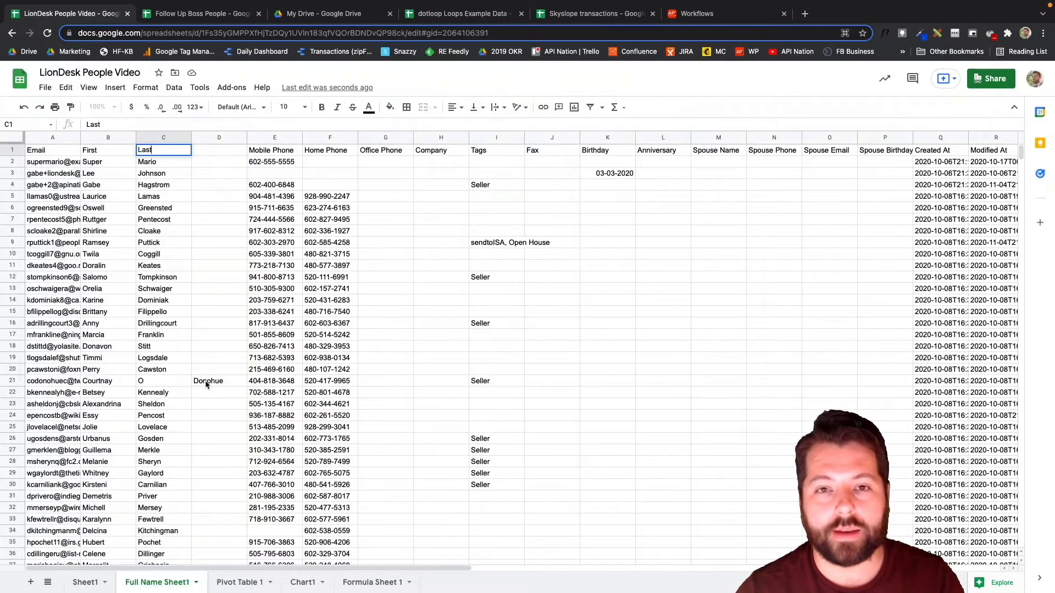
left_click(219, 380)
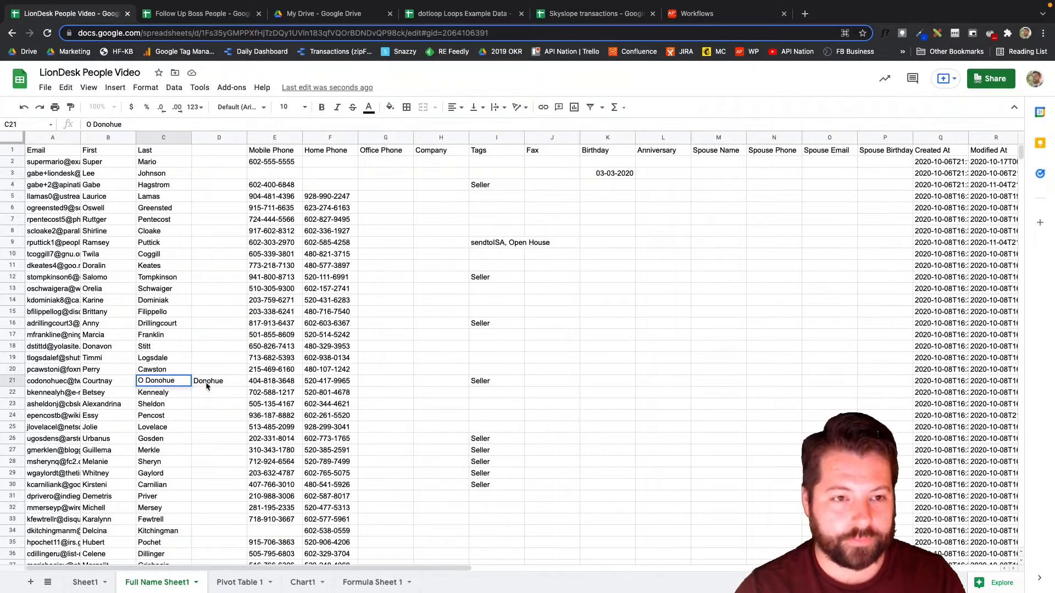
left_click(218, 137)
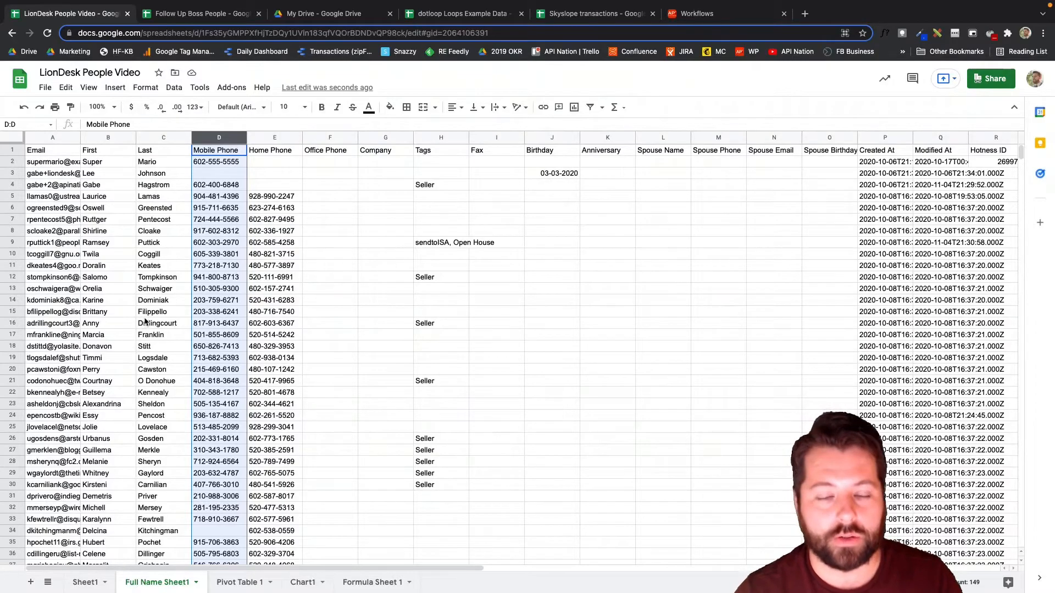
left_click(199, 12)
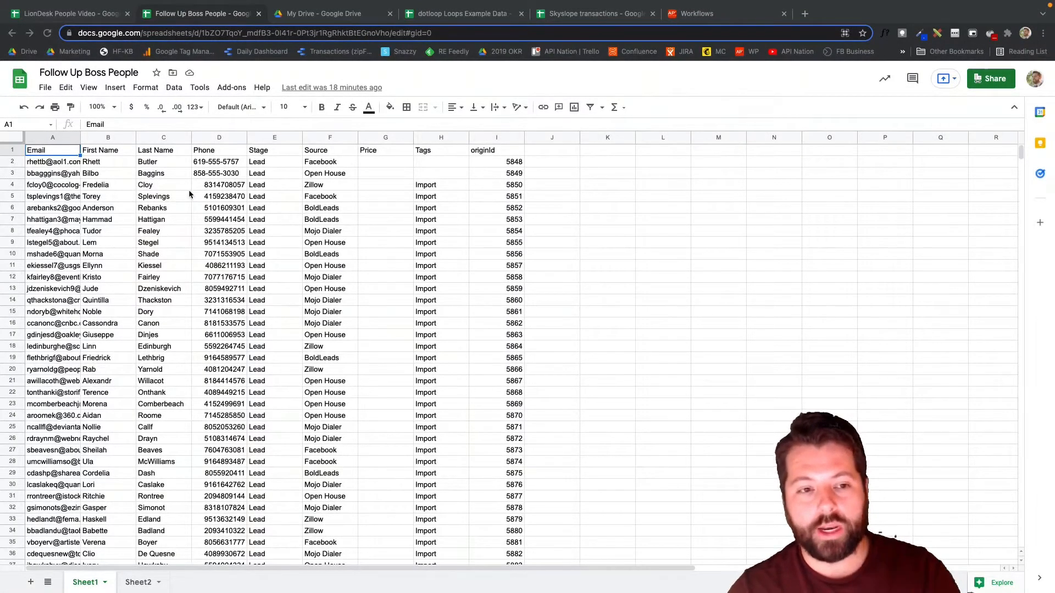
mouse_move(194, 289)
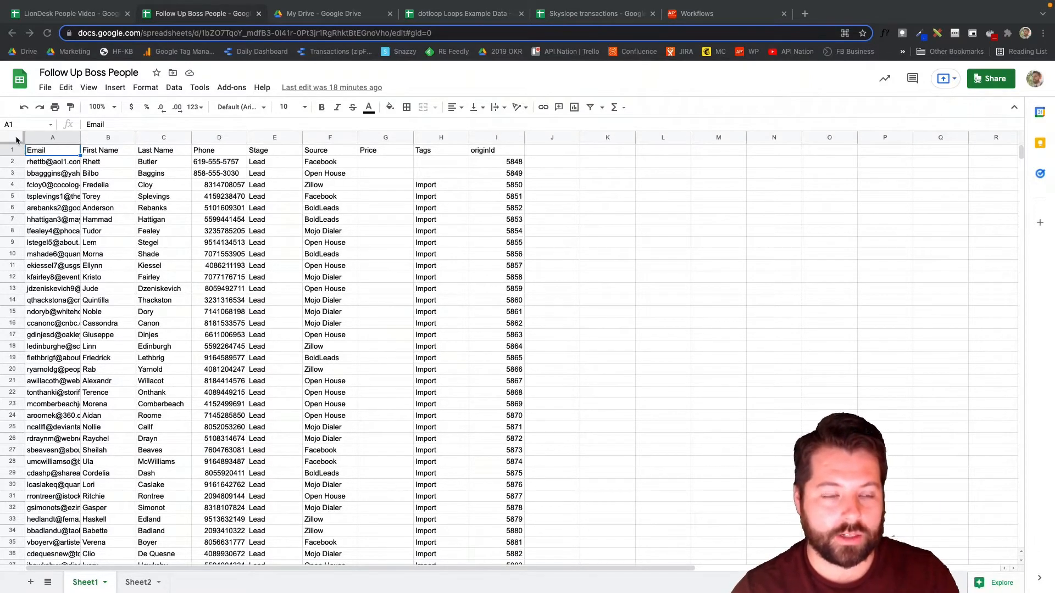
Apply the blue alternating colours style with a header row to the entire sheet.
left_click(13, 138)
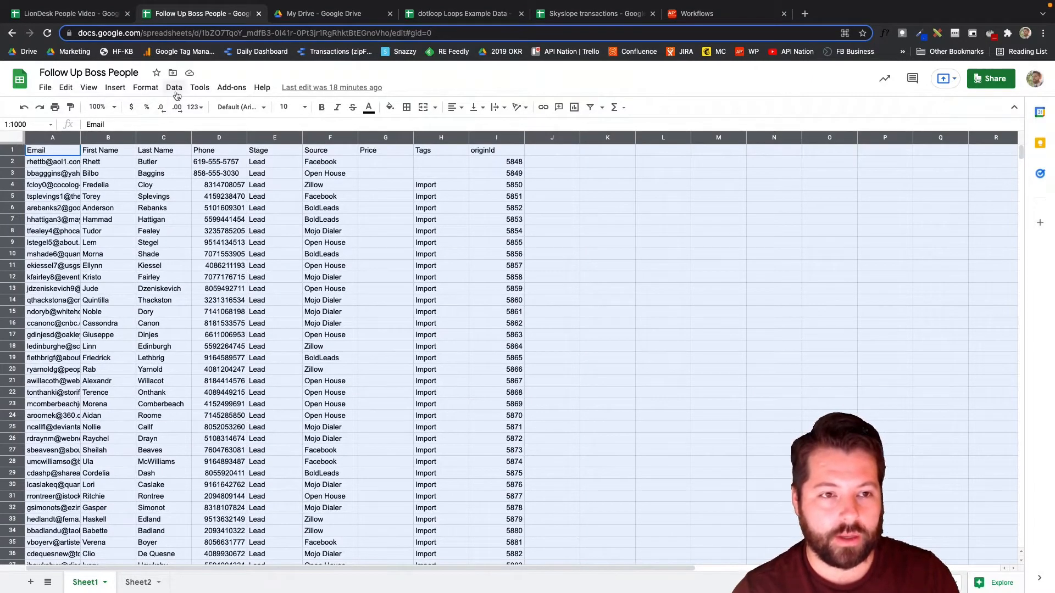
left_click(145, 87)
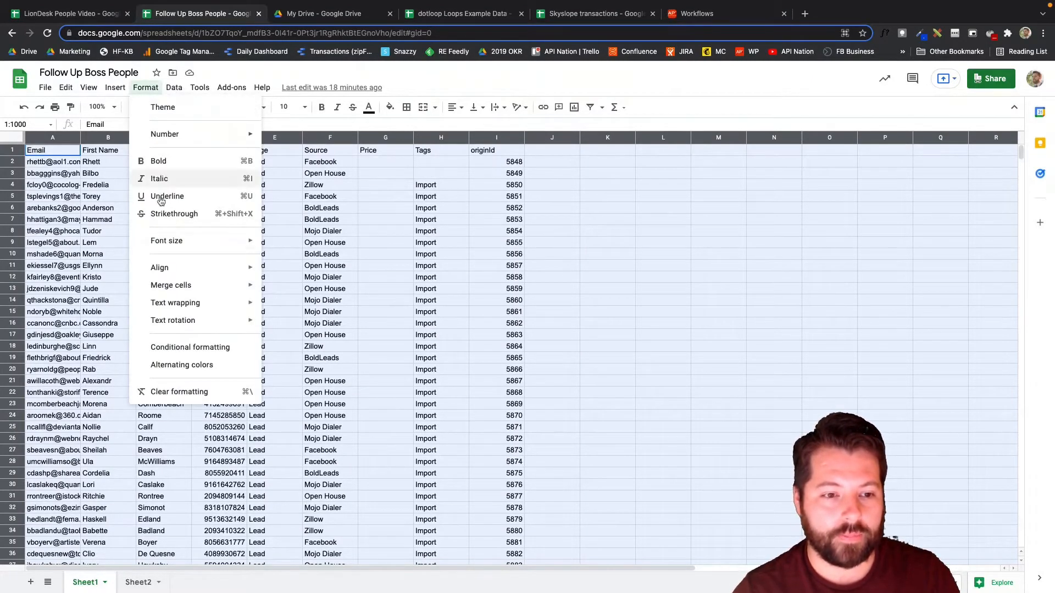
mouse_move(181, 365)
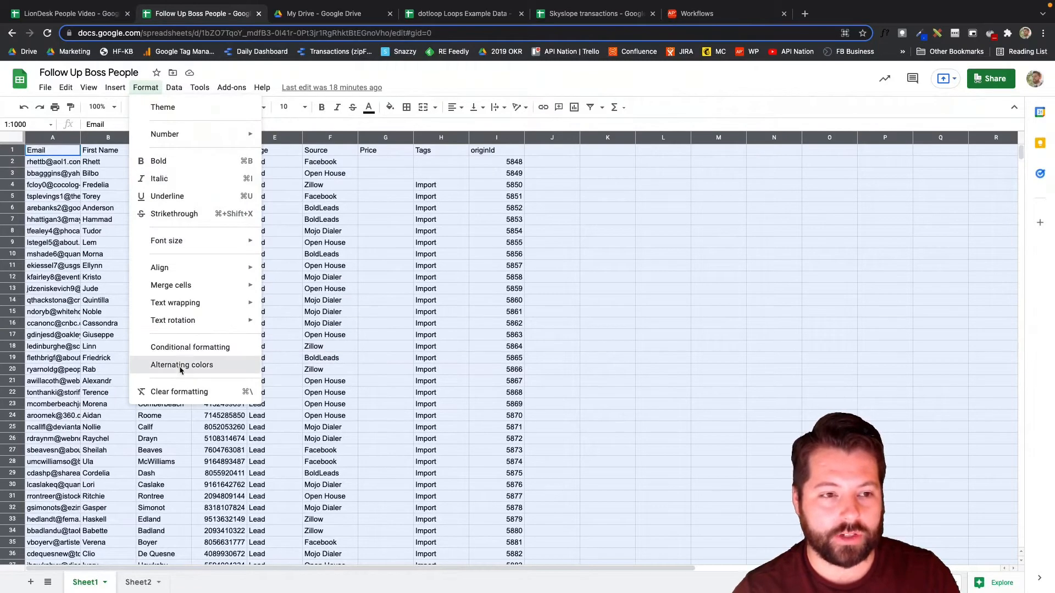
left_click(180, 365)
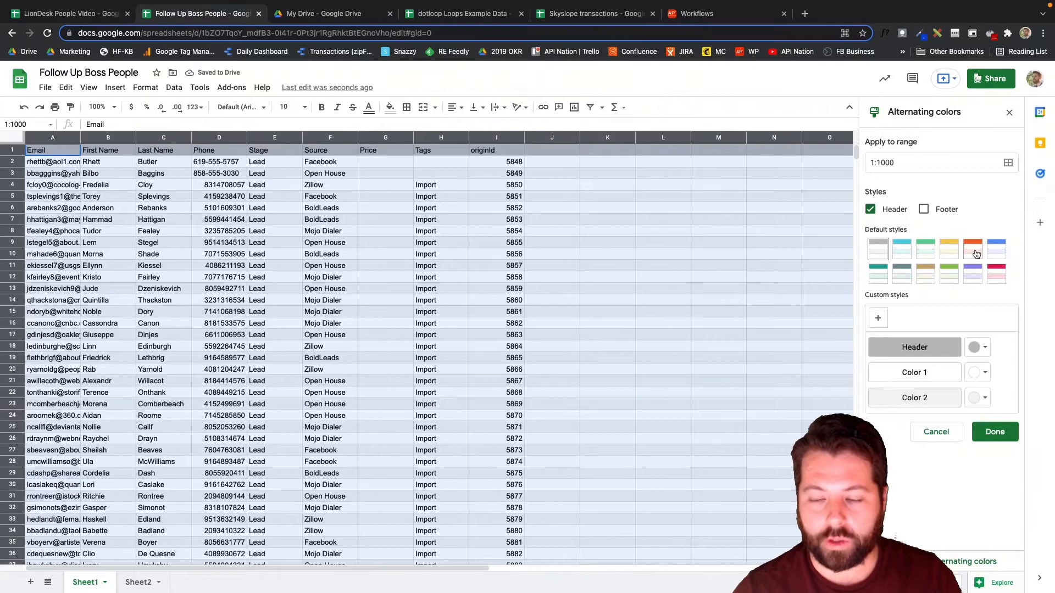
left_click(995, 431)
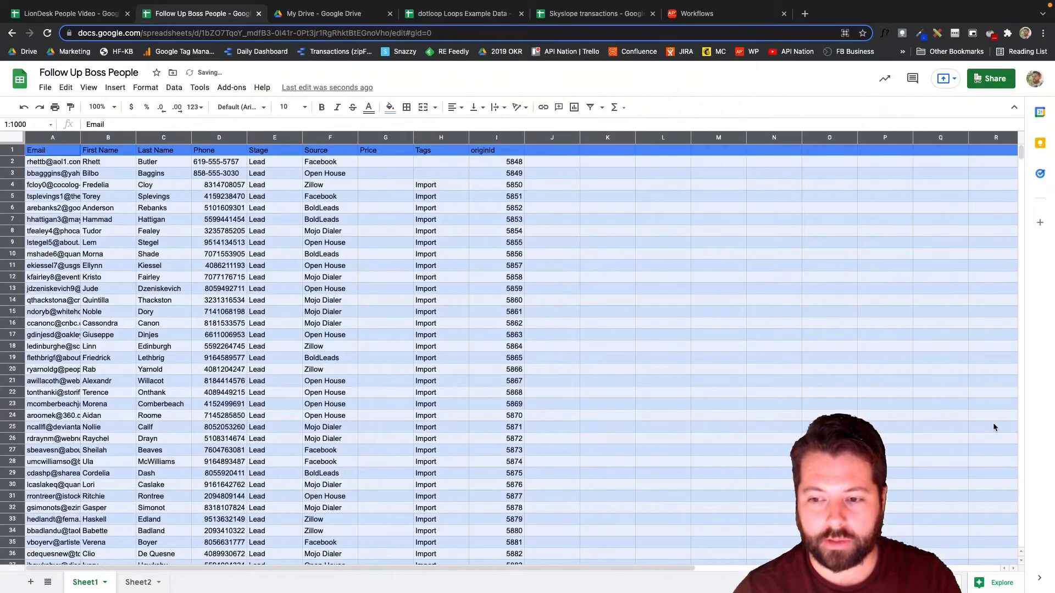
left_click(718, 312)
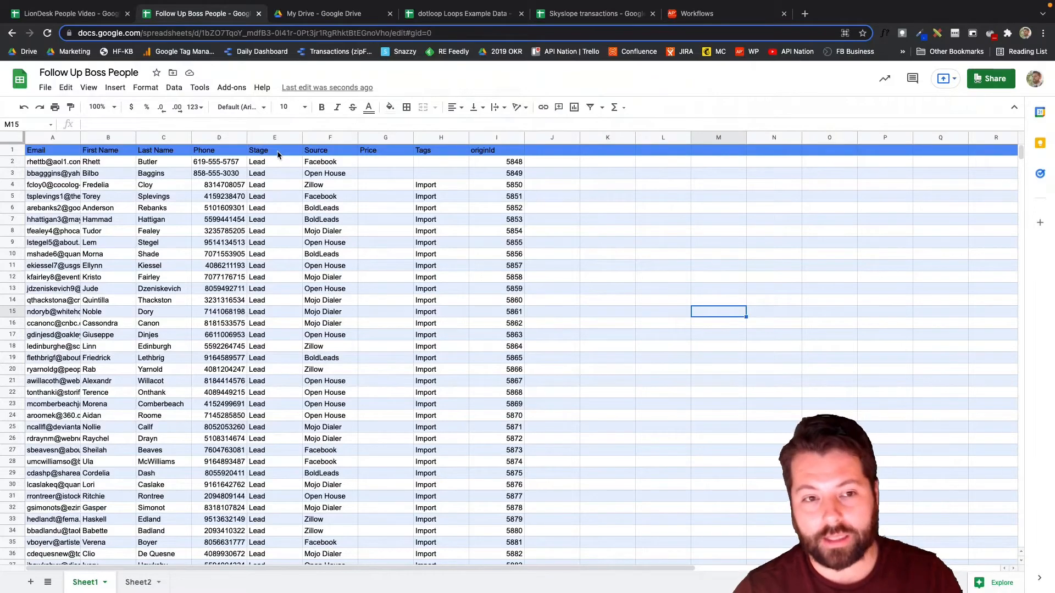
mouse_move(275, 206)
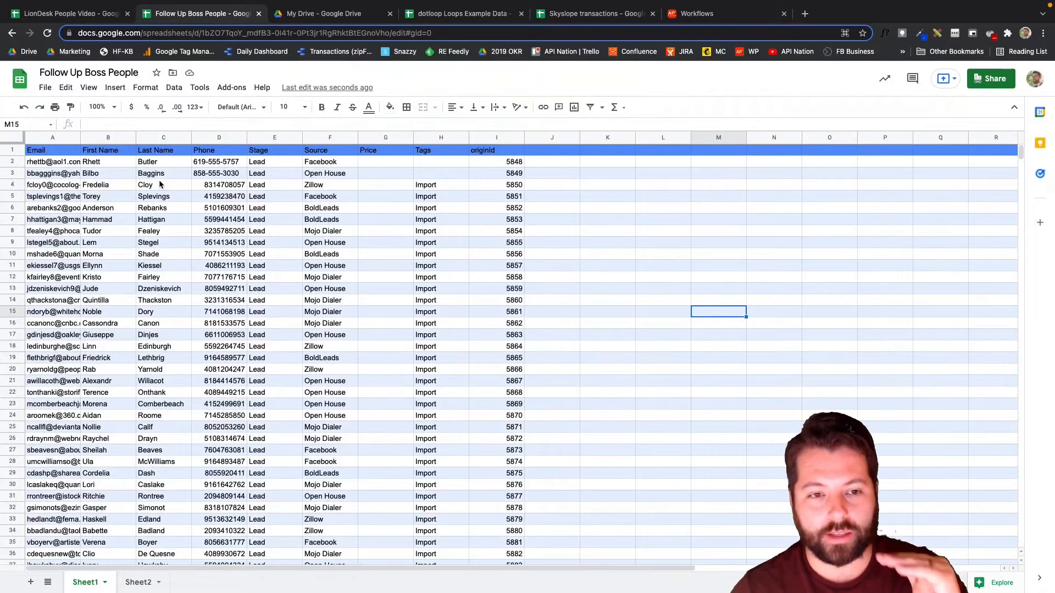
mouse_move(51, 161)
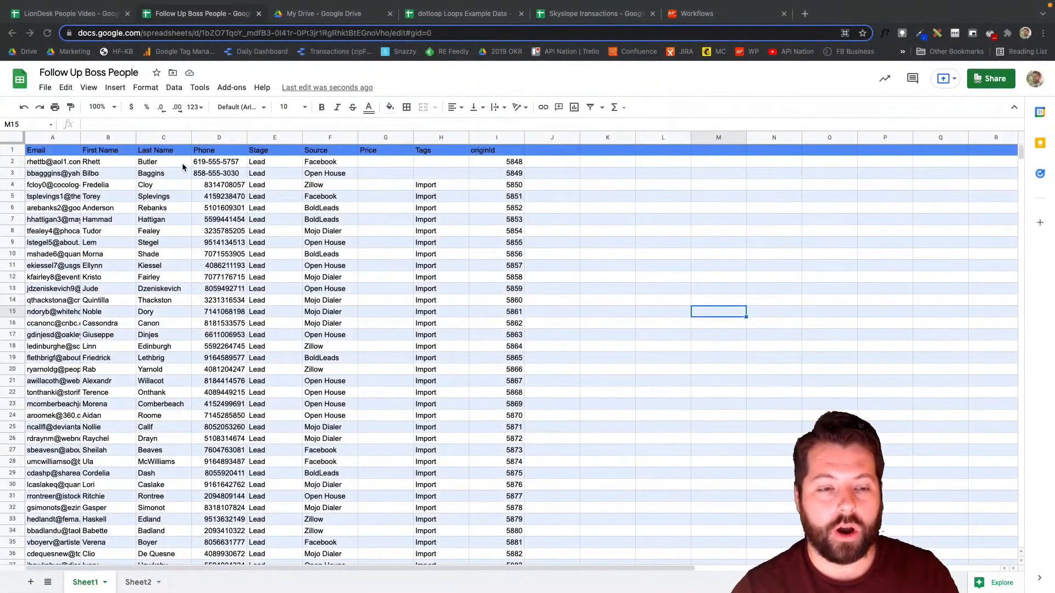
Scroll through the banded lead list and inspect the phone number in D27.
scroll("down", 3)
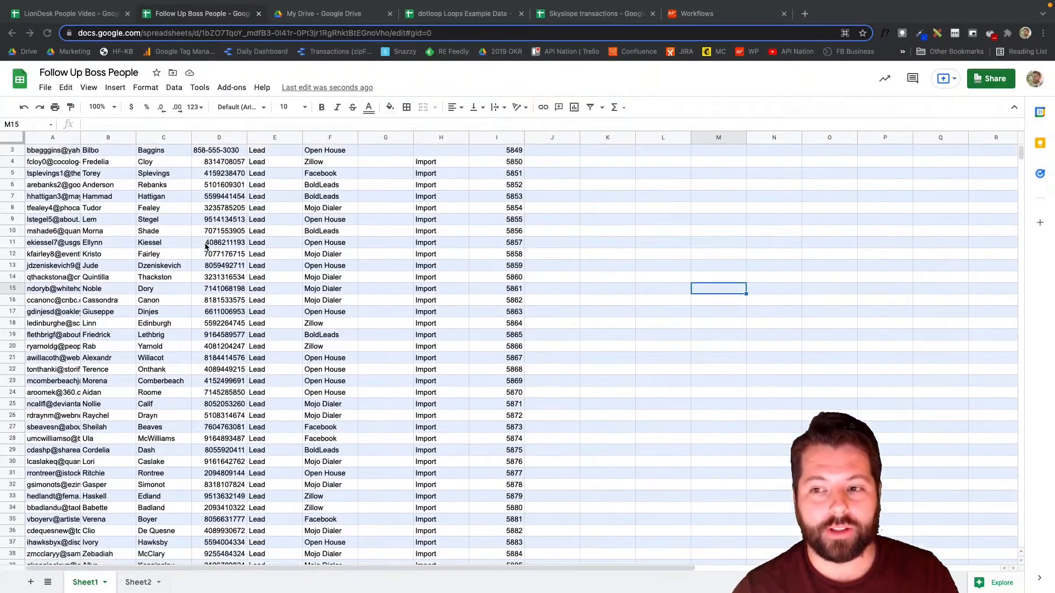
scroll("down", 3)
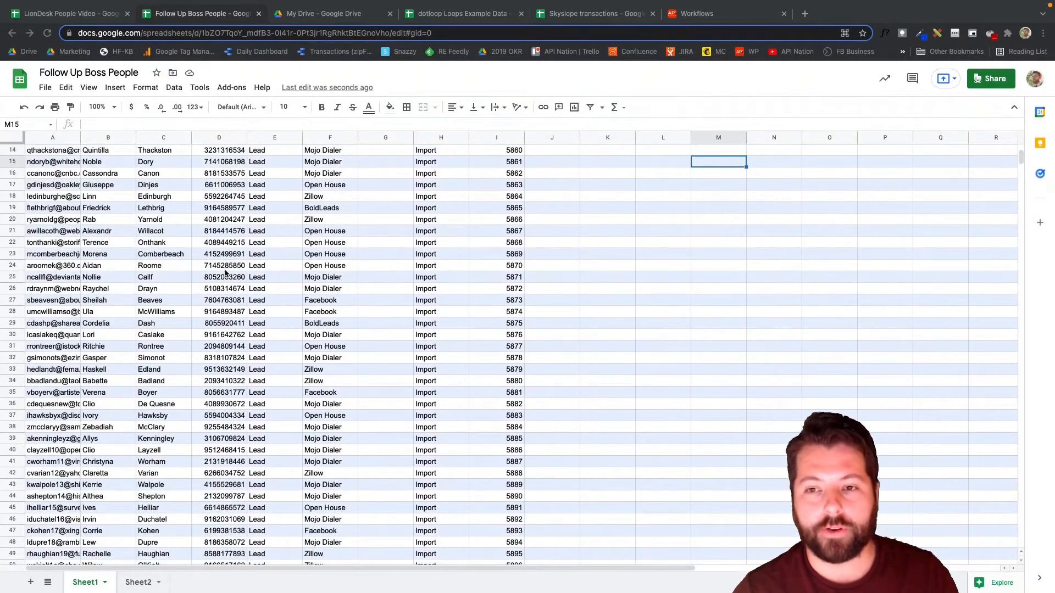
scroll("down", 3)
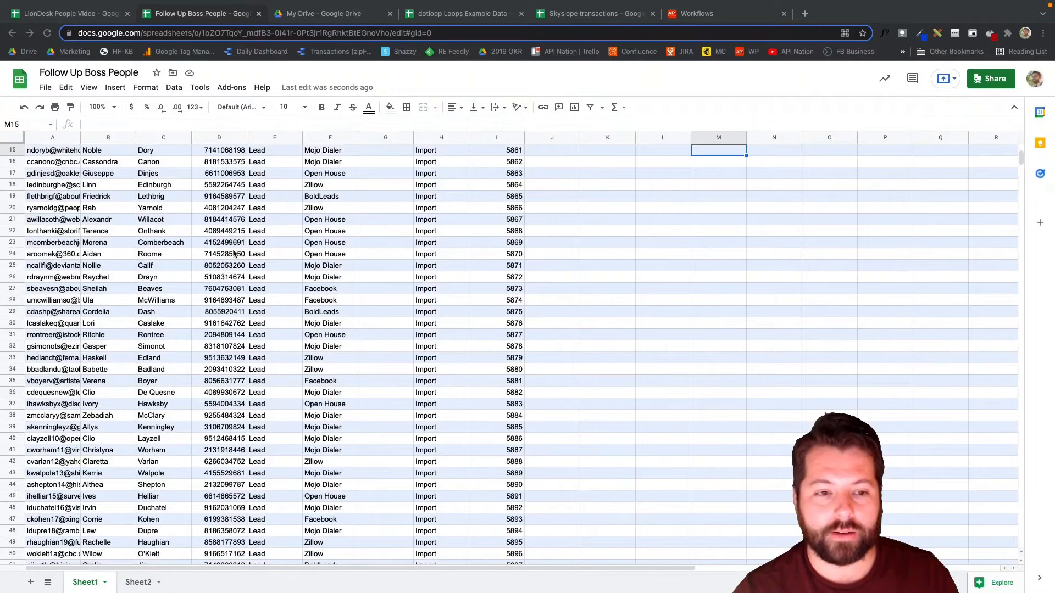
left_click(219, 289)
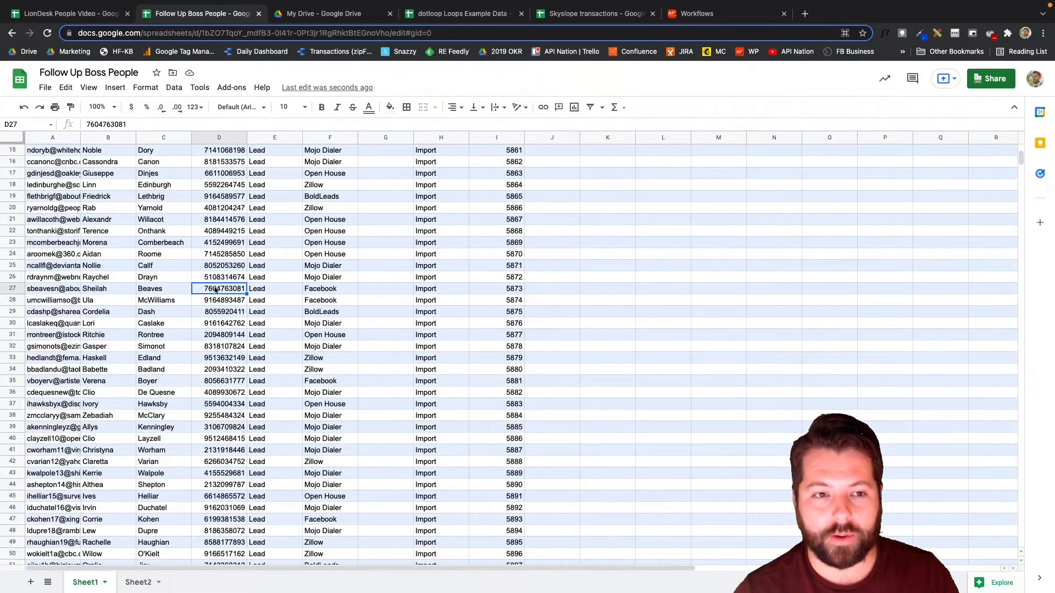
scroll("up", 3)
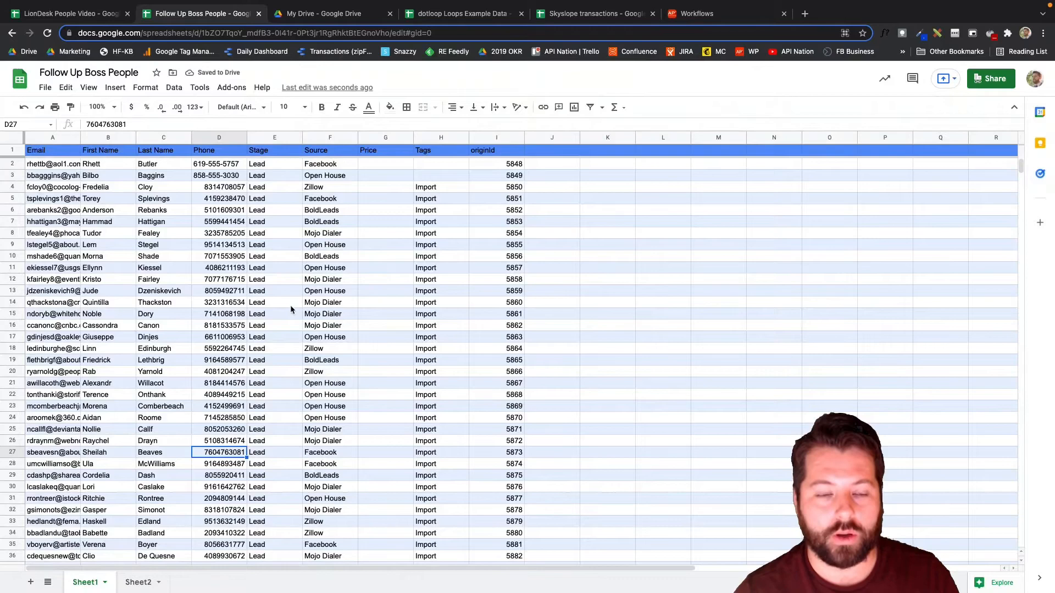
Scroll down the lead list to confirm the frozen header row stays visible.
scroll("down", 3)
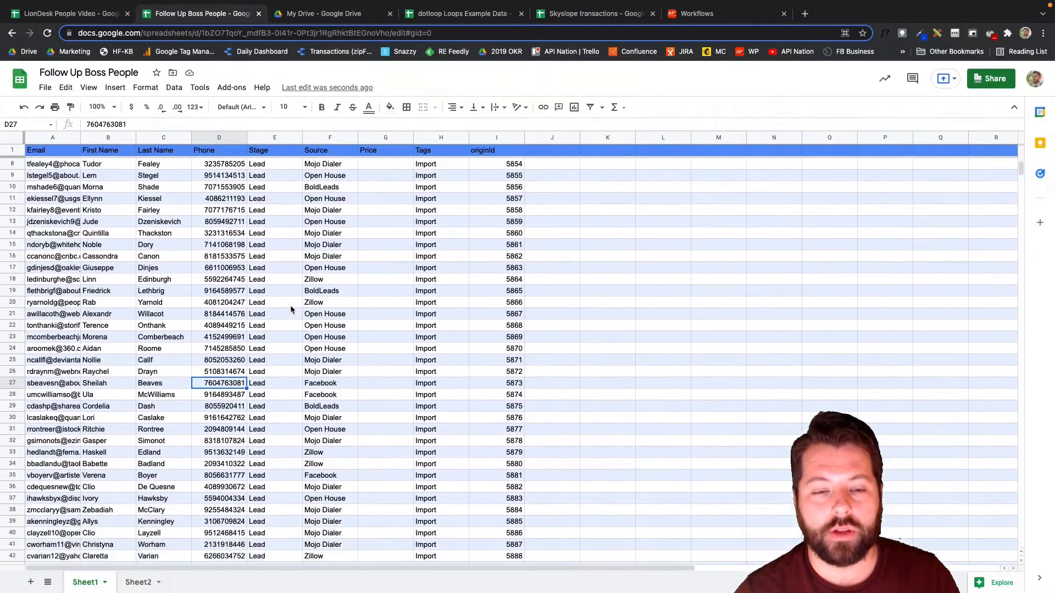
scroll("down", 3)
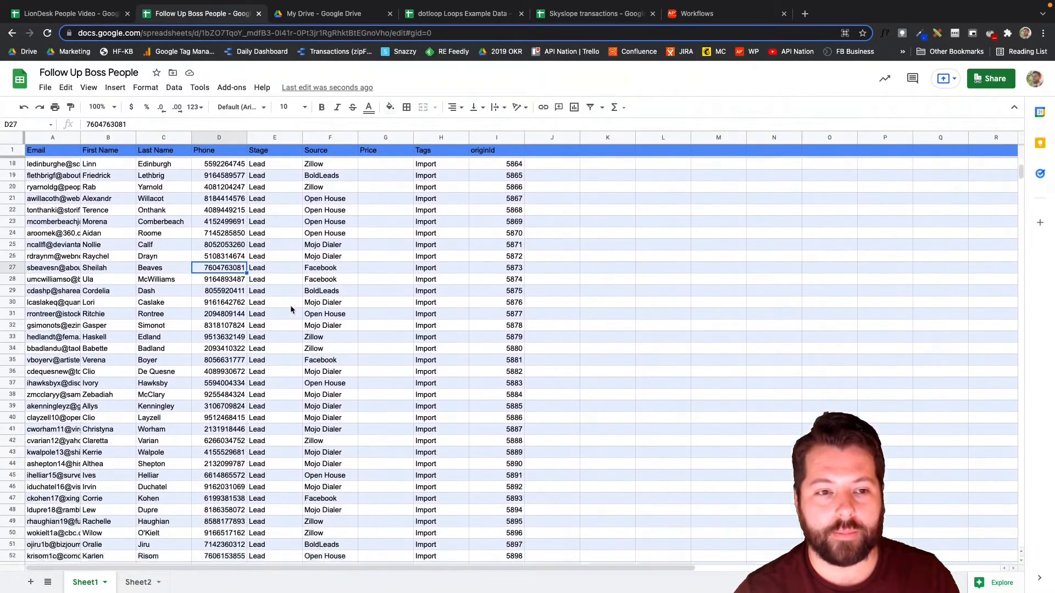
scroll("down", 3)
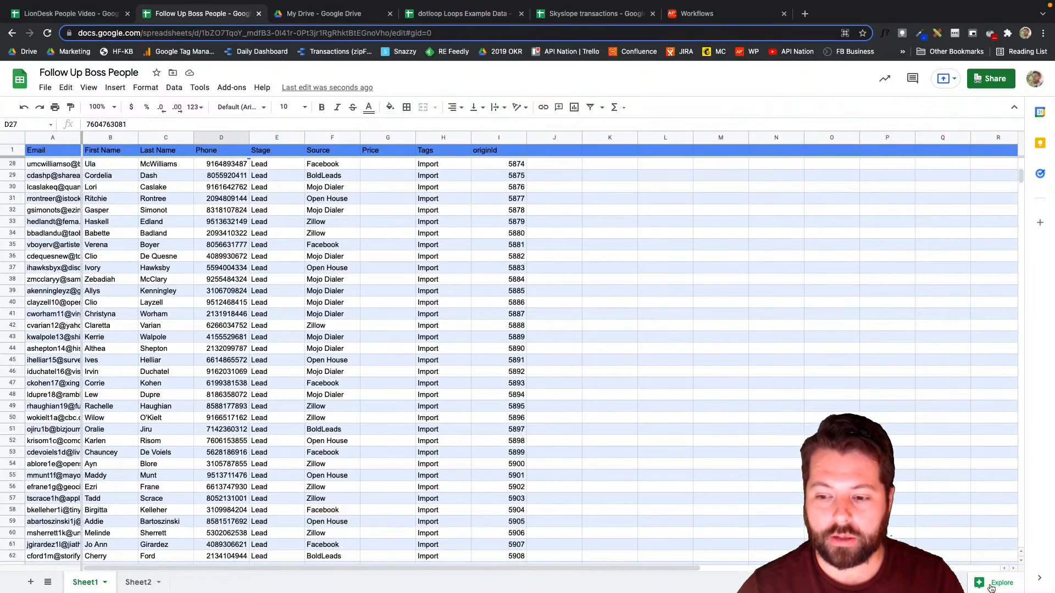
Ask Explore 'percentage of Source is Facebook' and get the 18.18% answer.
left_click(1001, 582)
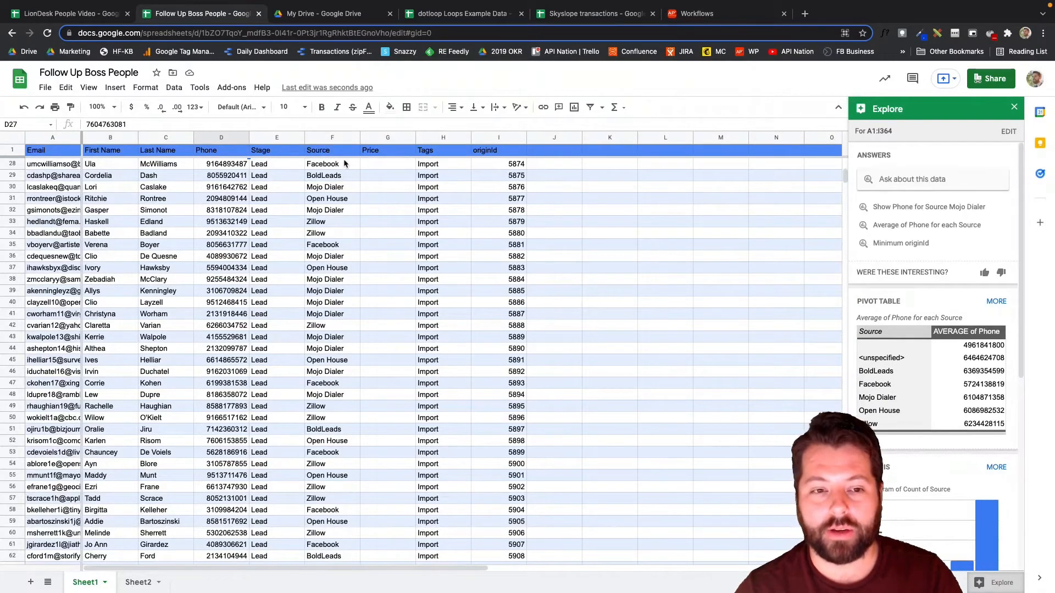
mouse_move(333, 167)
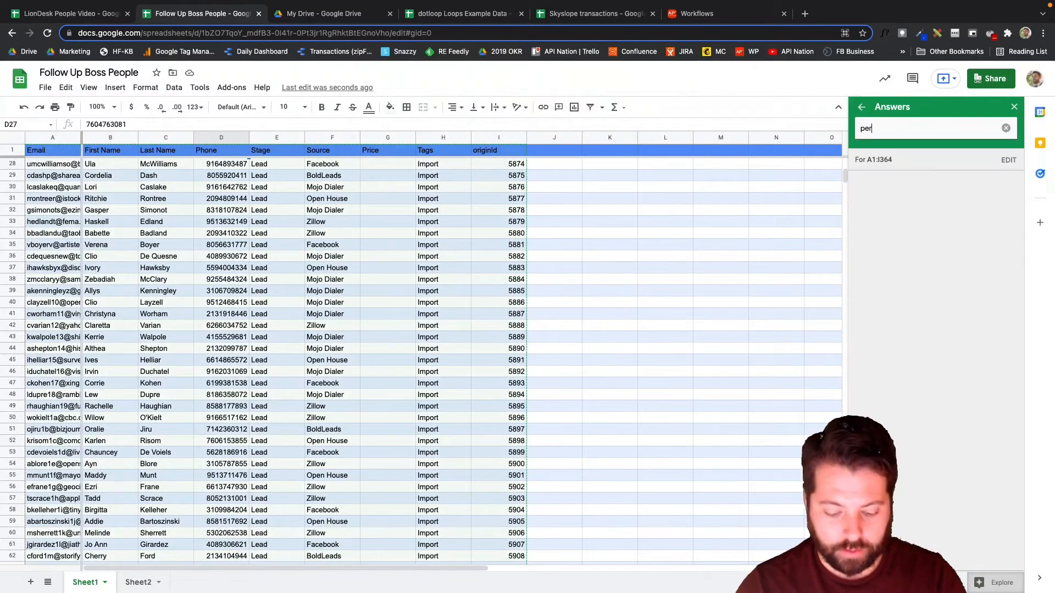
type("percentage of")
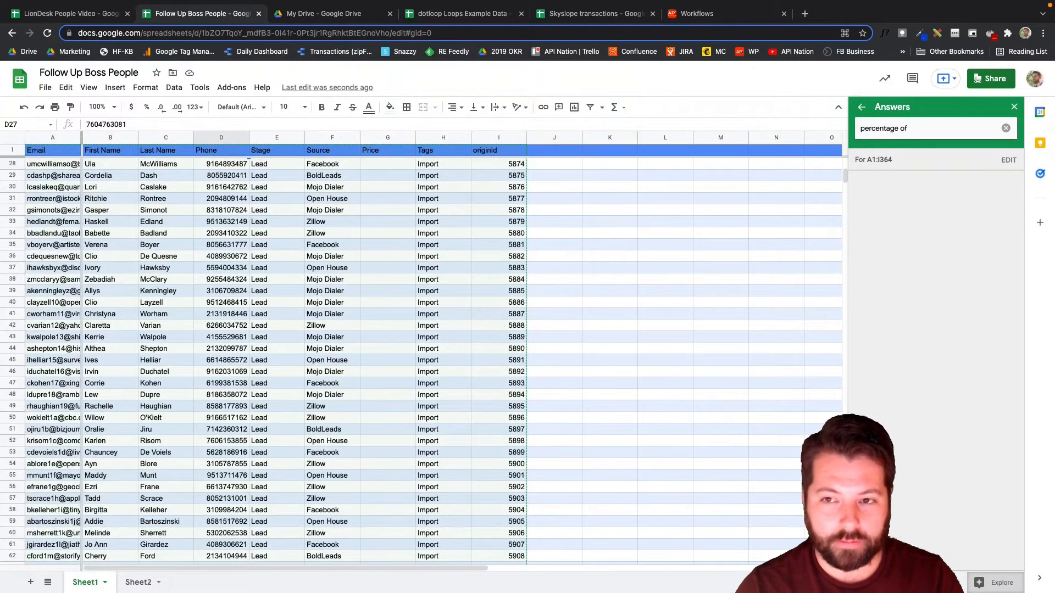
type("Source")
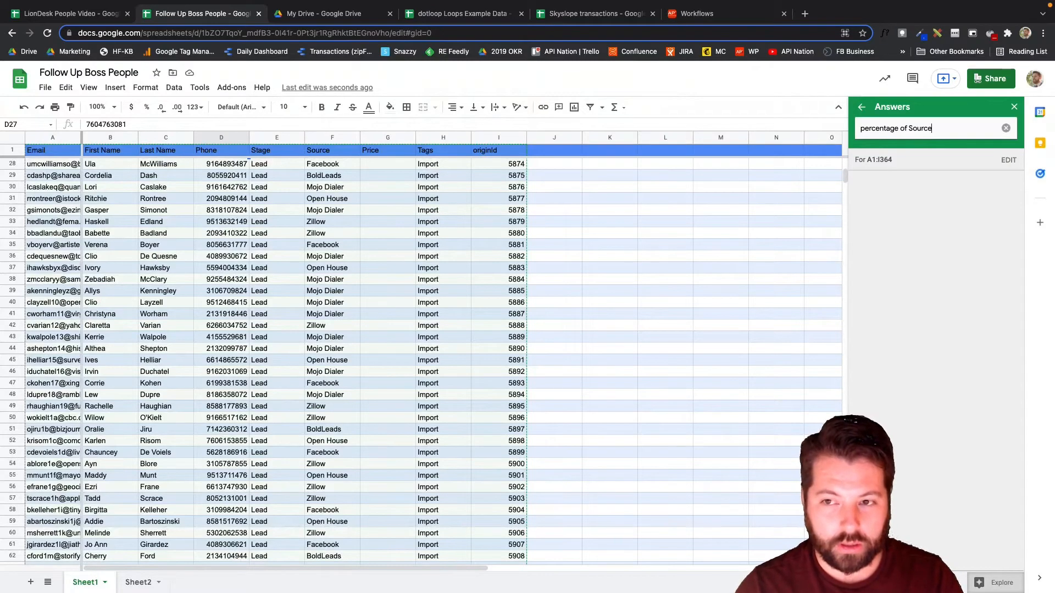
type("is Facebook")
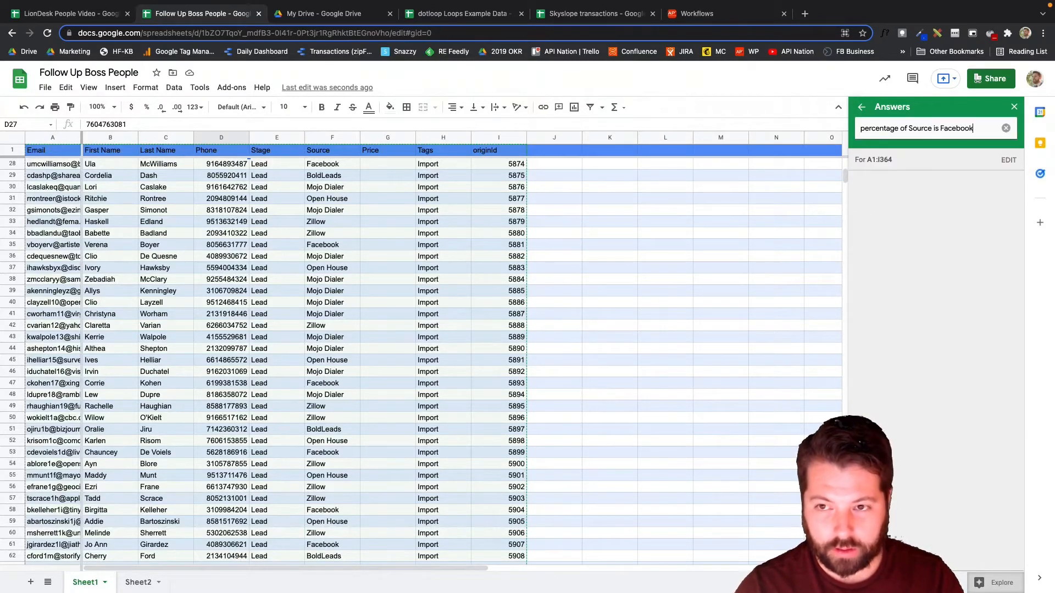
key("Return")
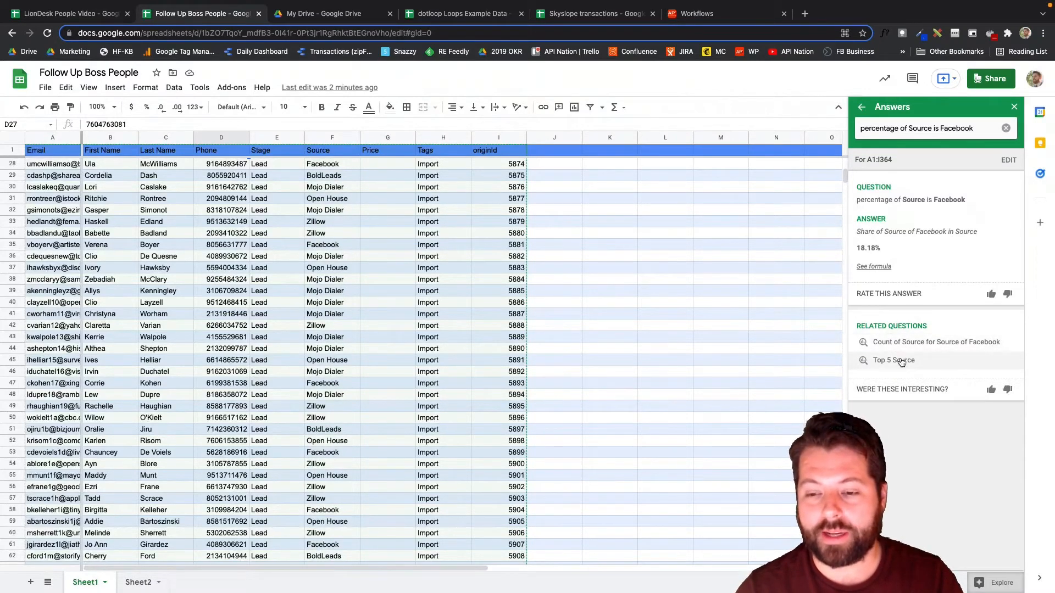
Insert Explore's Top 5 Source column chart of lead counts into the sheet.
left_click(893, 360)
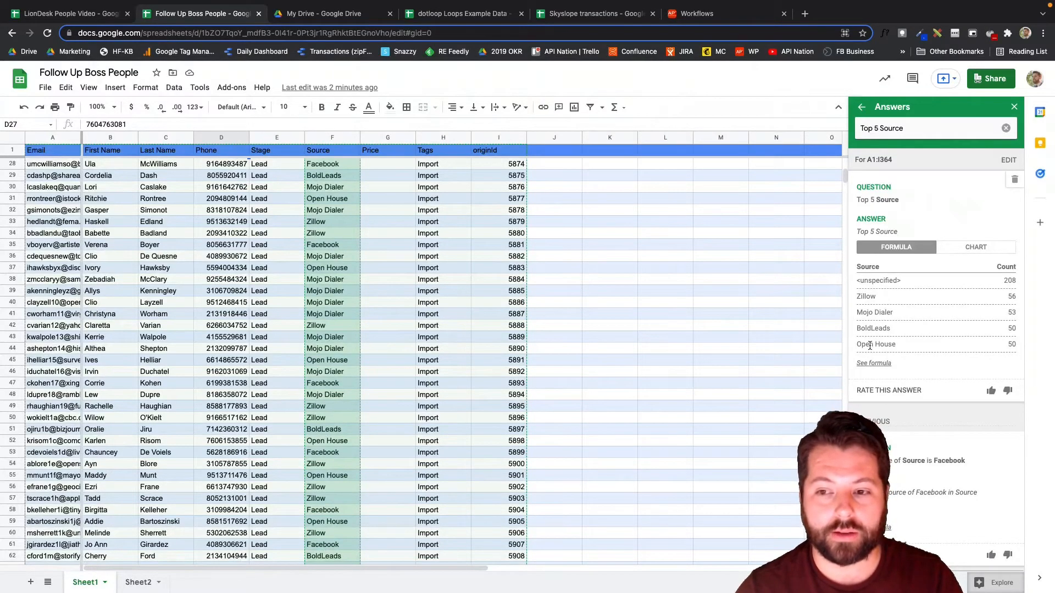
left_click(971, 246)
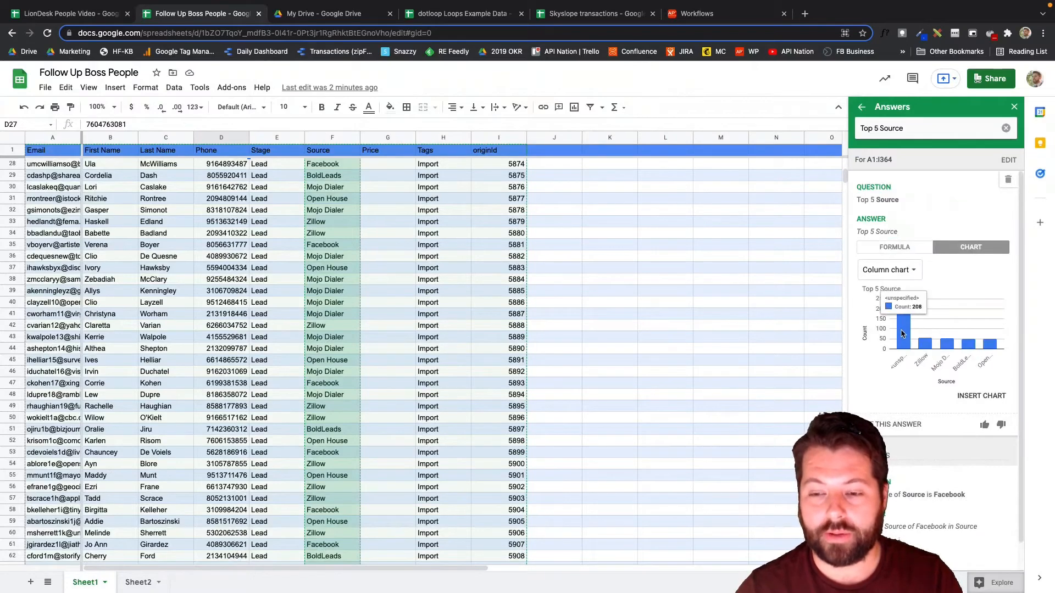
left_click(981, 395)
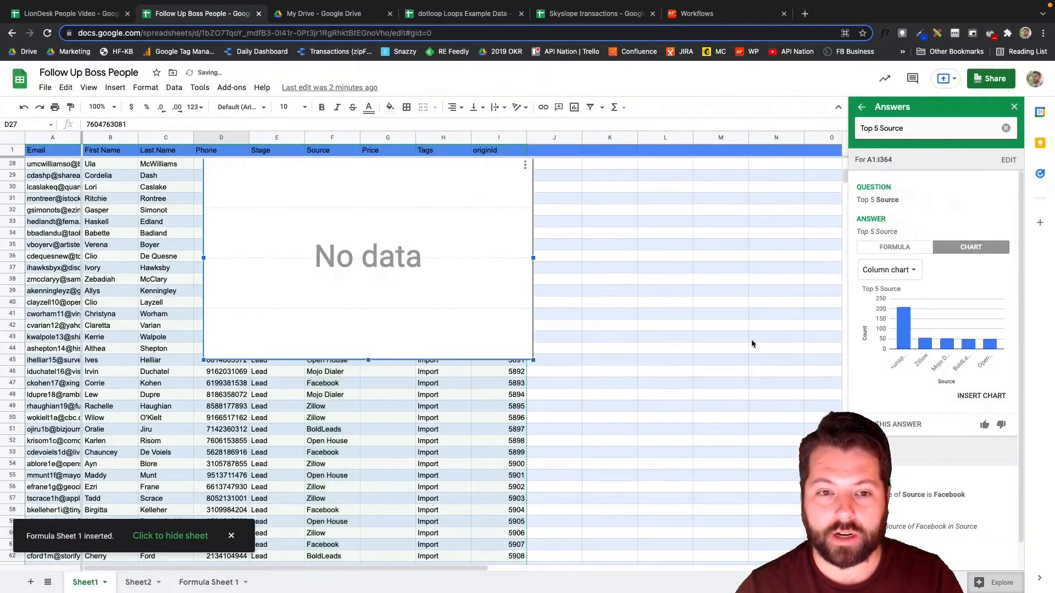
left_click(980, 396)
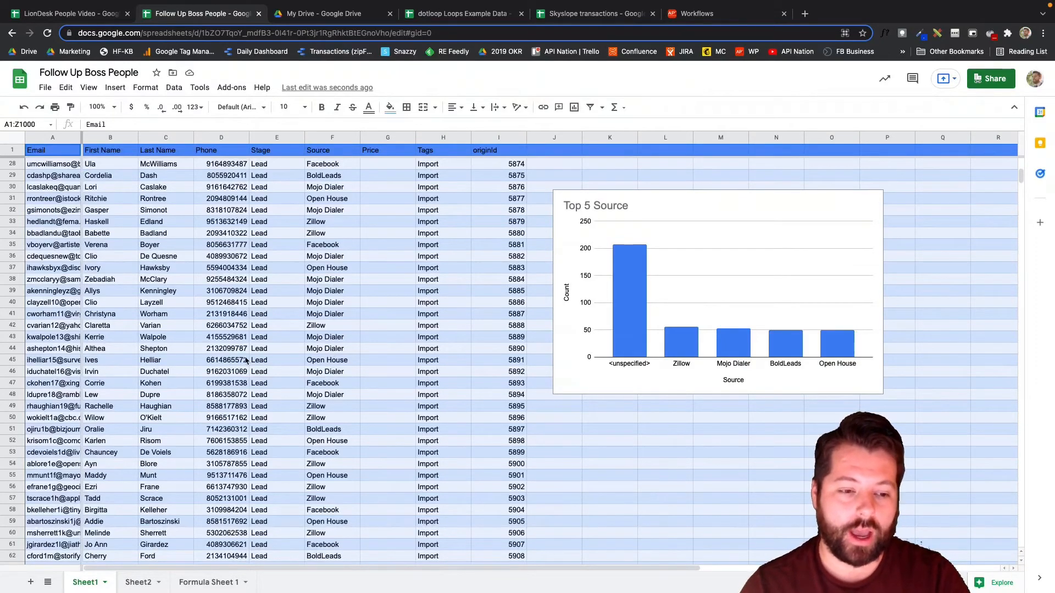
mouse_move(180, 498)
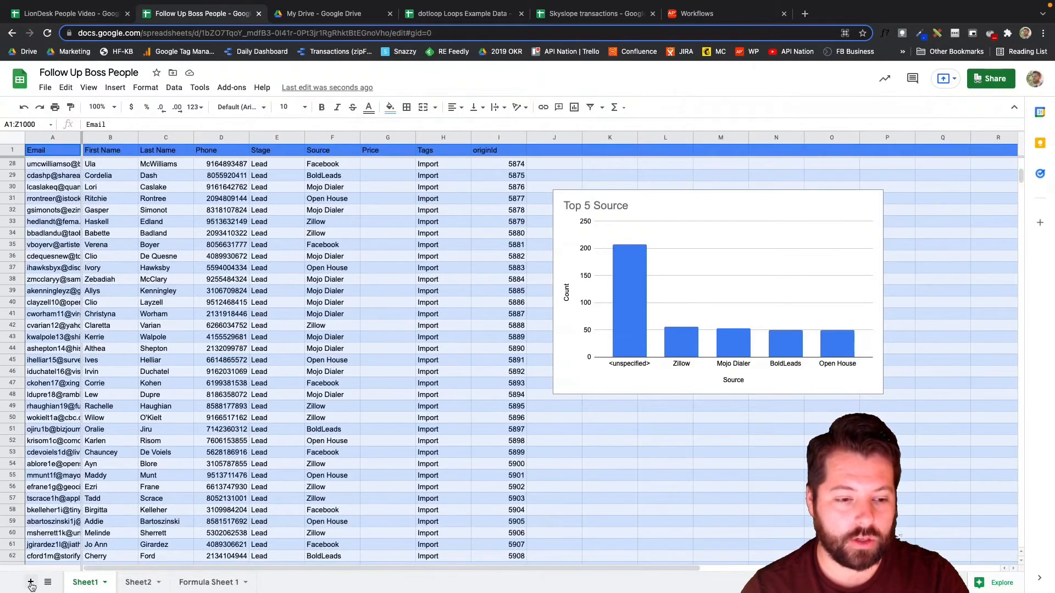
Add blank Sheet4, glance at the dotloop spreadsheet, then return to Follow Up Boss.
left_click(30, 582)
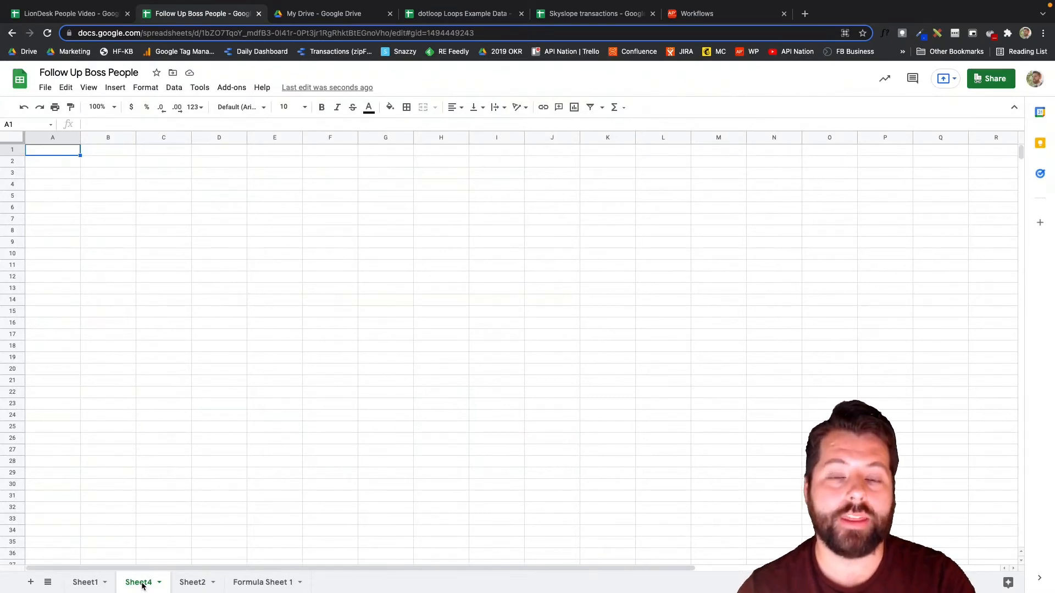
left_click(460, 13)
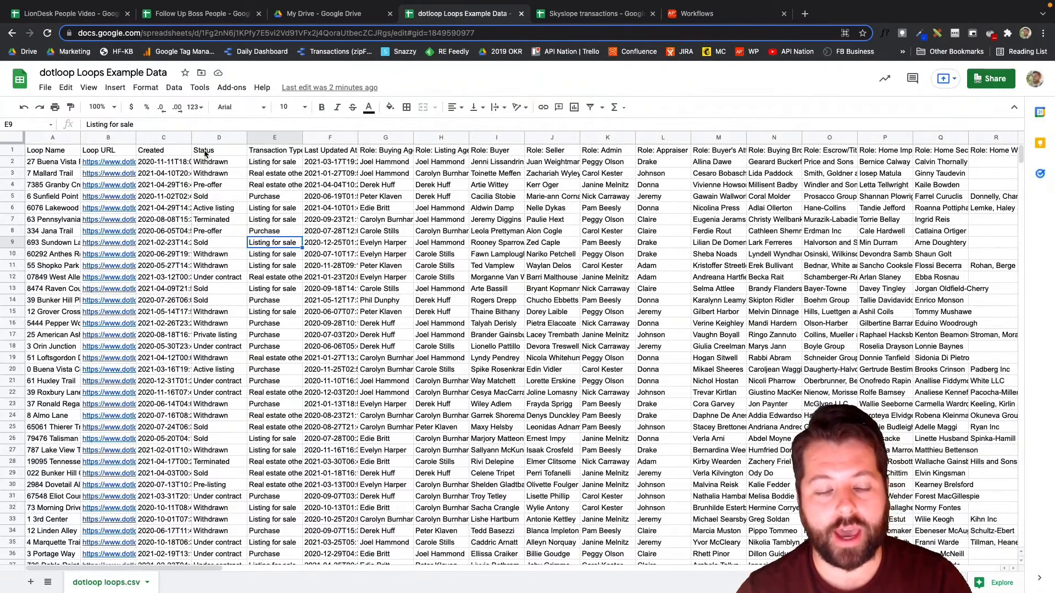
mouse_move(108, 162)
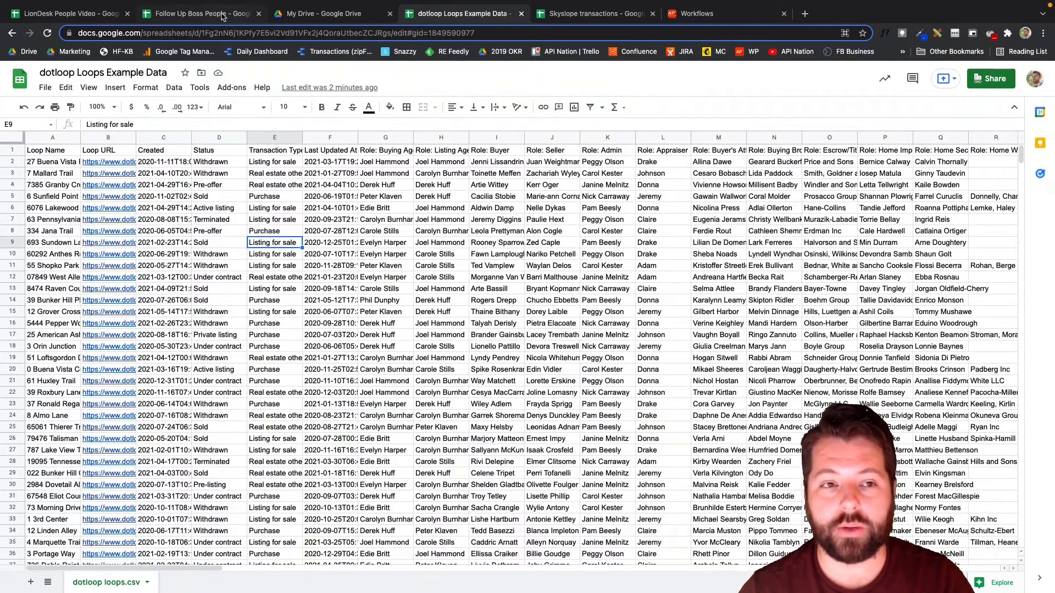
left_click(198, 13)
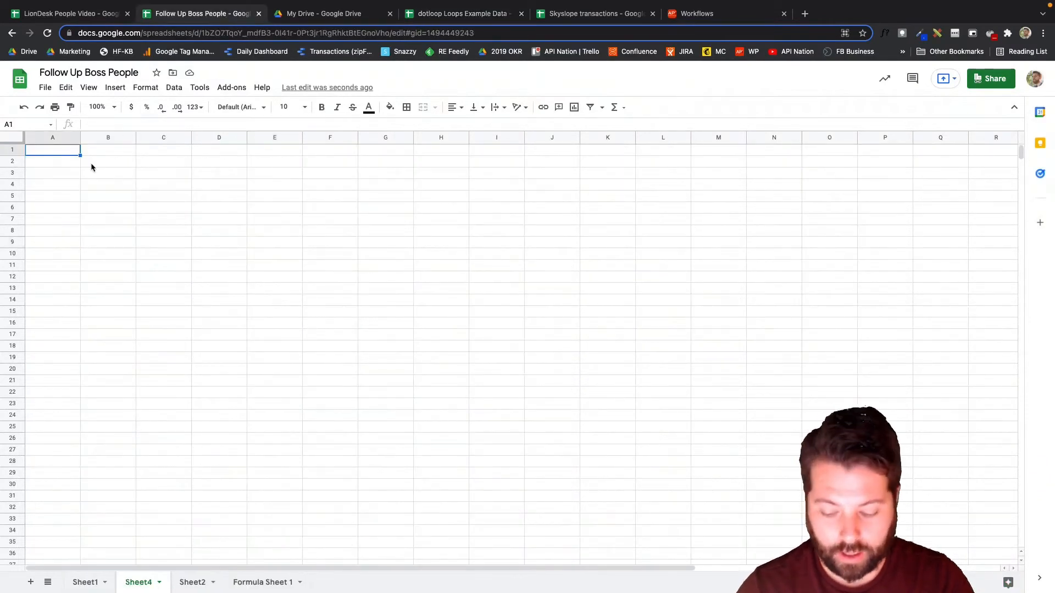
Start an =IMPORTRANGE( formula in Sheet4 cell A1 using autocomplete.
type("=")
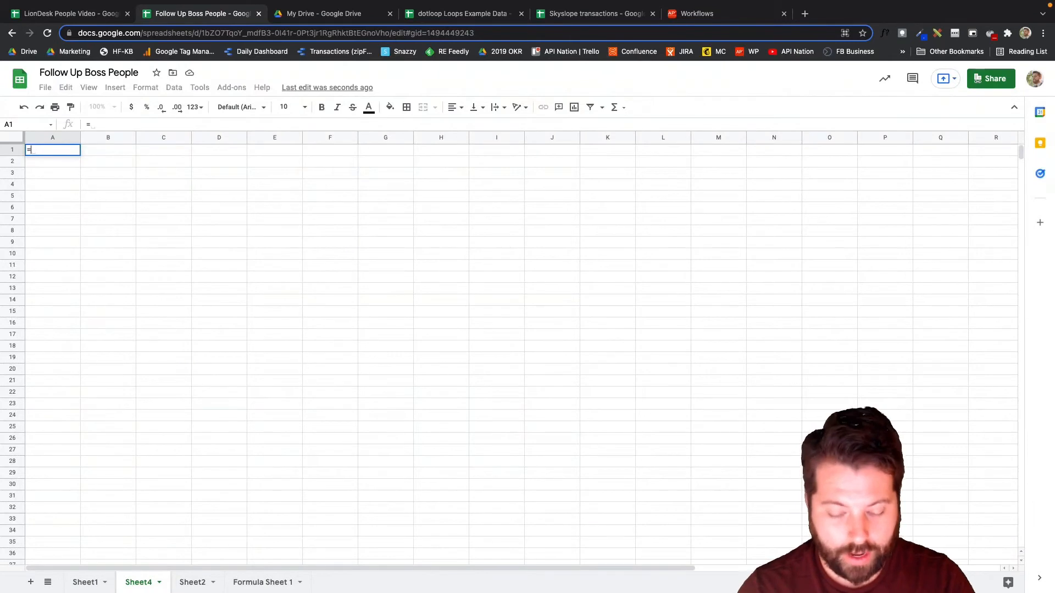
type("imp")
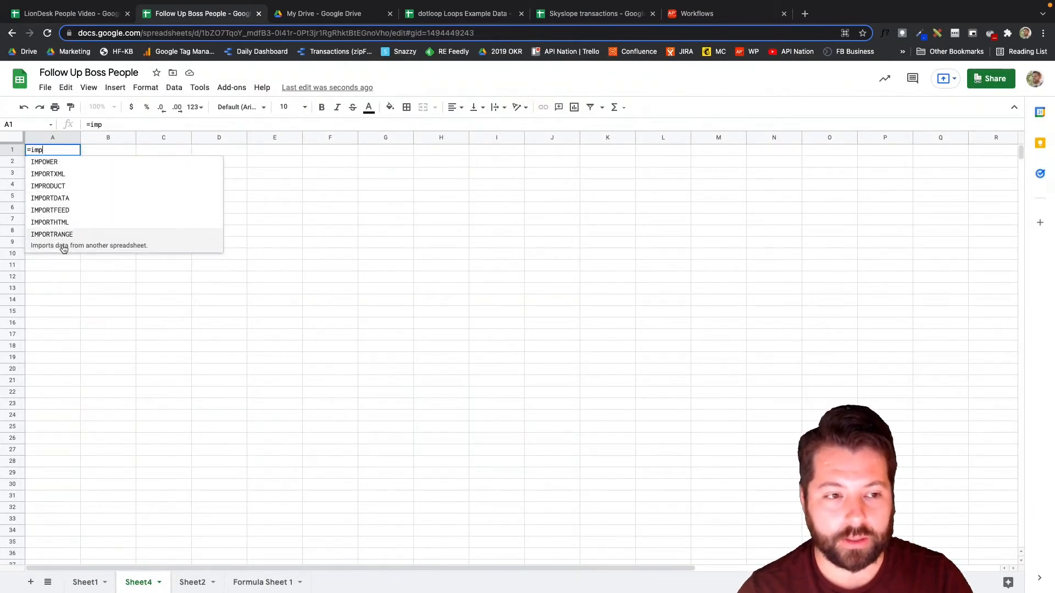
left_click(52, 233)
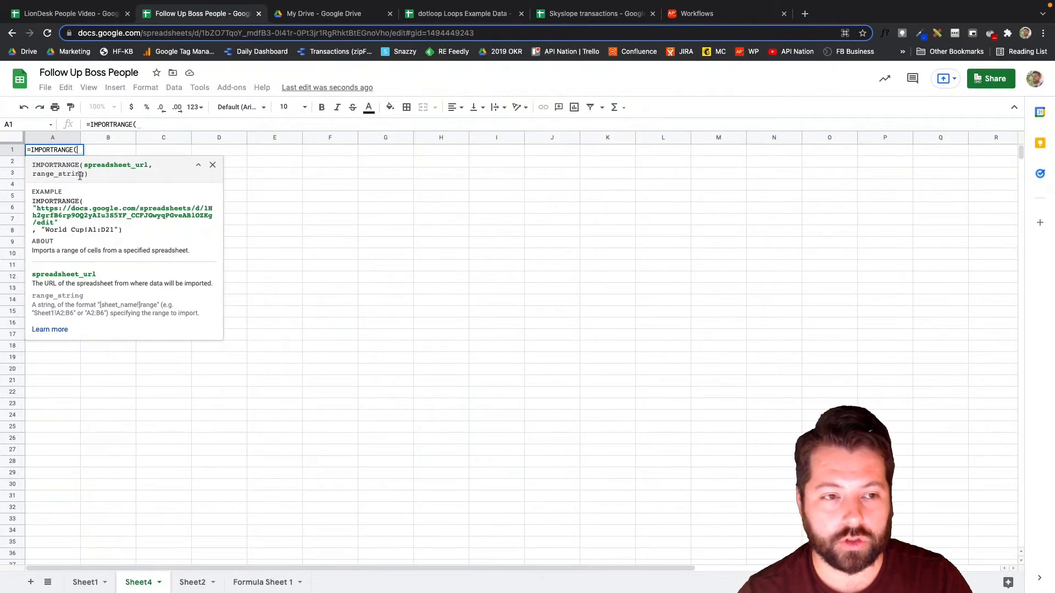
mouse_move(417, 52)
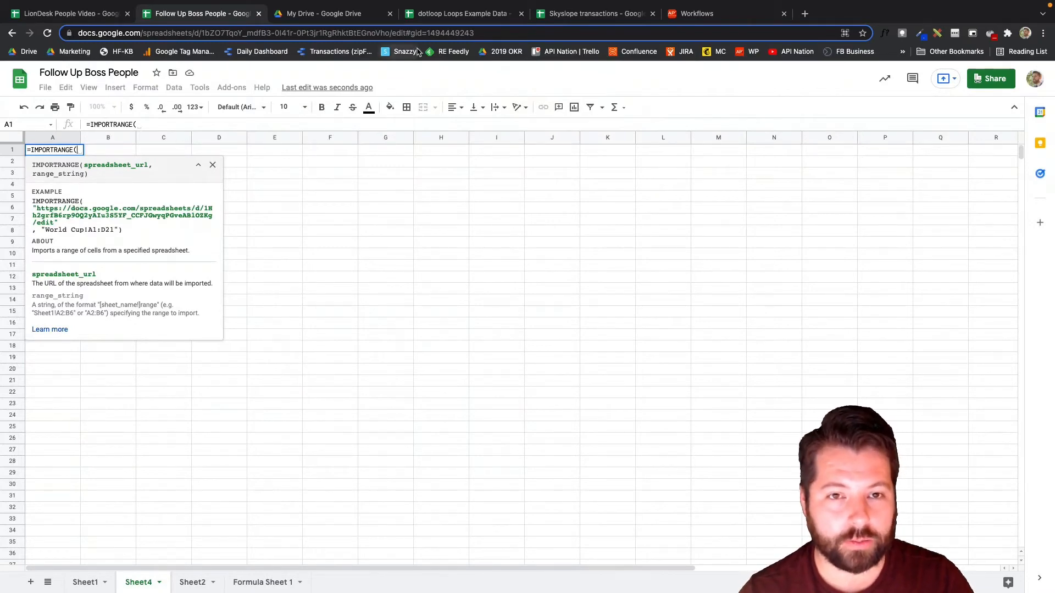
Add the copied dotloop spreadsheet URL in quotes, followed by a comma.
left_click(461, 13)
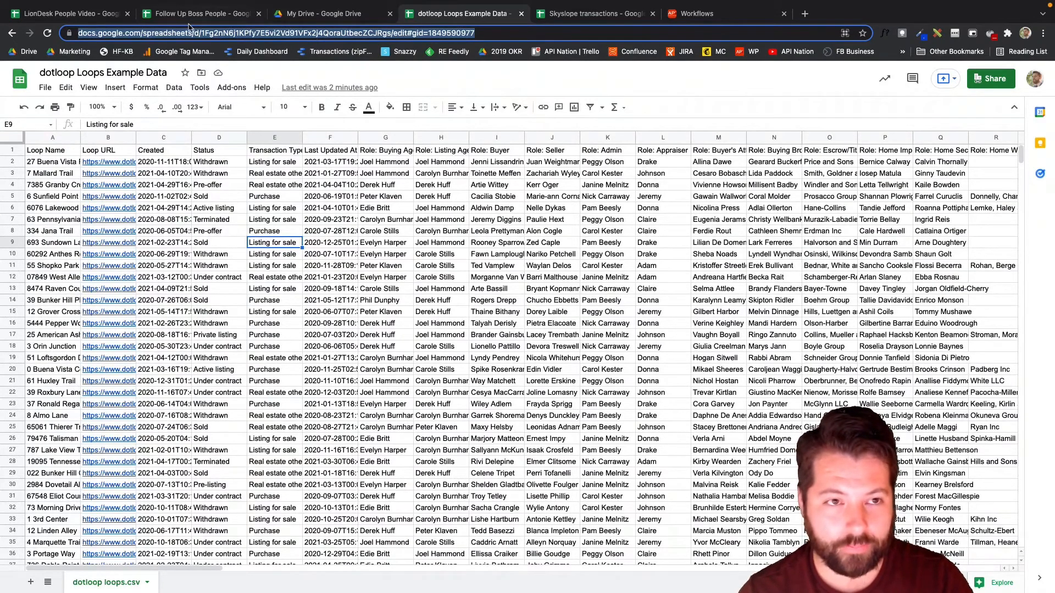
left_click(195, 13)
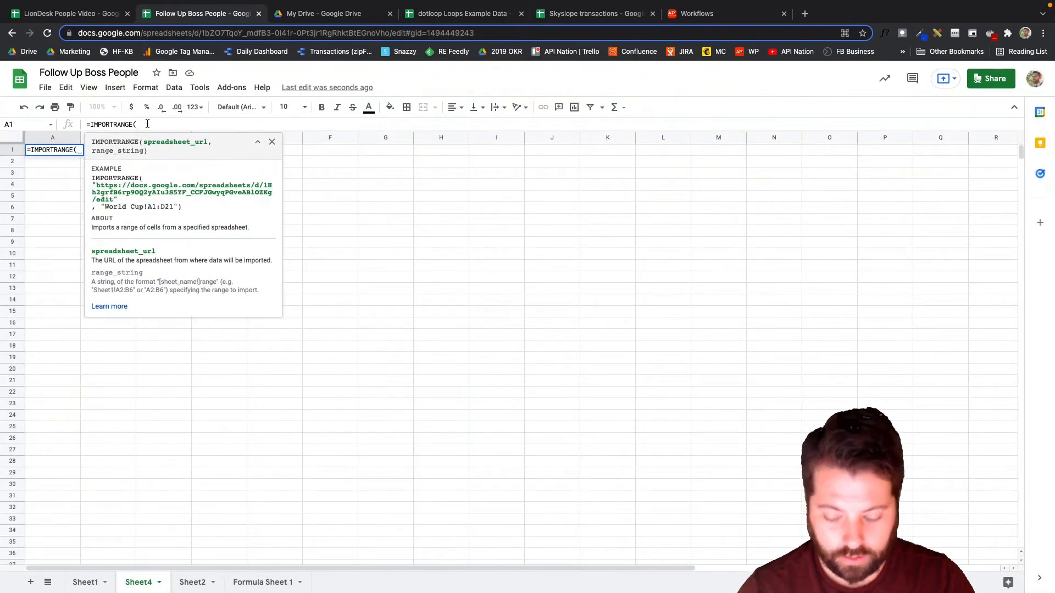
type("\"")
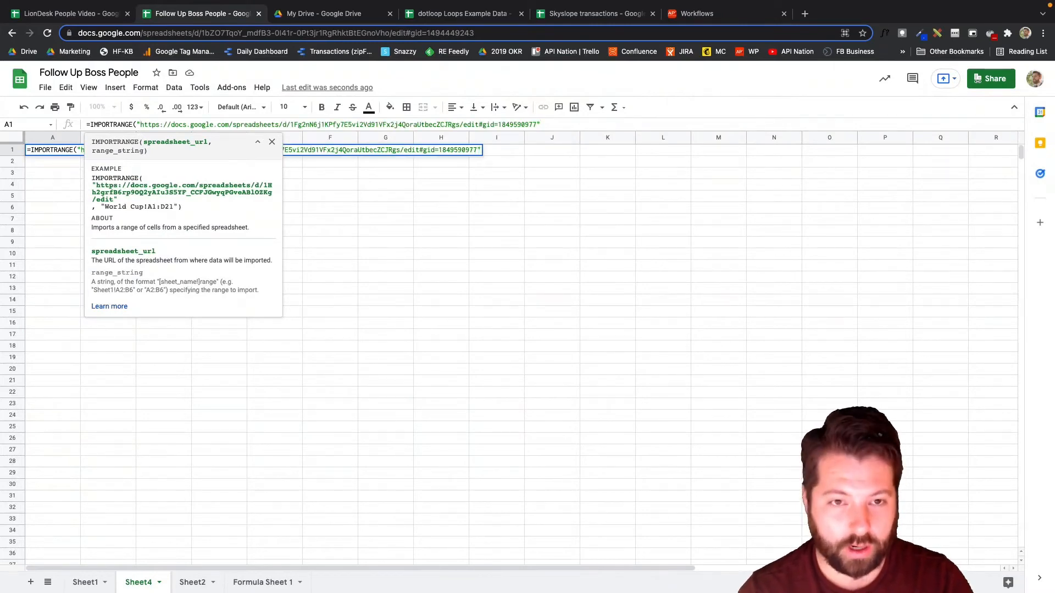
type(",")
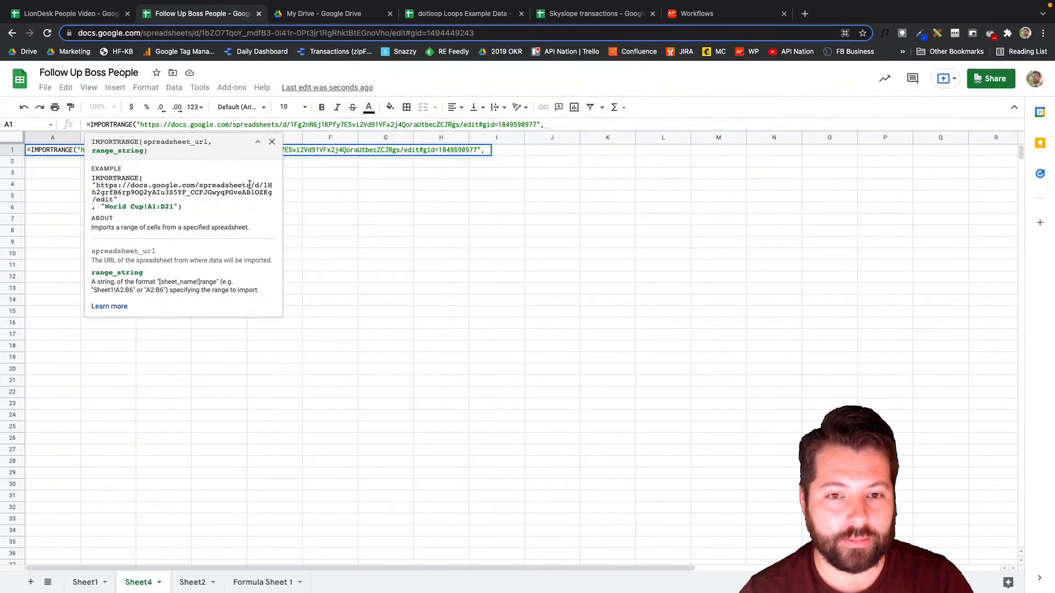
left_click(461, 13)
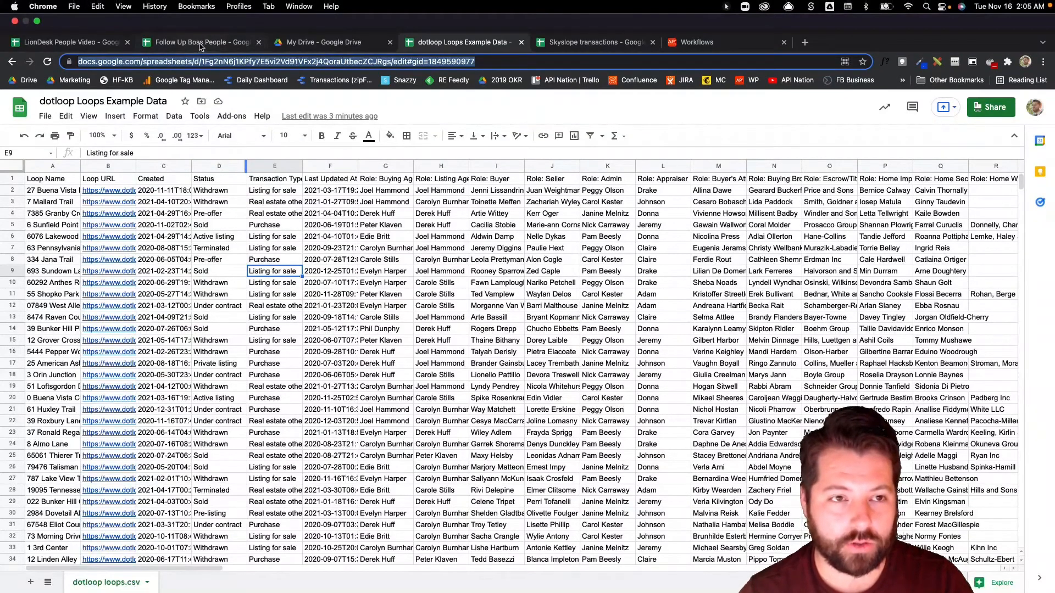
left_click(195, 42)
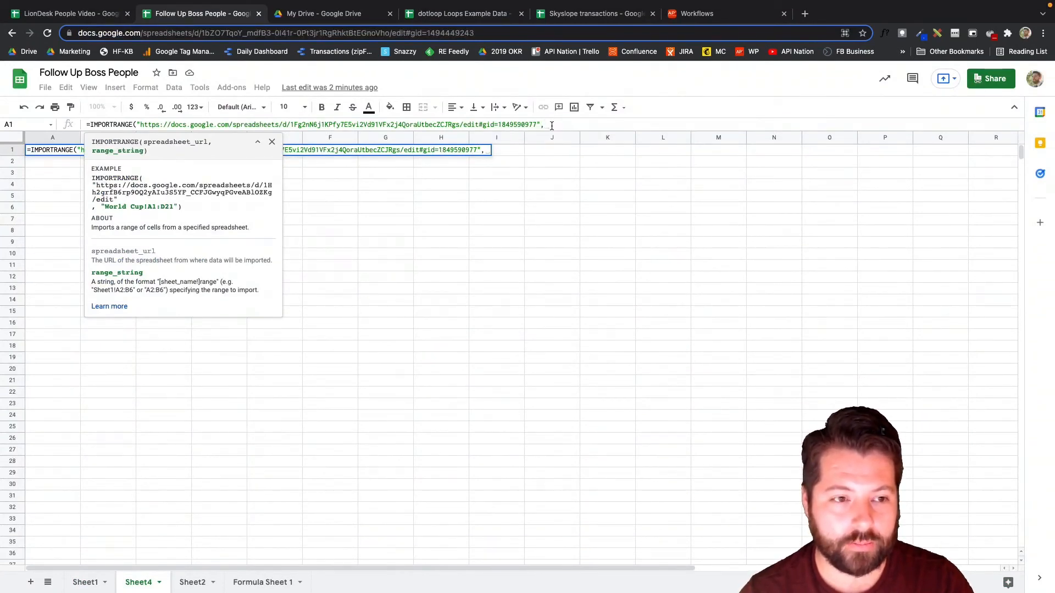
Enter the range string "dotloop loops.csv!A1:D100" to finish the formula.
type("\"")
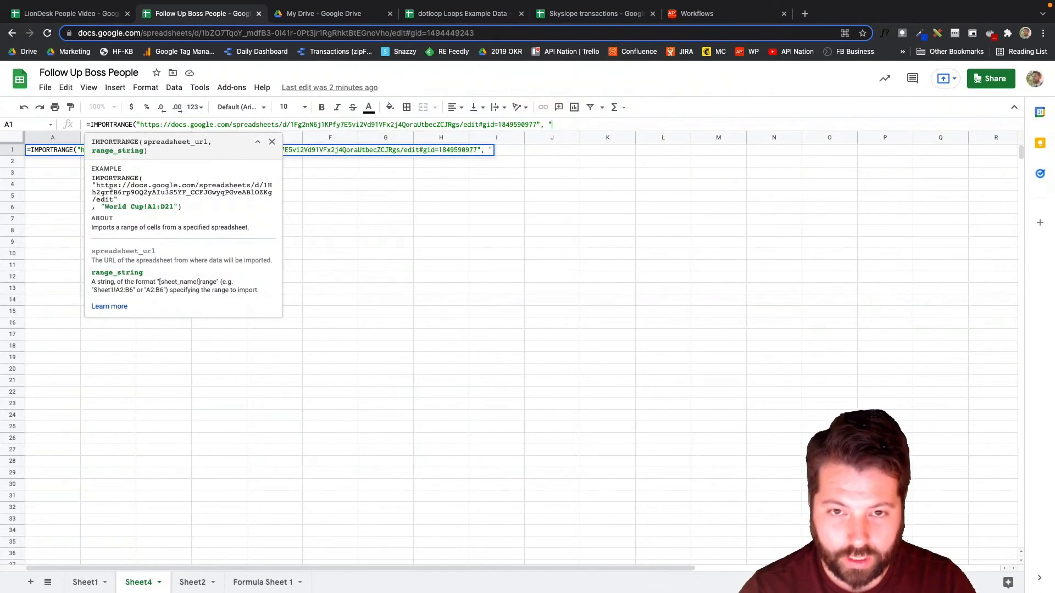
type("dotloop")
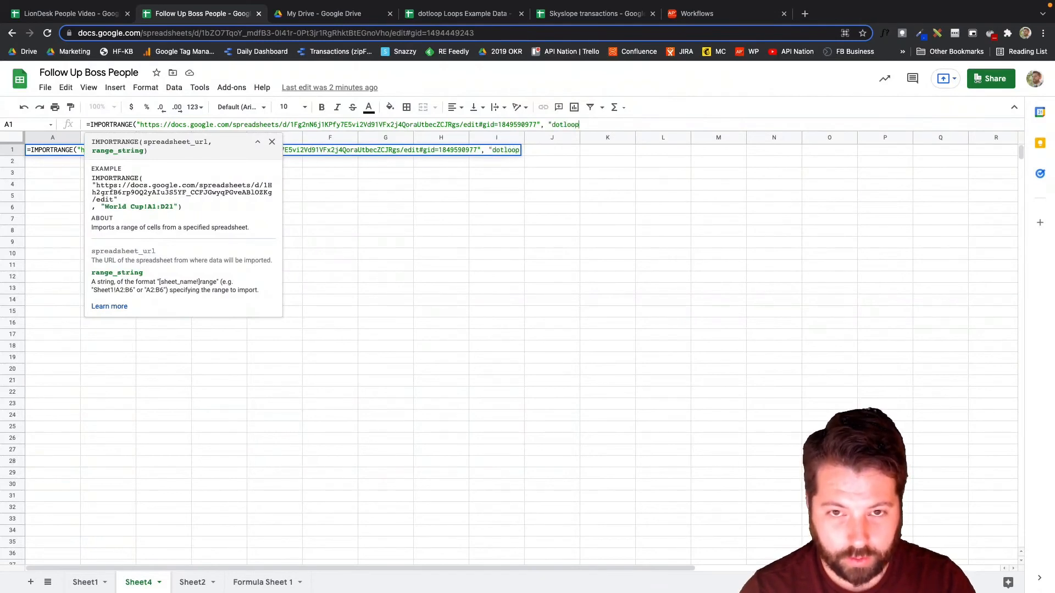
type("loops.")
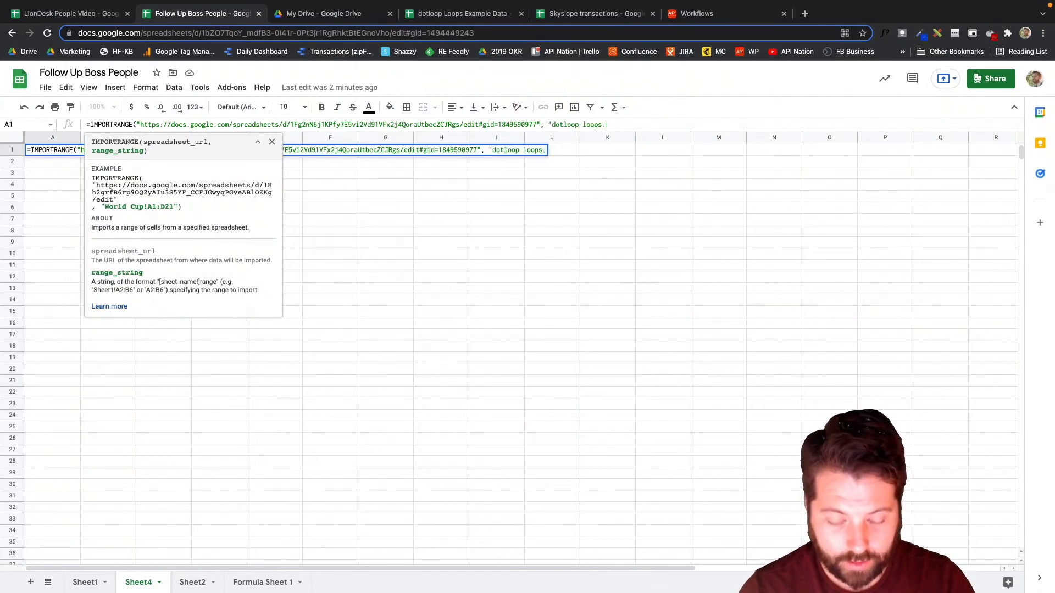
type("csv!")
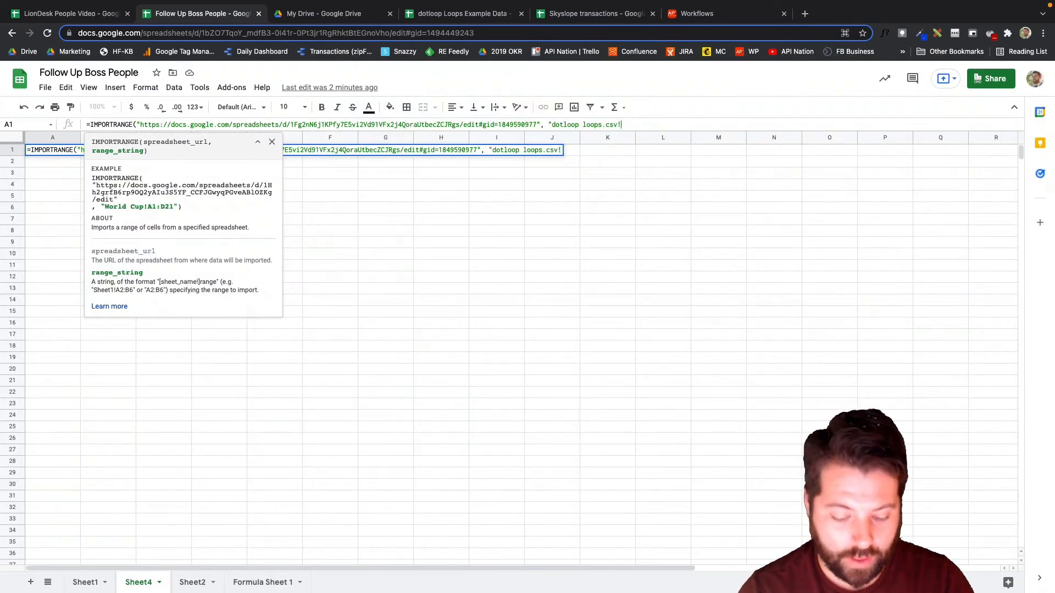
type("A")
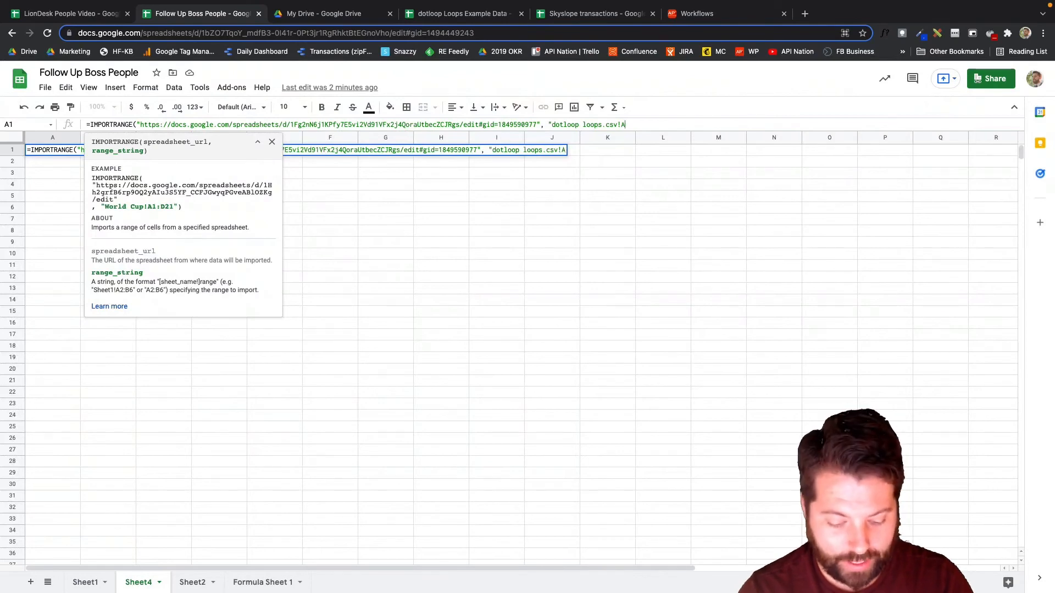
type("1:")
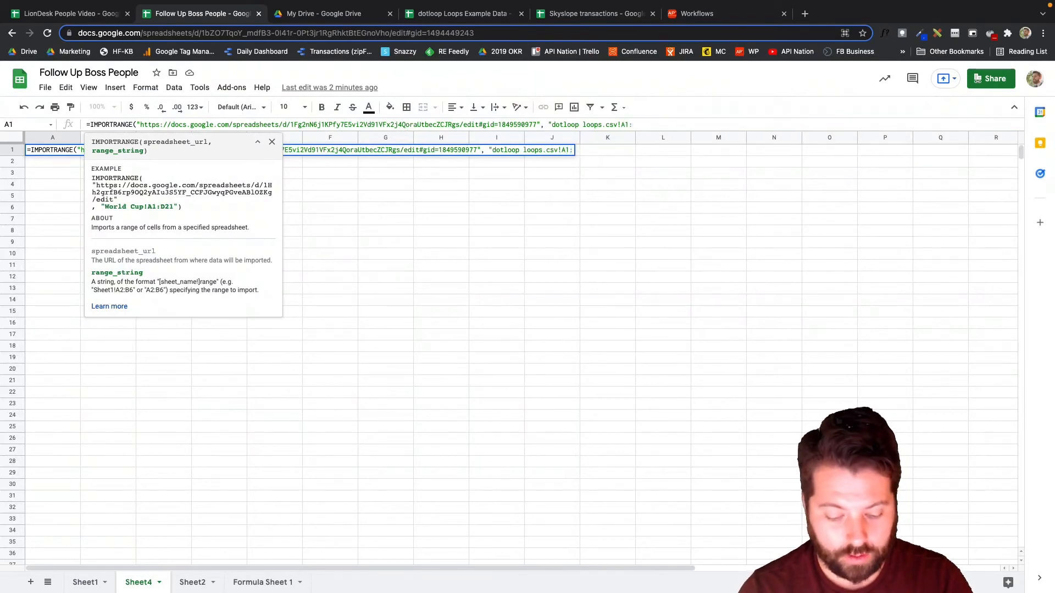
type("D100\")")
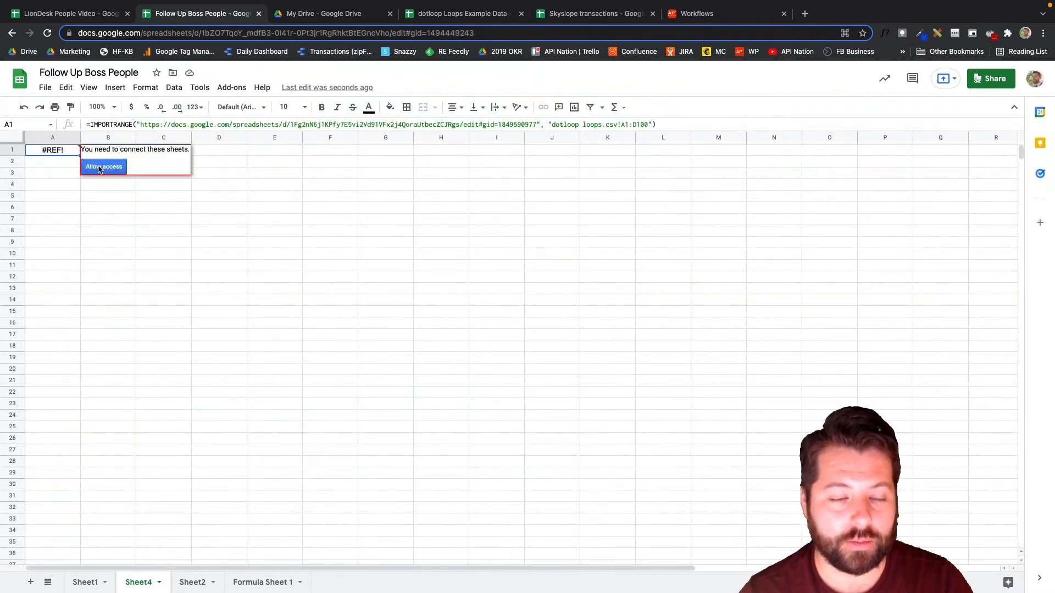
Allow Sheet4 access to the dotloop spreadsheet and compare with the original data.
left_click(104, 166)
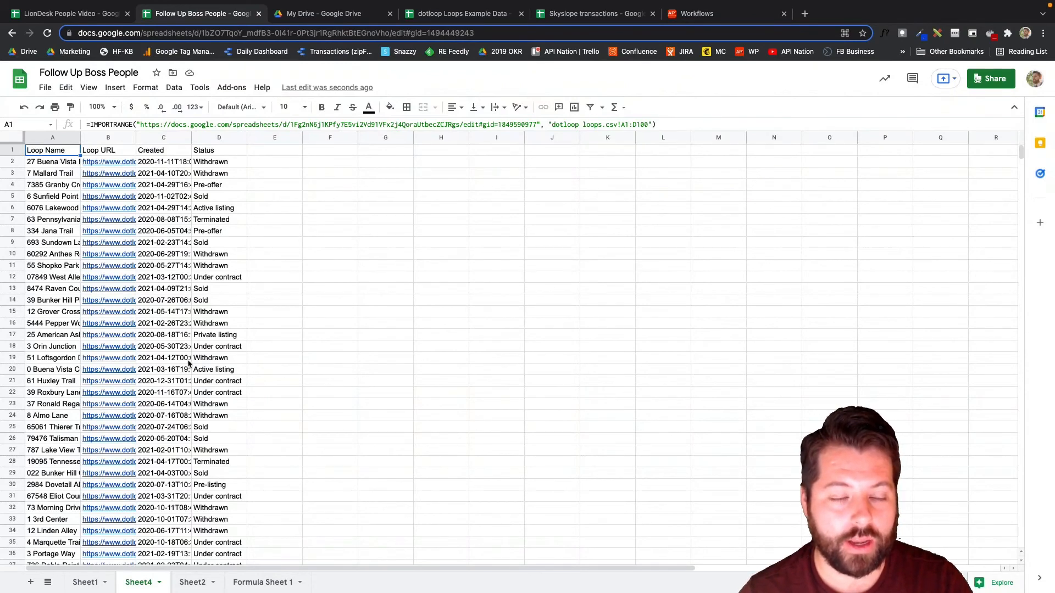
mouse_move(235, 215)
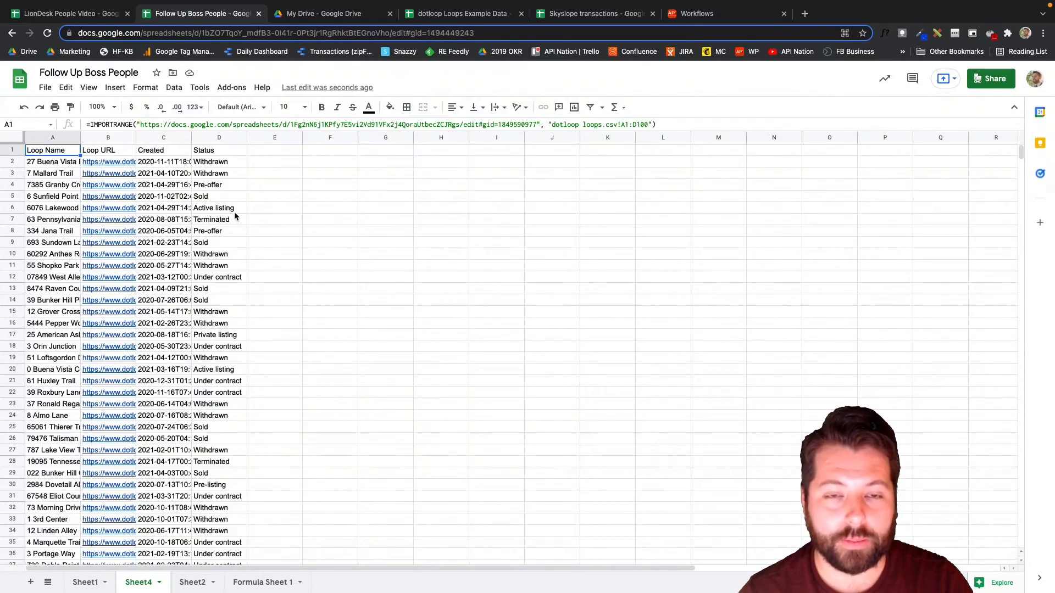
left_click(461, 13)
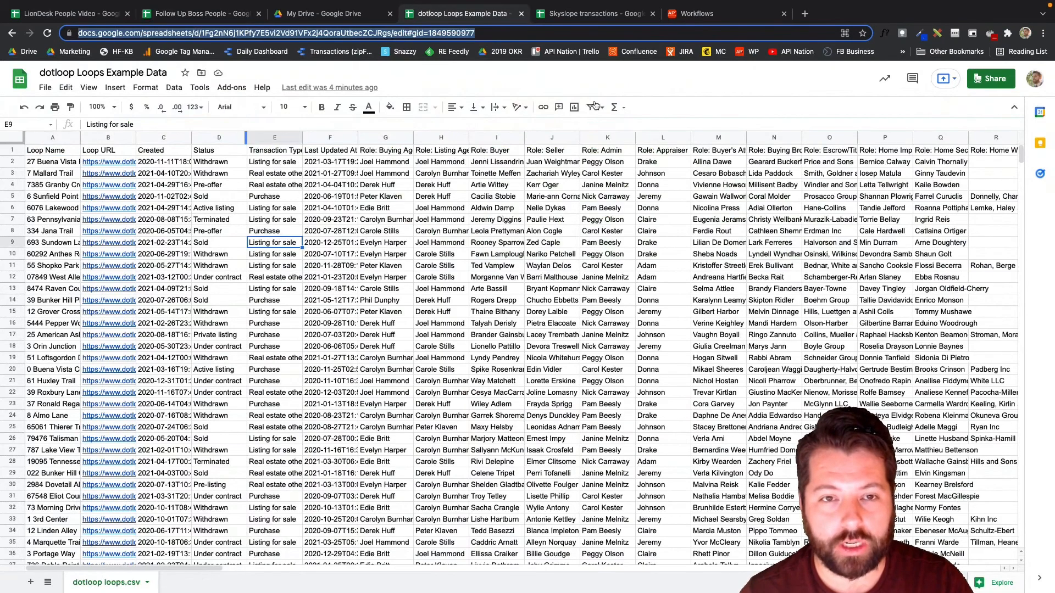
left_click(199, 13)
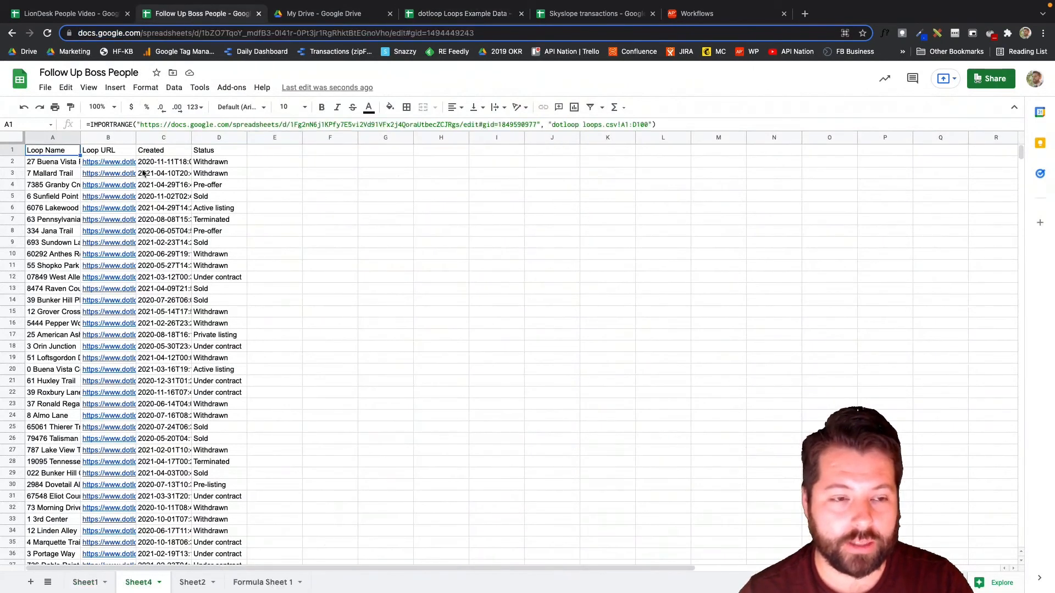
Scroll through the imported loops data and flip between Sheet1 and Sheet4.
scroll("down", 3)
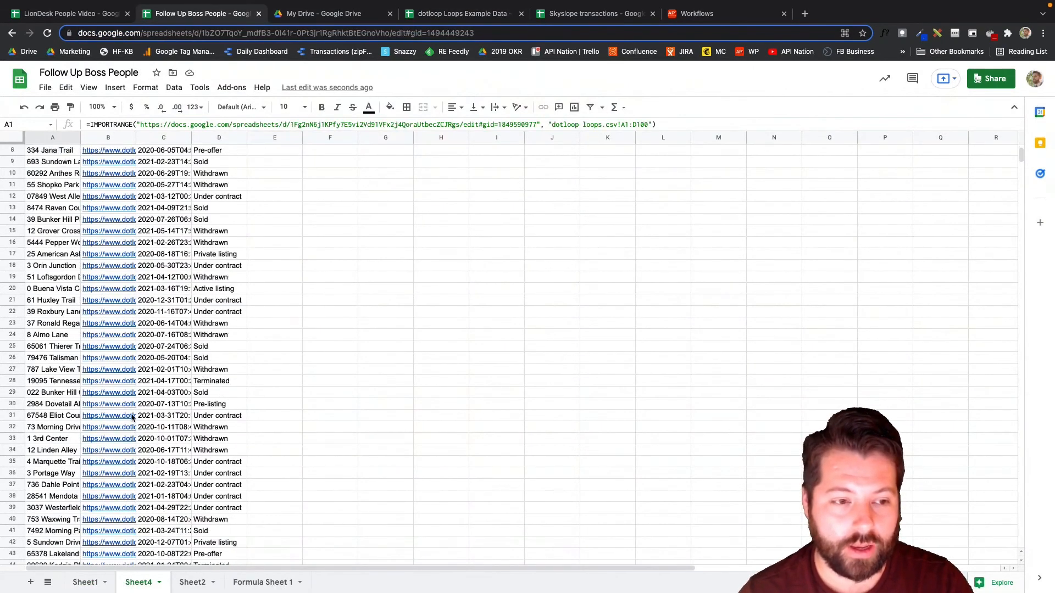
scroll("down", 3)
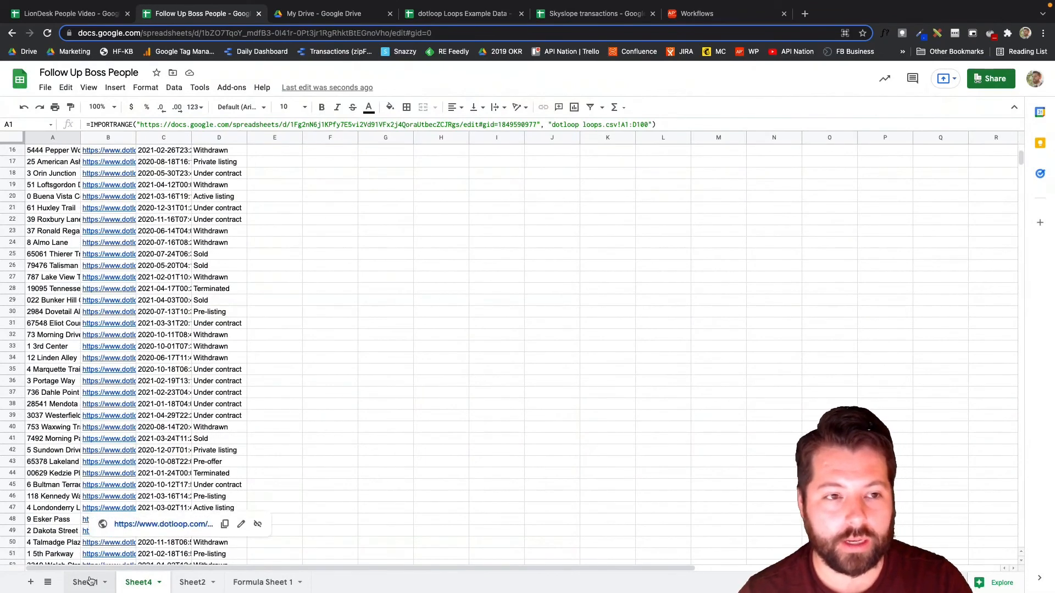
left_click(86, 582)
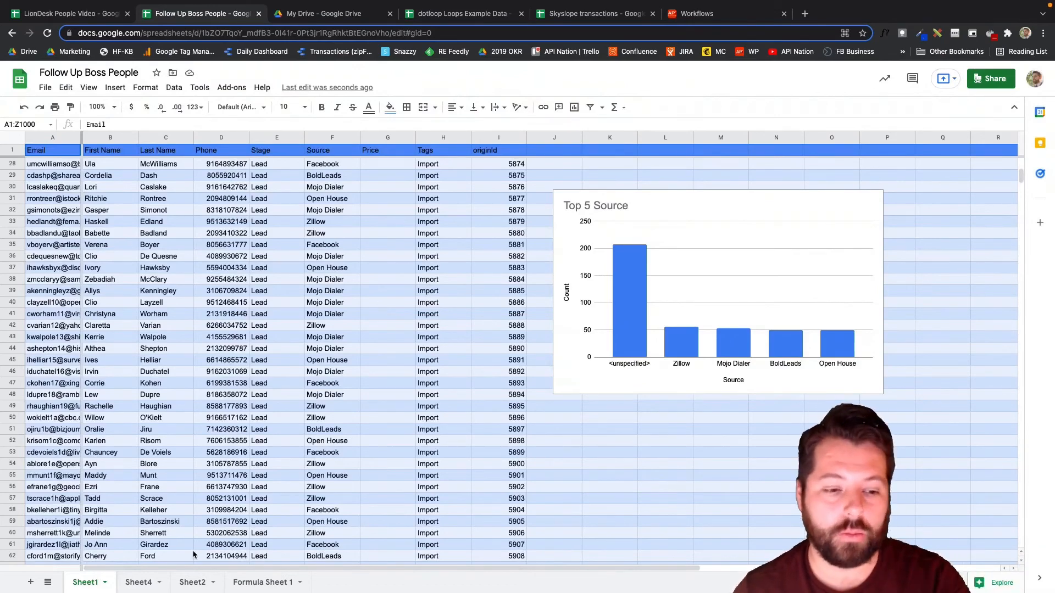
left_click(138, 582)
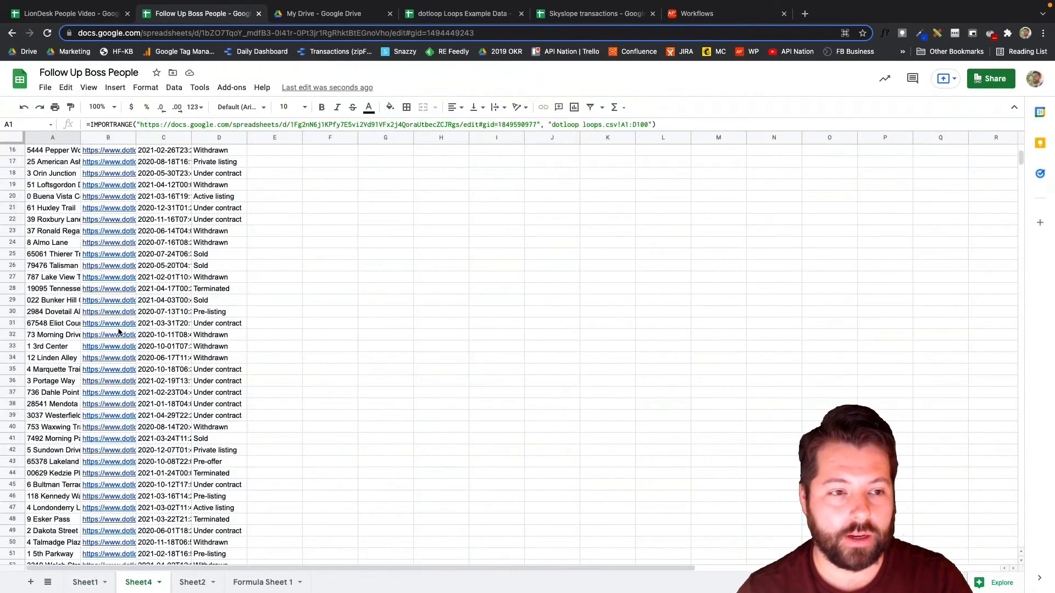